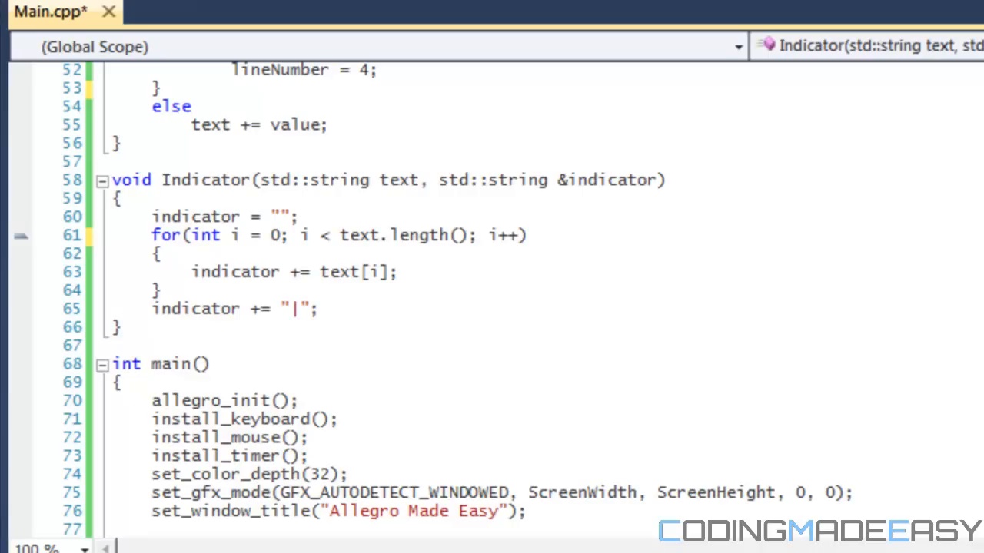
mouse_move(497, 106)
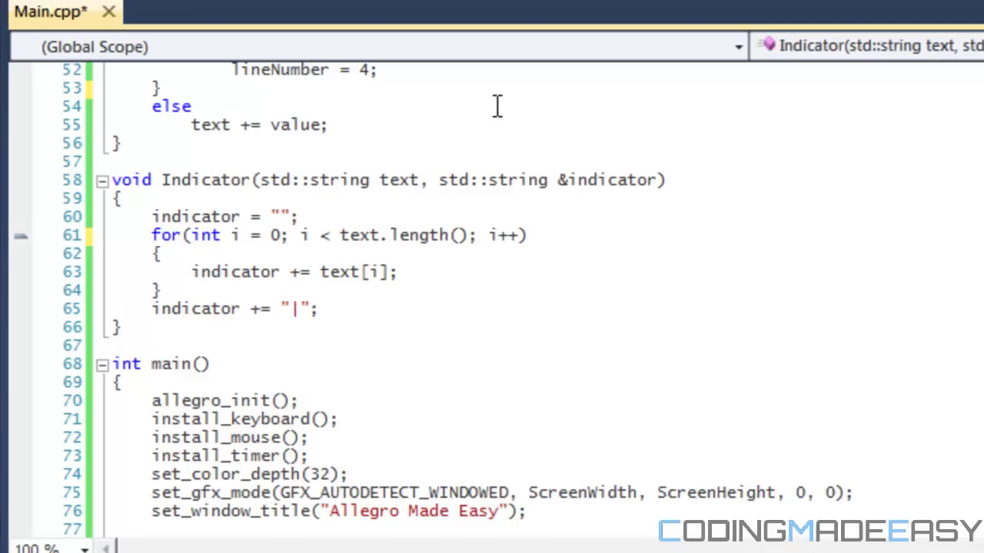
Compile and run the Allegro typing demo from Main.cpp with F5.
key(F5)
text(:))
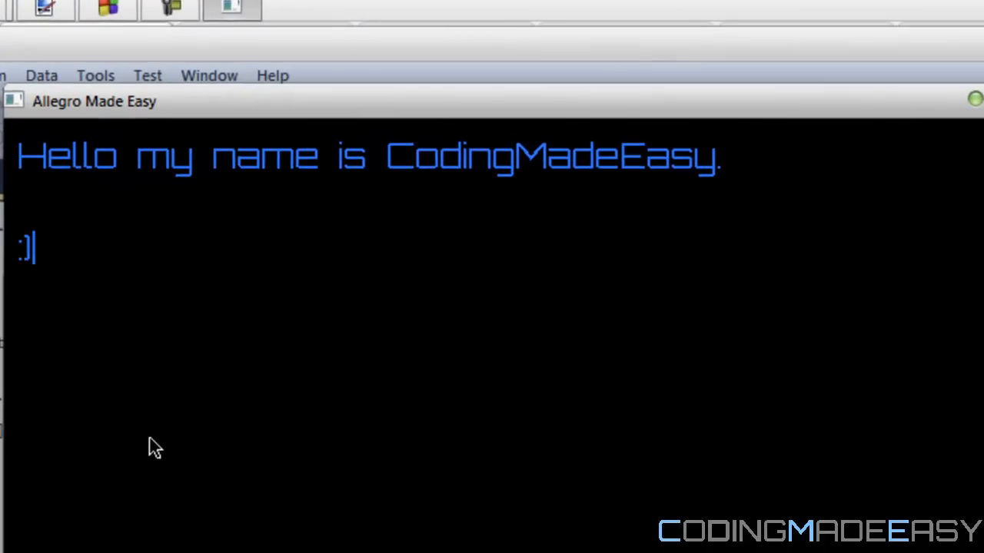
Type ':D' on a new line, then enter random test characters in the demo.
text(:D)
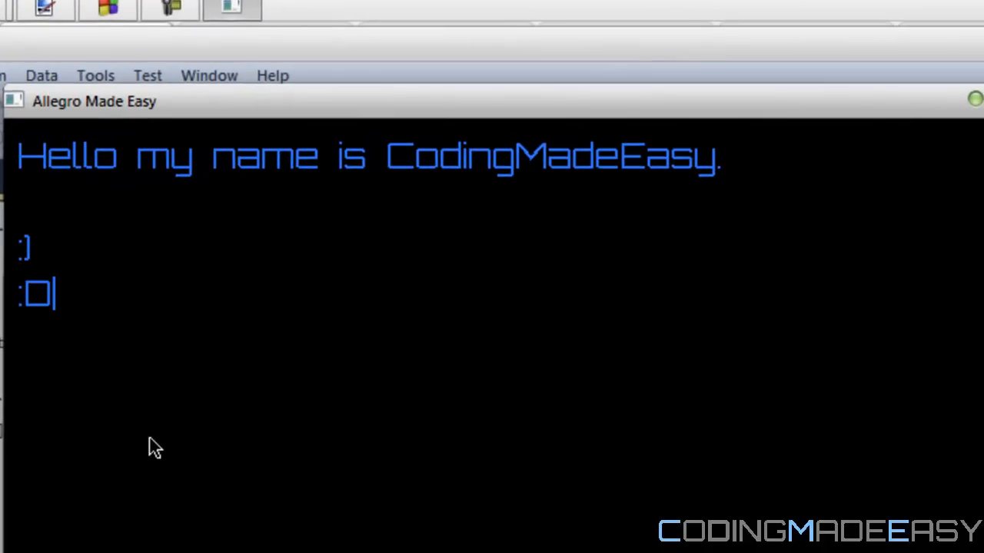
text(a;lkjdalksd oij lknd)
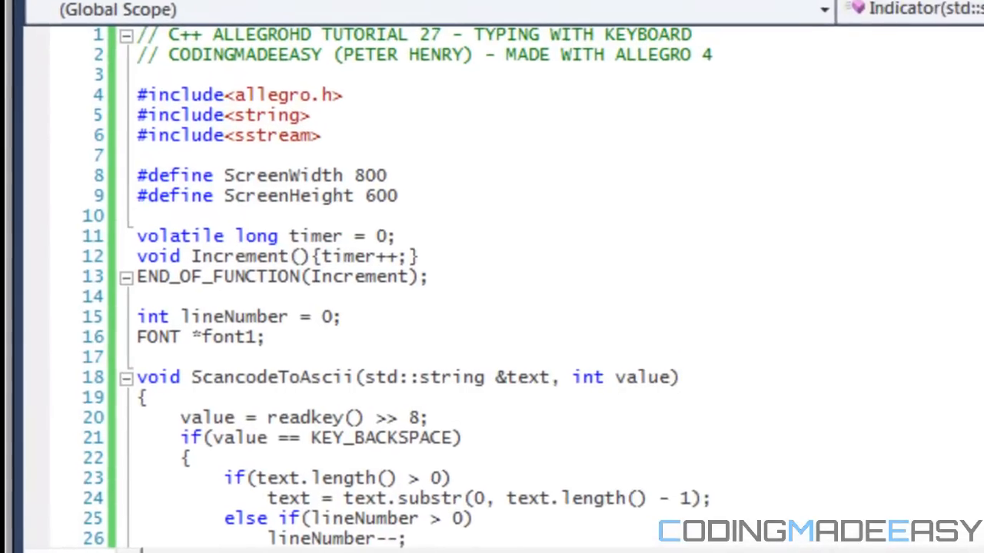
mouse_move(407, 275)
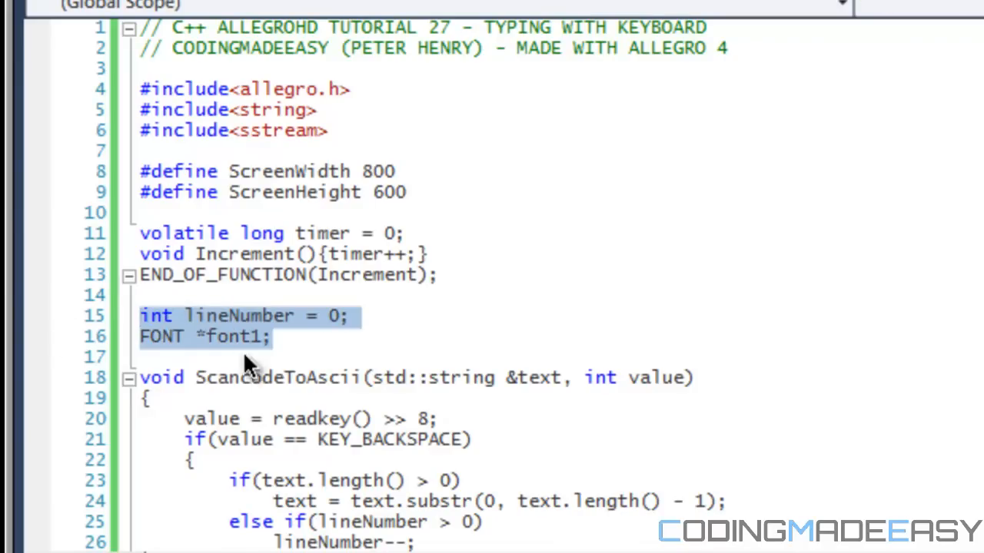
Deselect the lineNumber and font1 globals and scroll down to the ScancodeToAscii function.
click(264, 336)
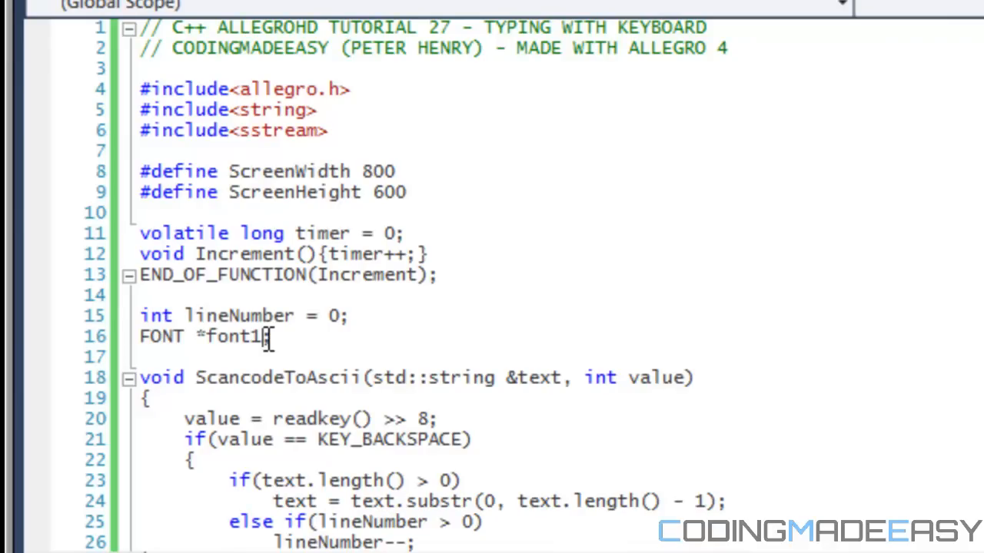
text(;)
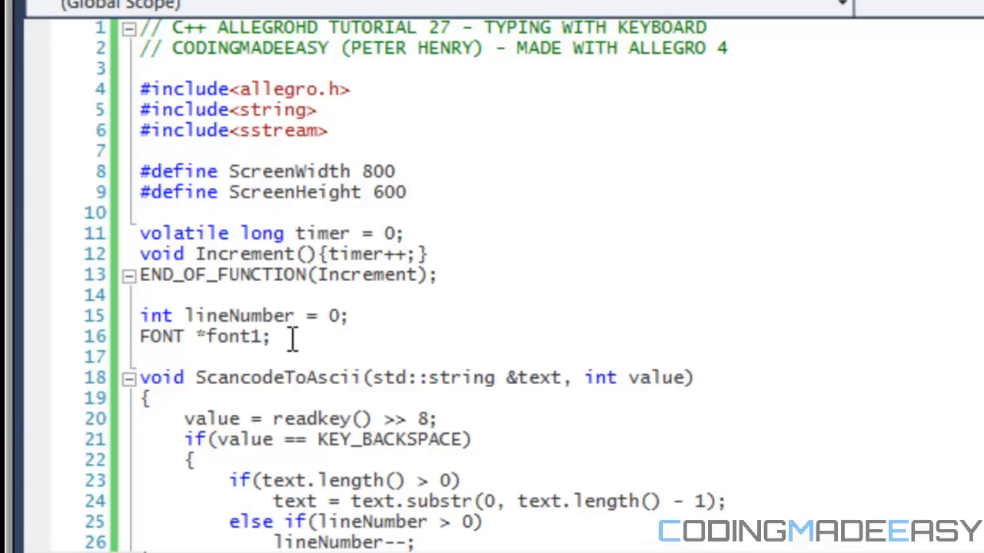
scroll(down, 3)
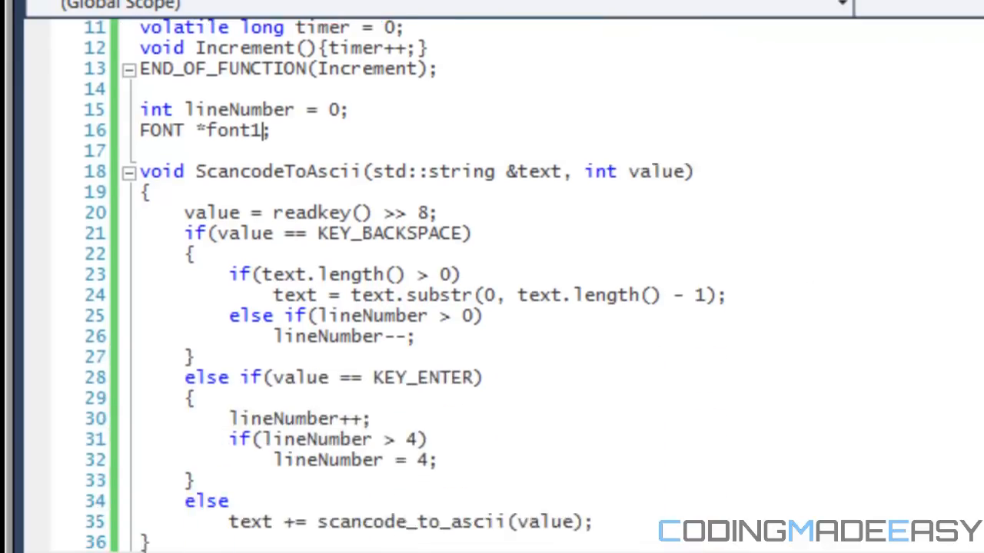
scroll(down, 3)
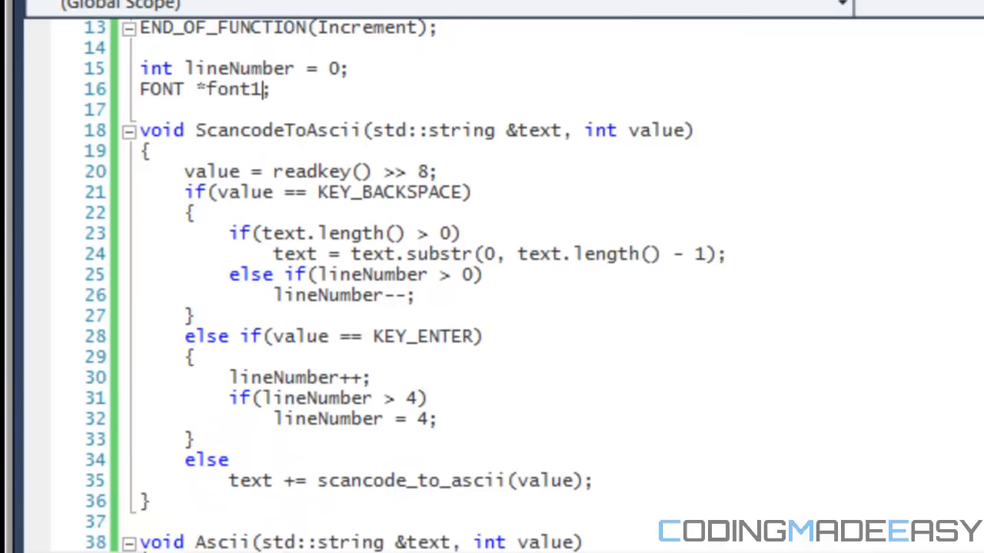
scroll(down, 3)
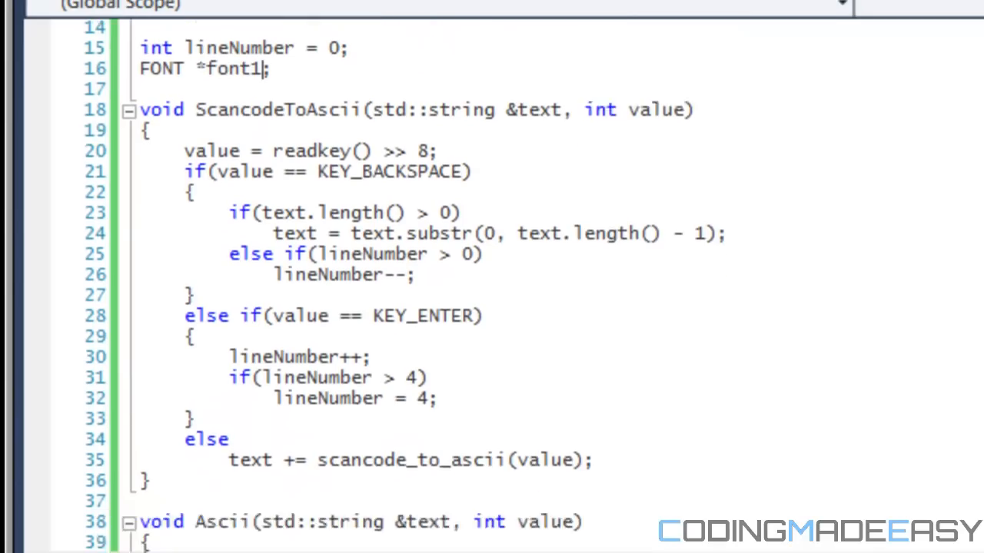
scroll(down, 3)
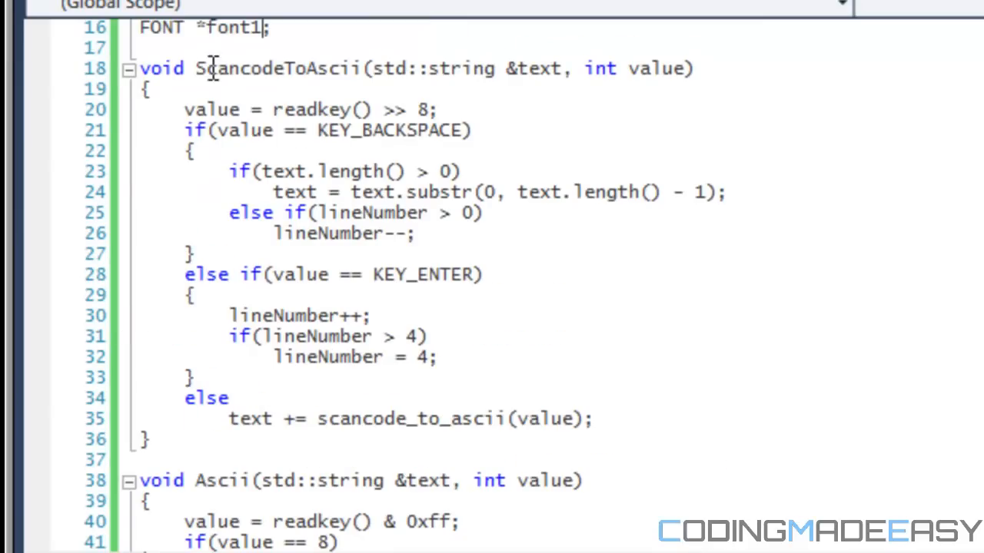
double_click(281, 69)
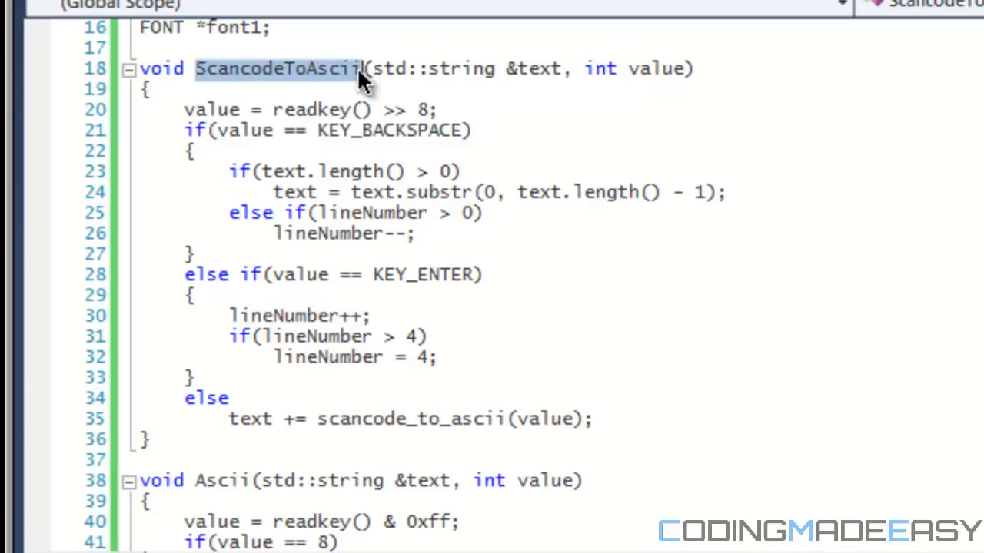
mouse_move(257, 451)
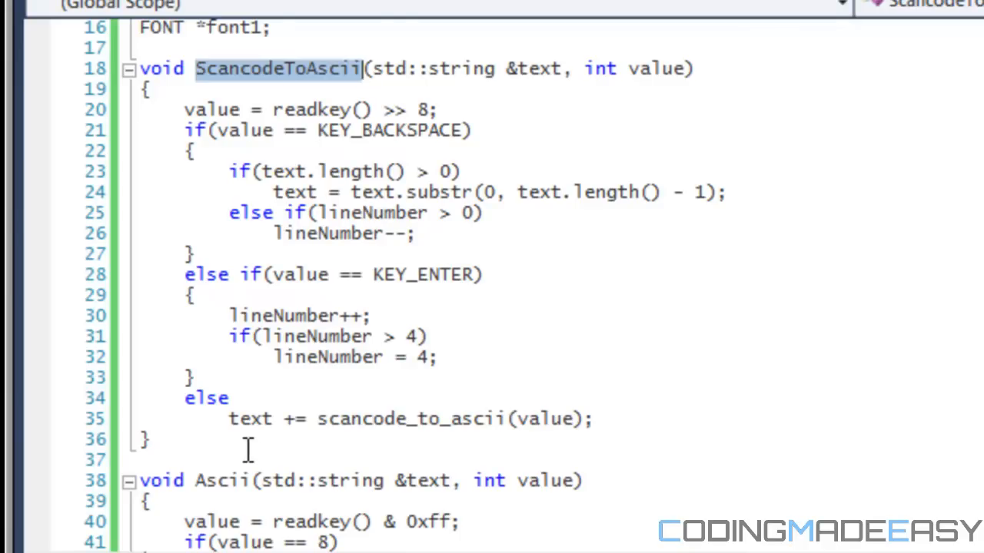
mouse_move(219, 460)
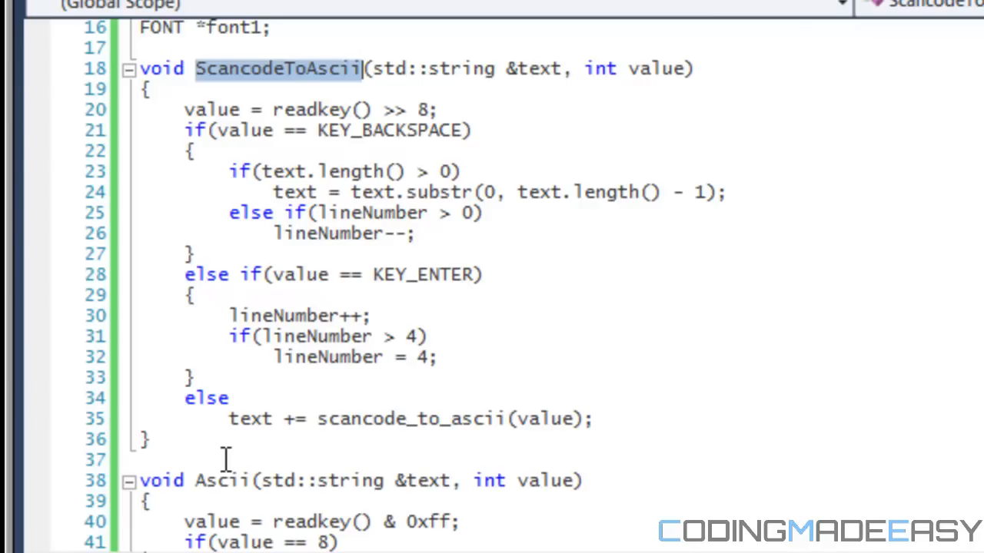
mouse_move(486, 177)
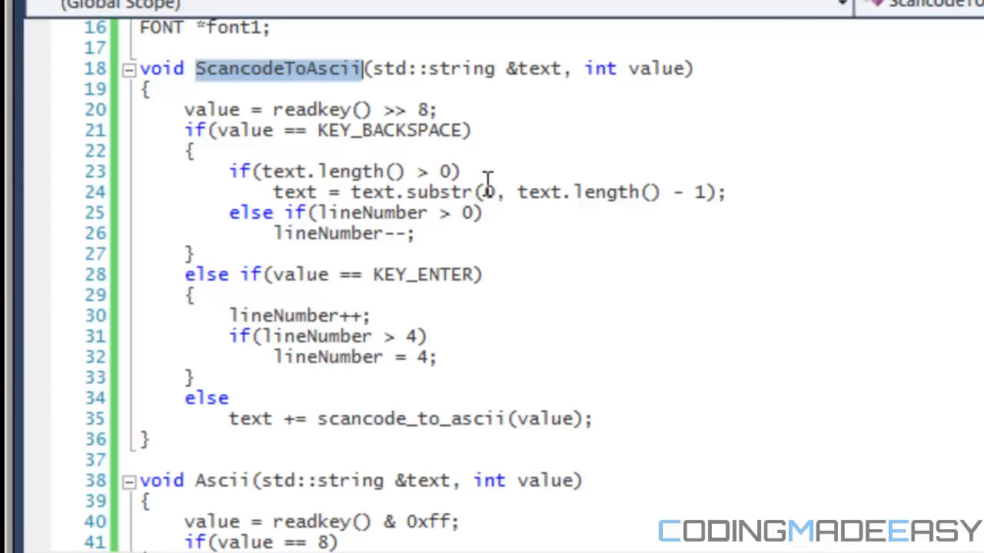
mouse_move(415, 130)
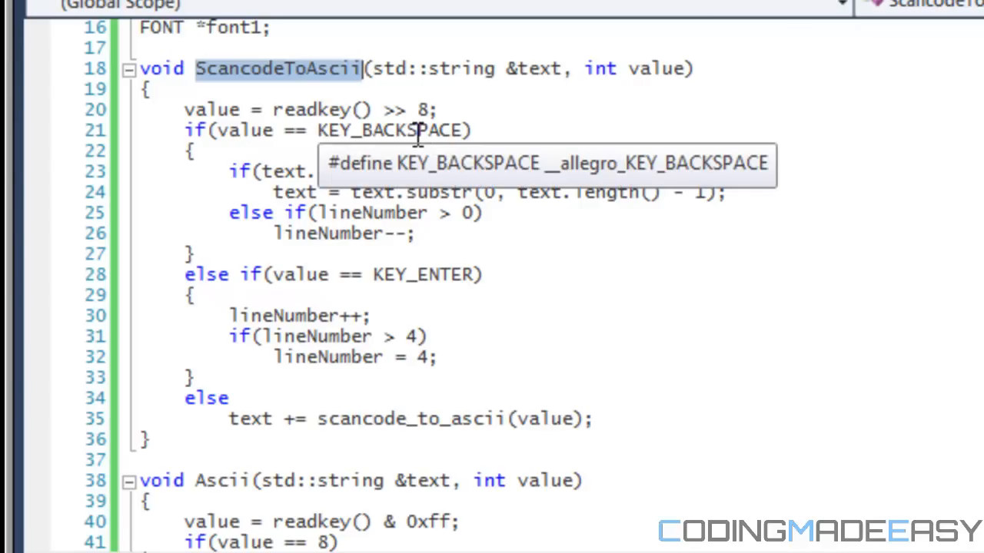
mouse_move(436, 154)
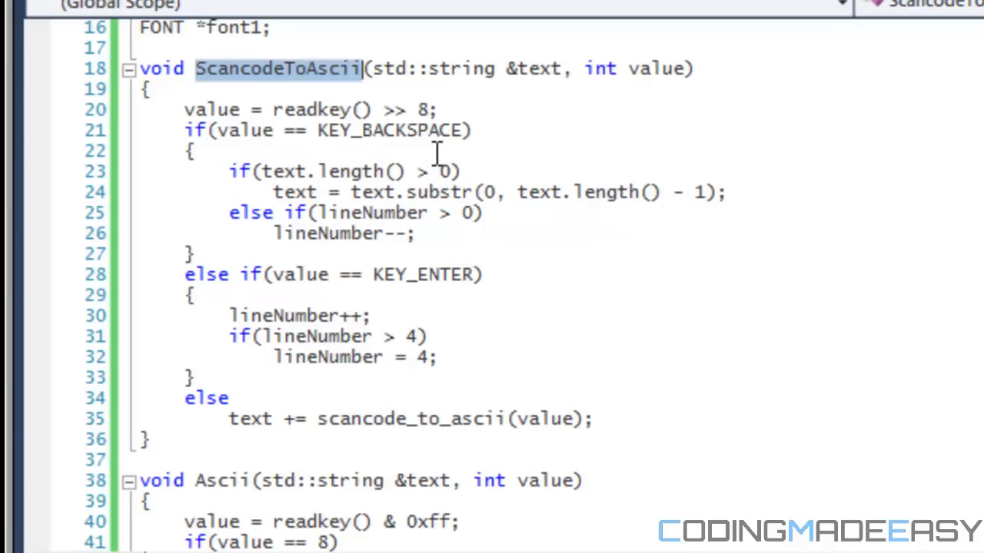
mouse_move(417, 134)
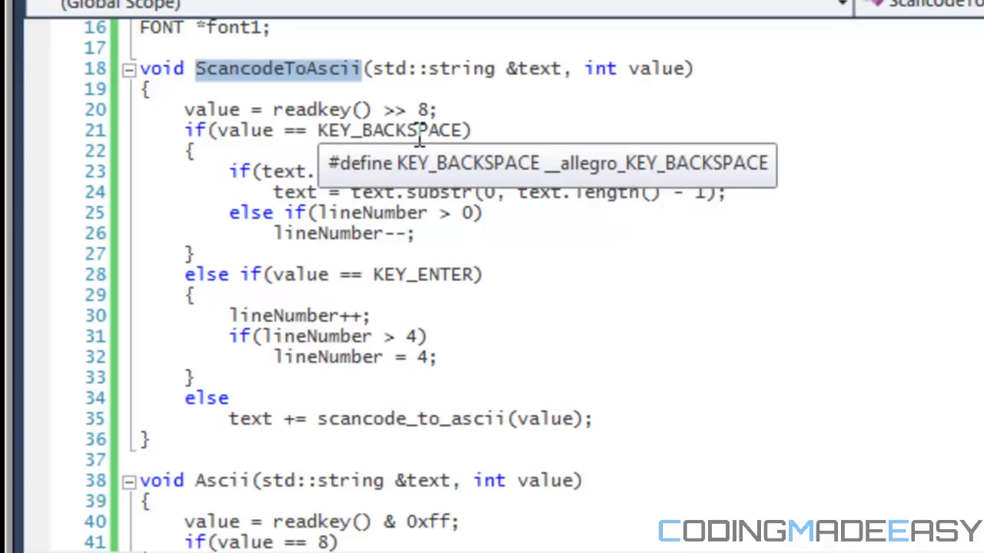
mouse_move(432, 153)
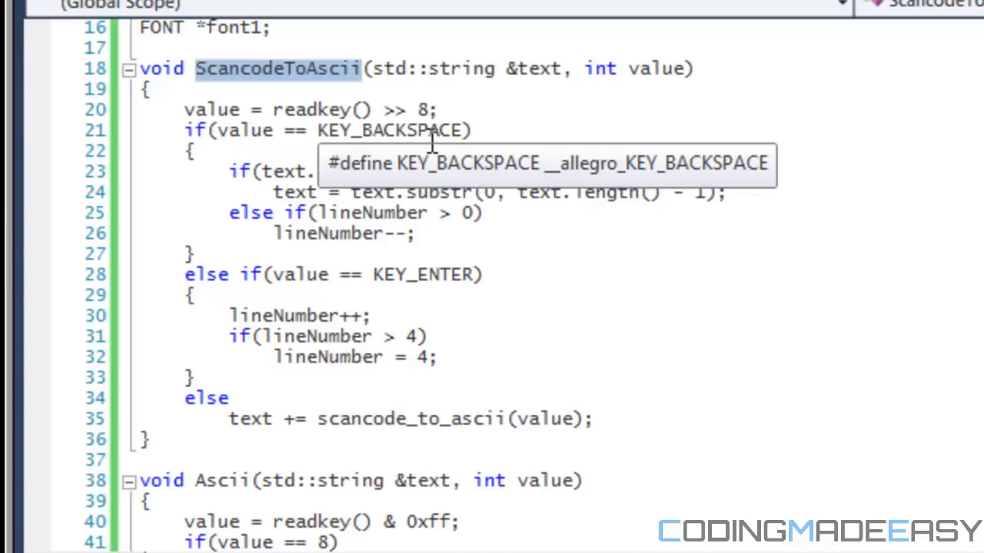
mouse_move(700, 191)
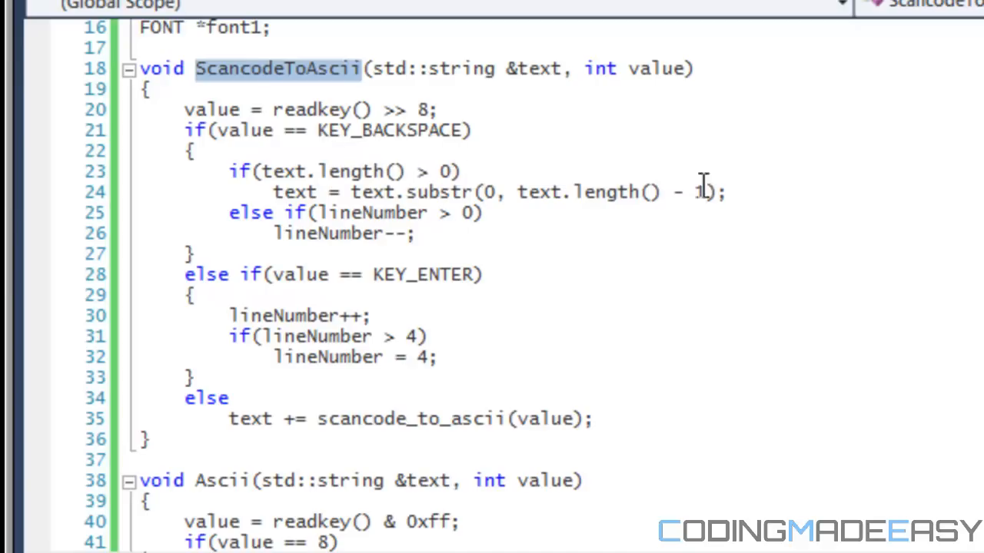
mouse_move(624, 169)
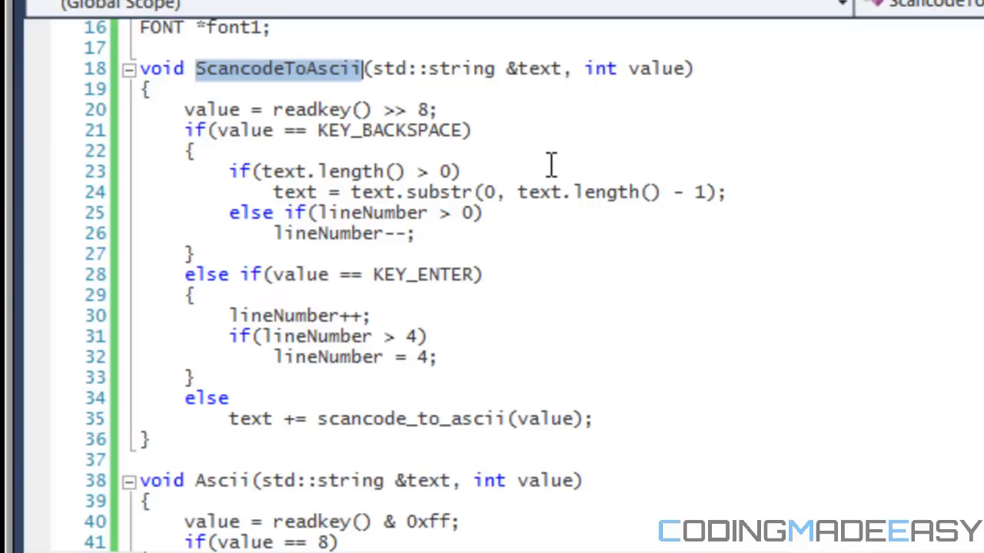
mouse_move(323, 157)
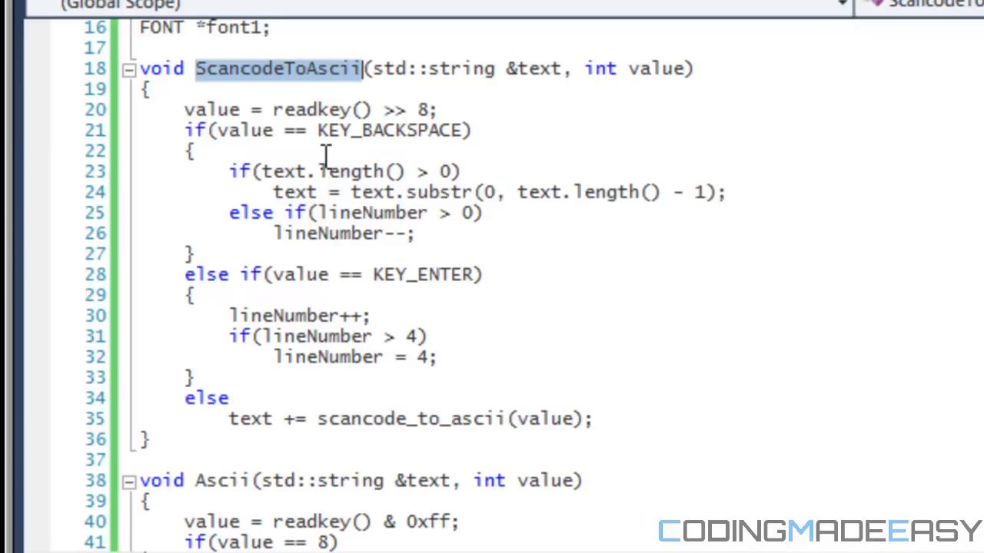
mouse_move(532, 142)
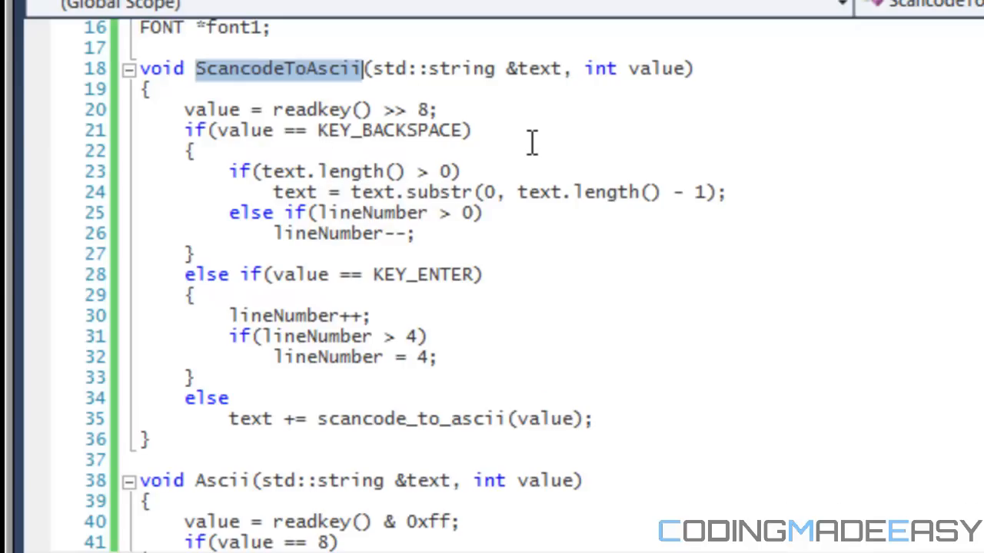
mouse_move(216, 77)
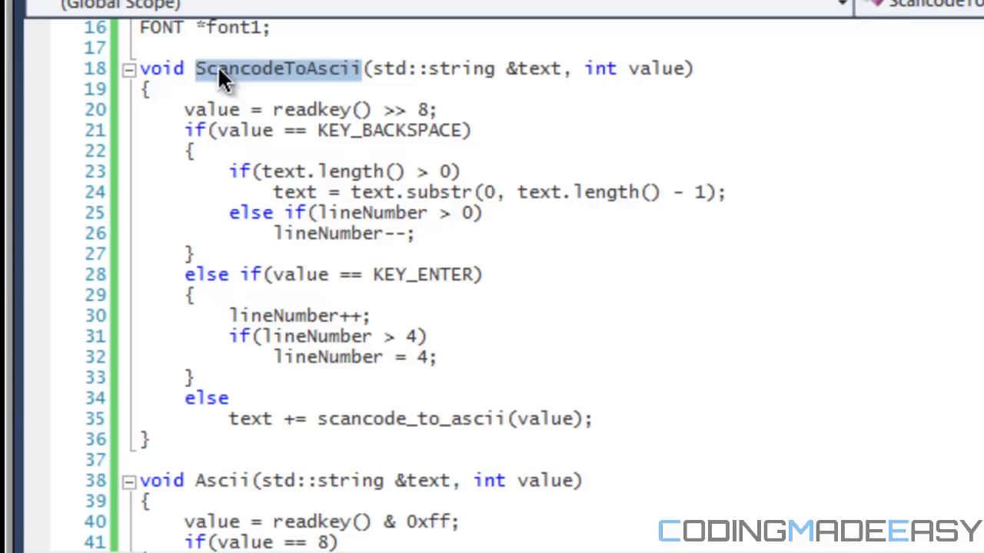
mouse_move(223, 92)
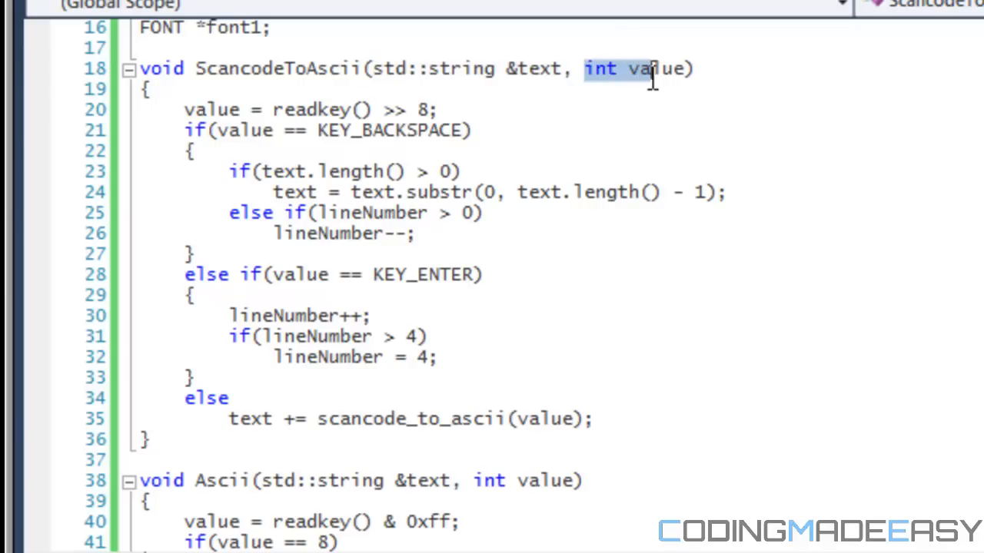
drag(586, 69, 692, 68)
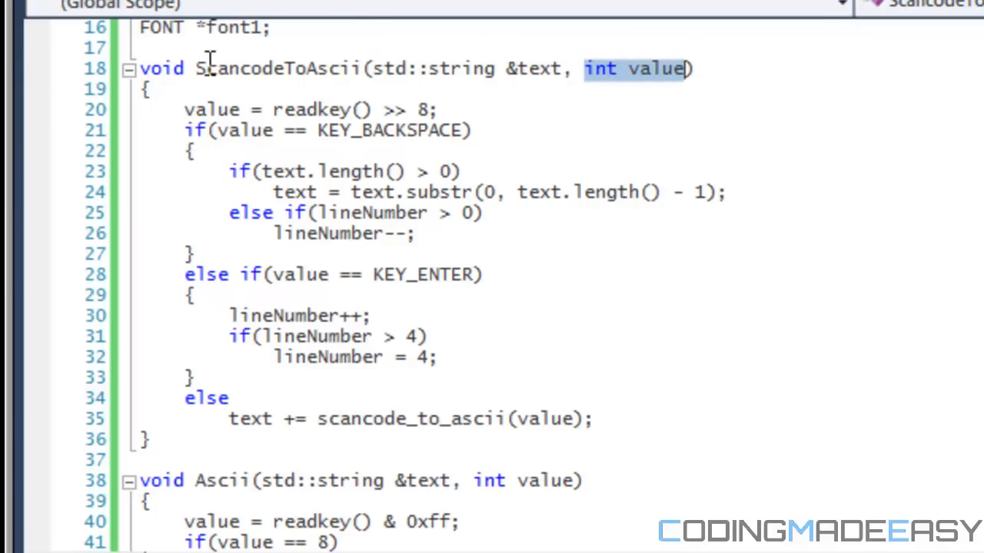
mouse_move(288, 109)
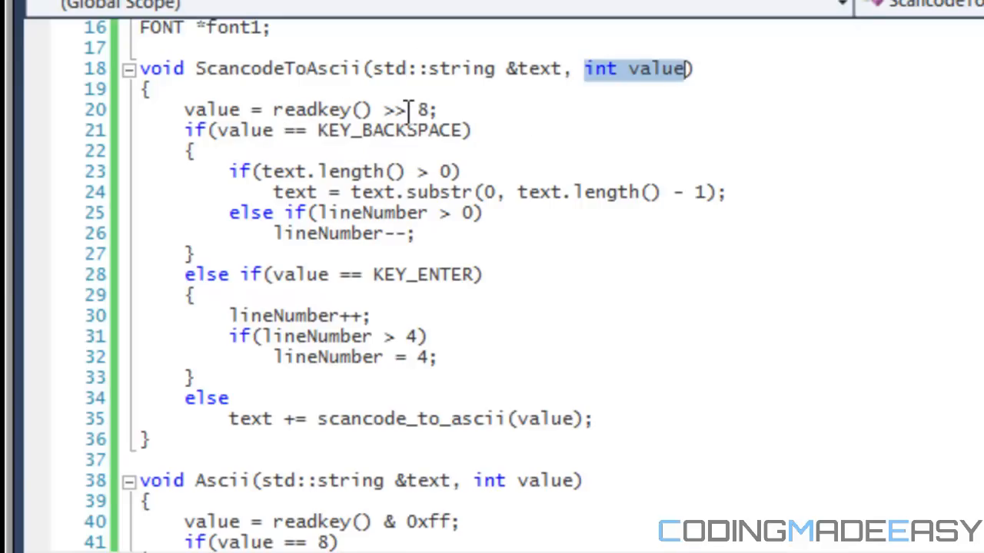
click(432, 109)
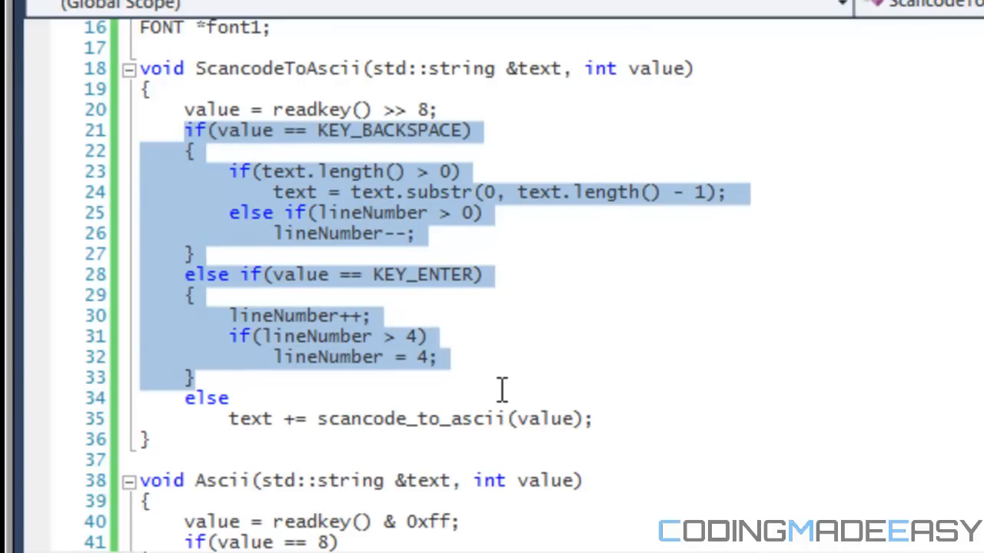
mouse_move(453, 192)
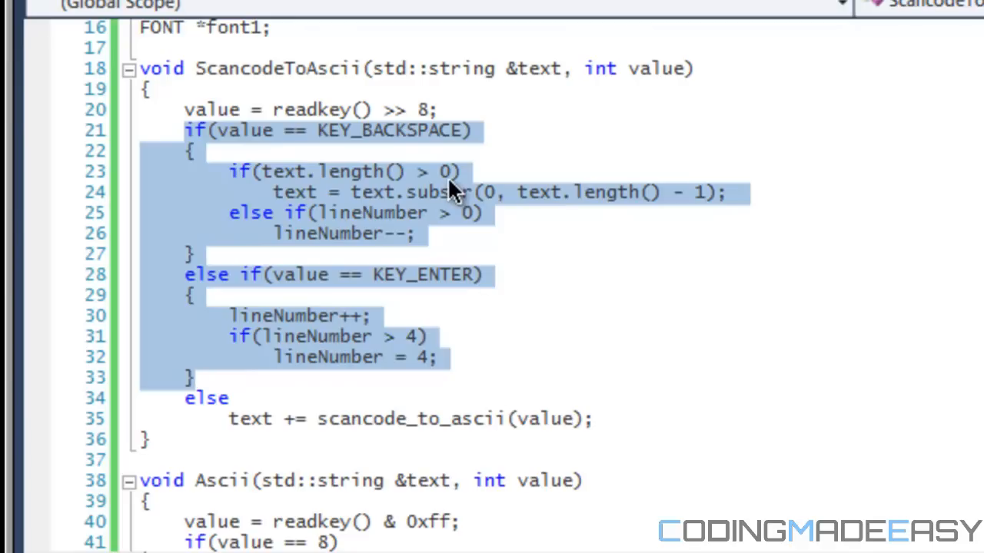
mouse_move(458, 231)
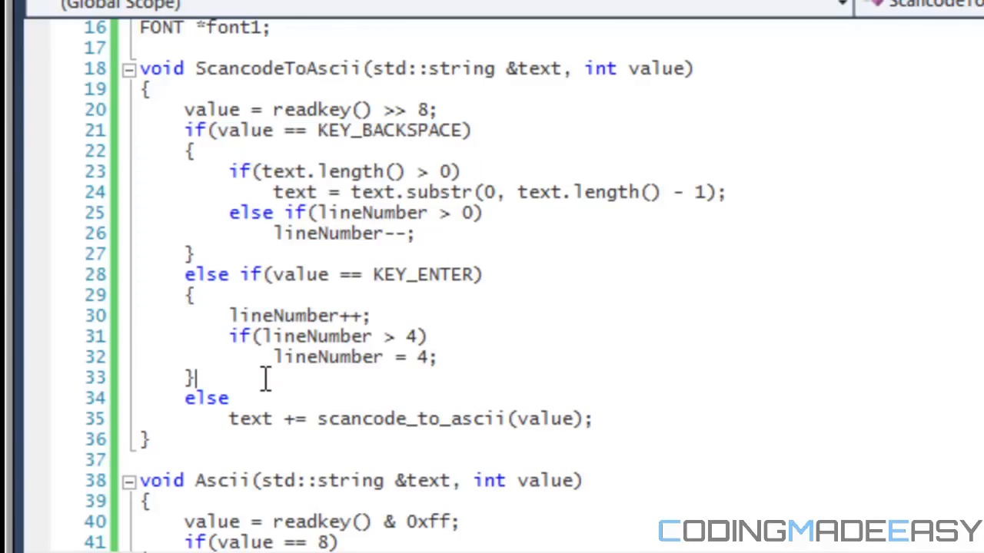
drag(184, 109, 192, 378)
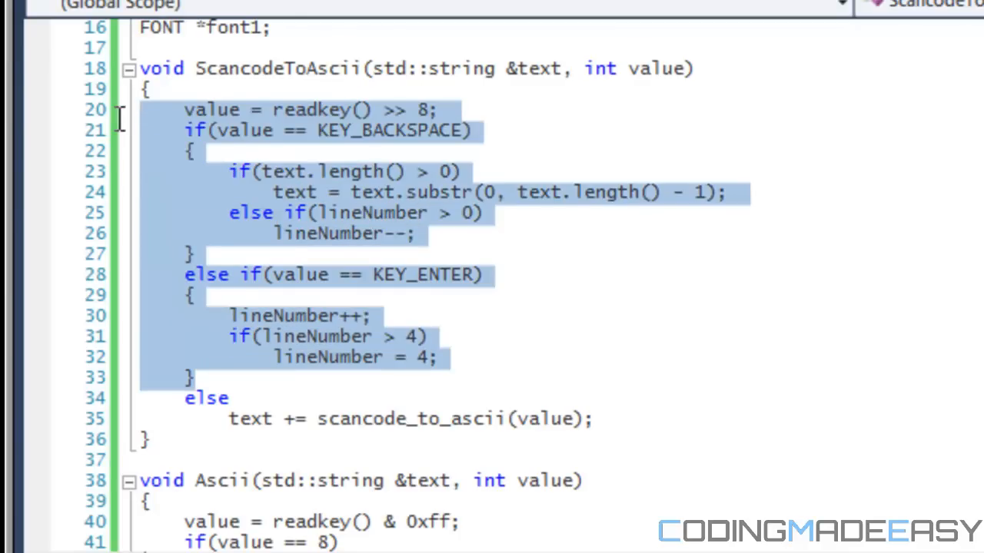
mouse_move(235, 340)
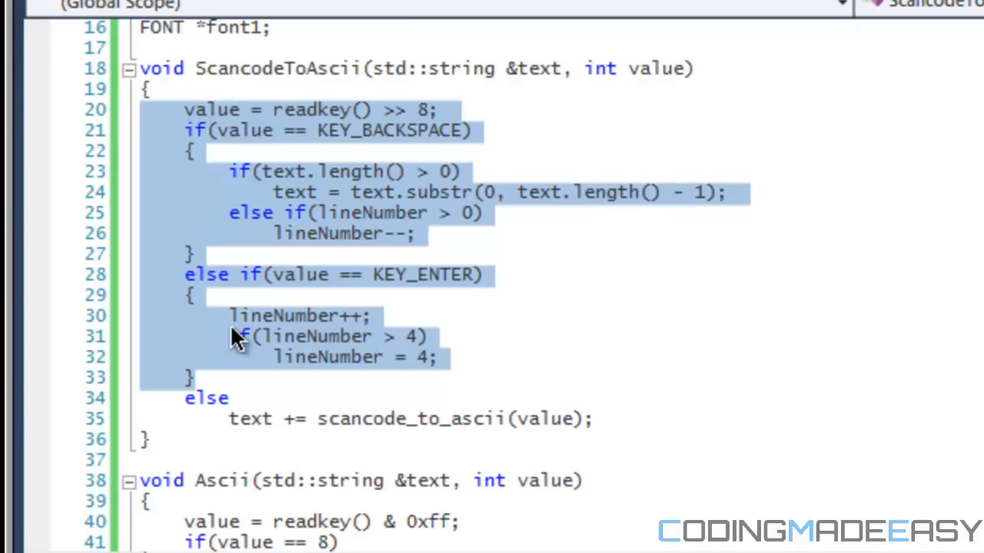
click(323, 254)
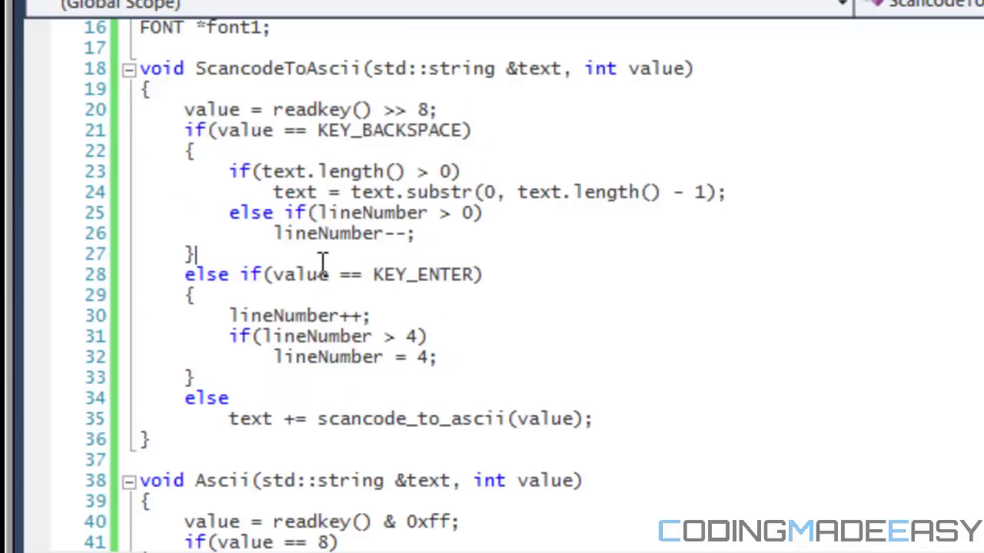
click(265, 419)
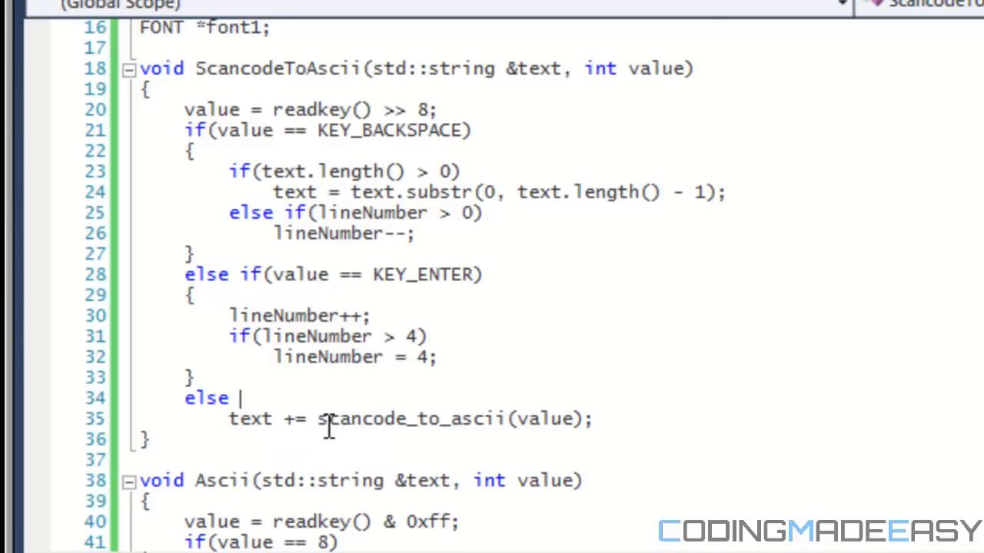
mouse_move(327, 418)
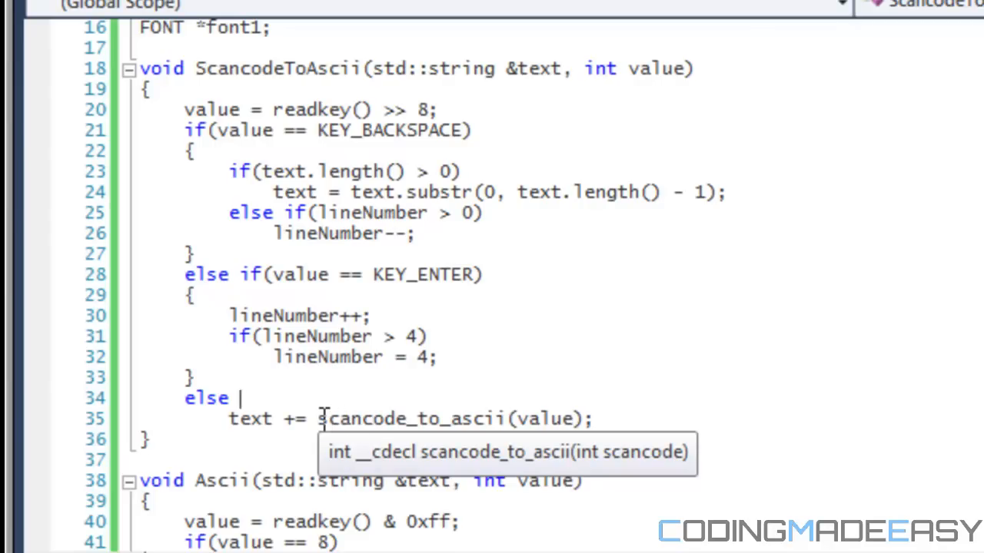
double_click(400, 419)
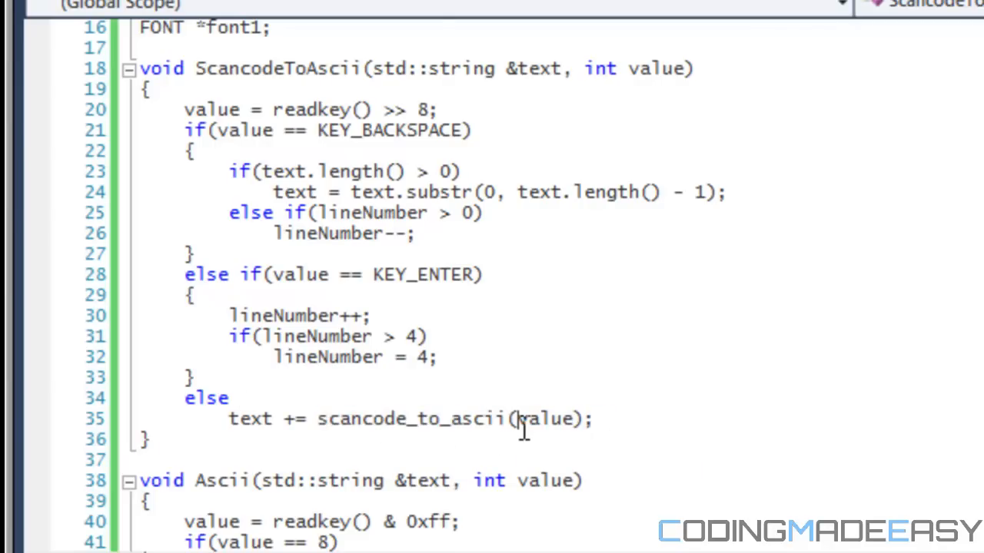
mouse_move(343, 419)
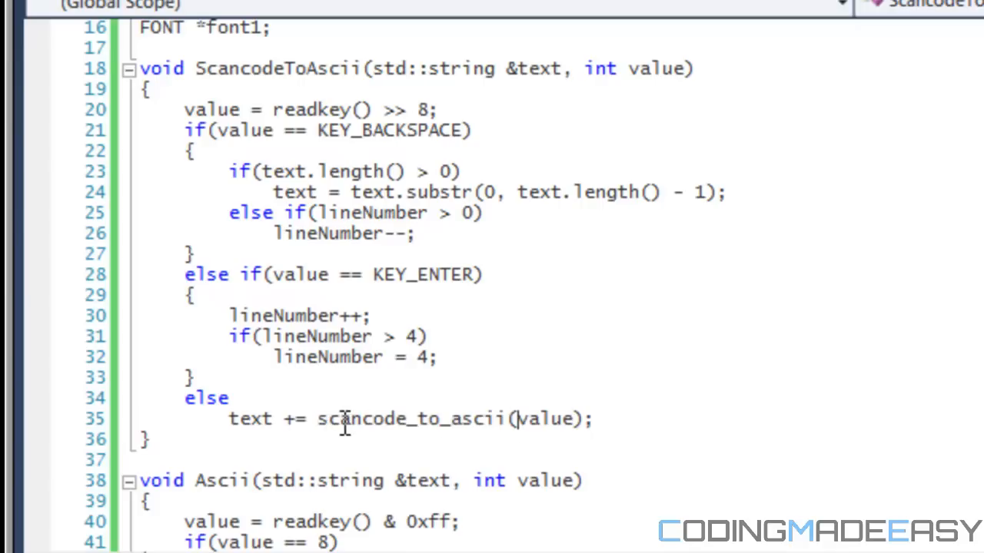
double_click(361, 419)
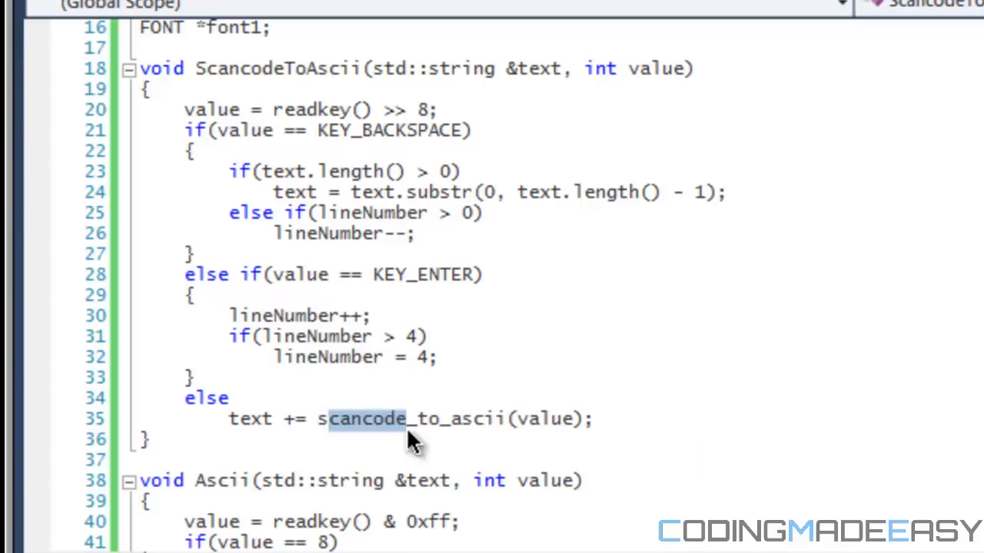
mouse_move(567, 434)
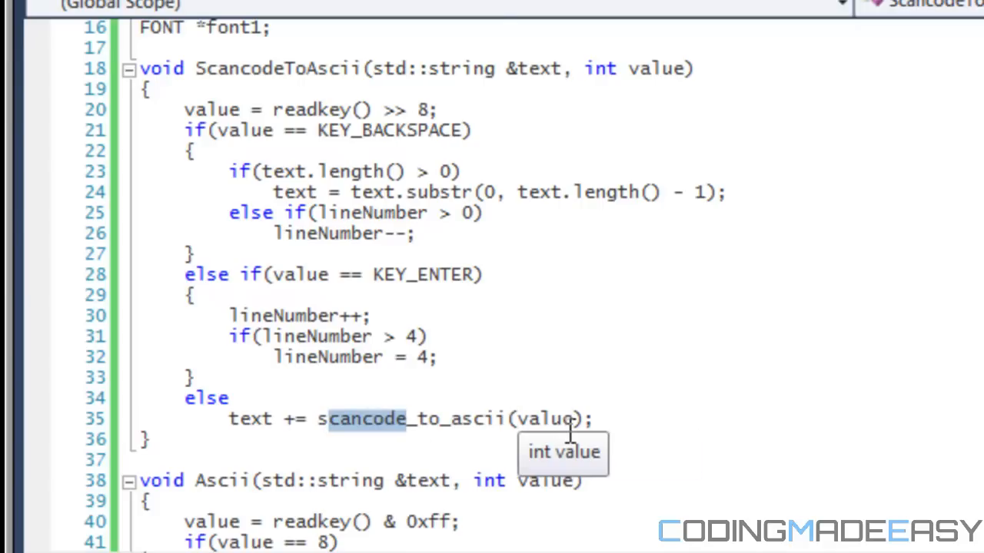
mouse_move(609, 374)
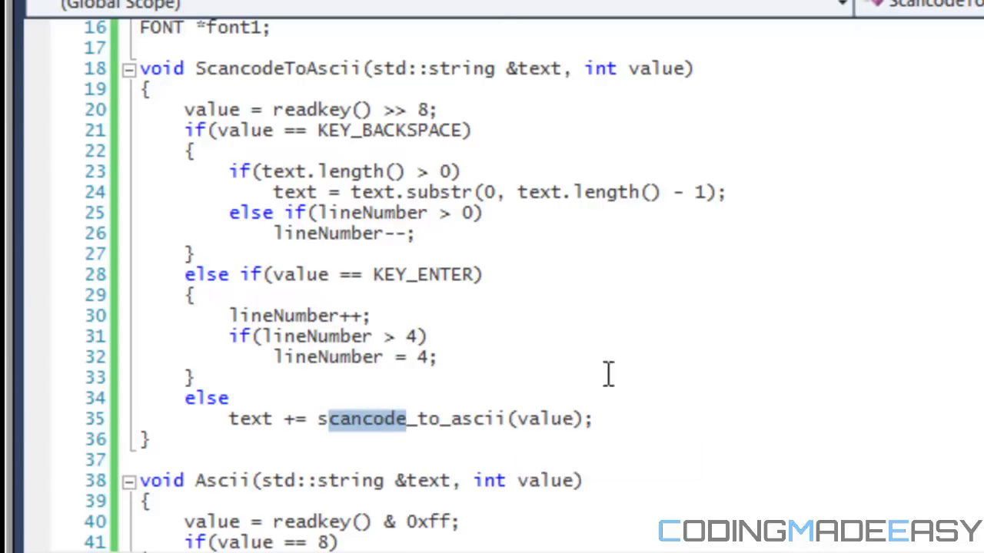
mouse_move(401, 110)
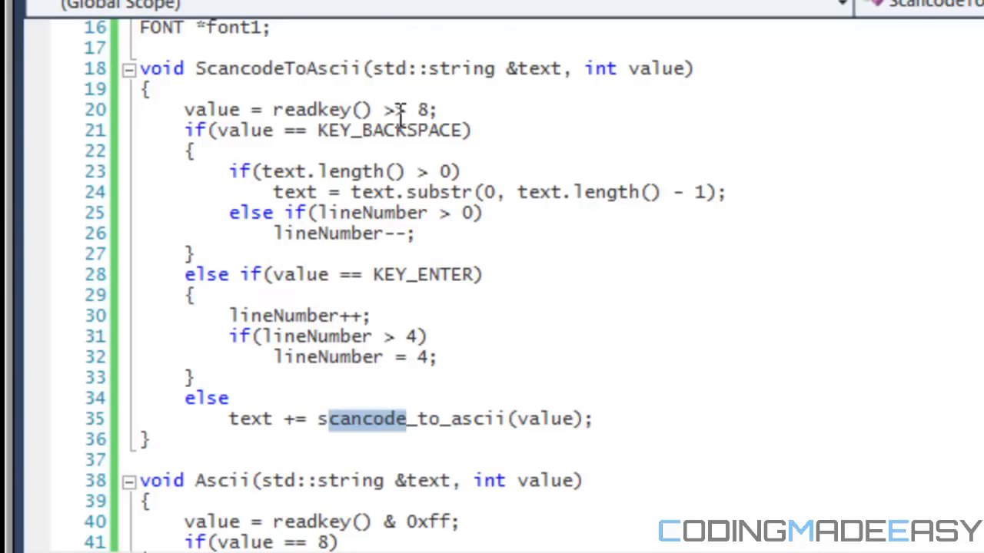
Go to KEY_BACKSPACE's definition and browse the #define KEY_ constants in the Allegro header.
right_click(365, 419)
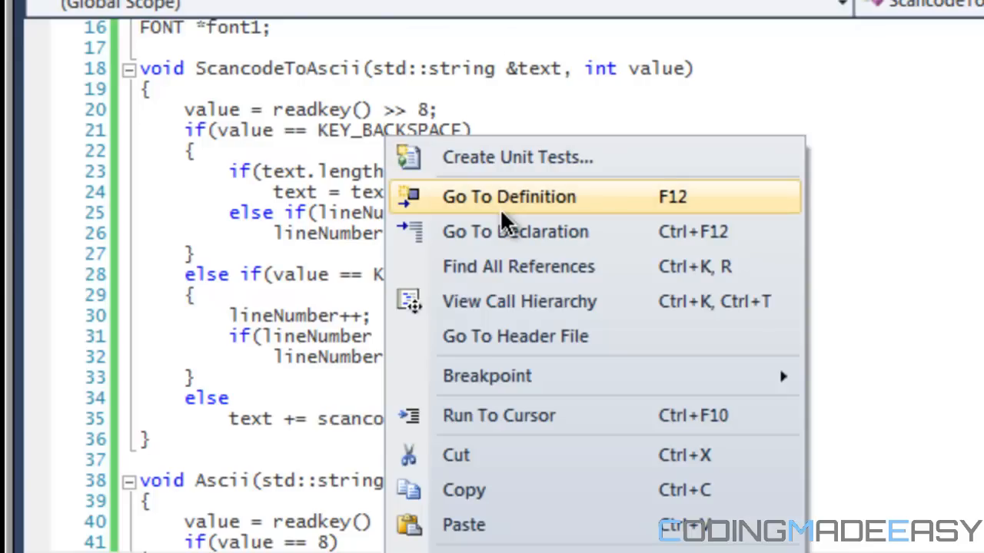
click(507, 197)
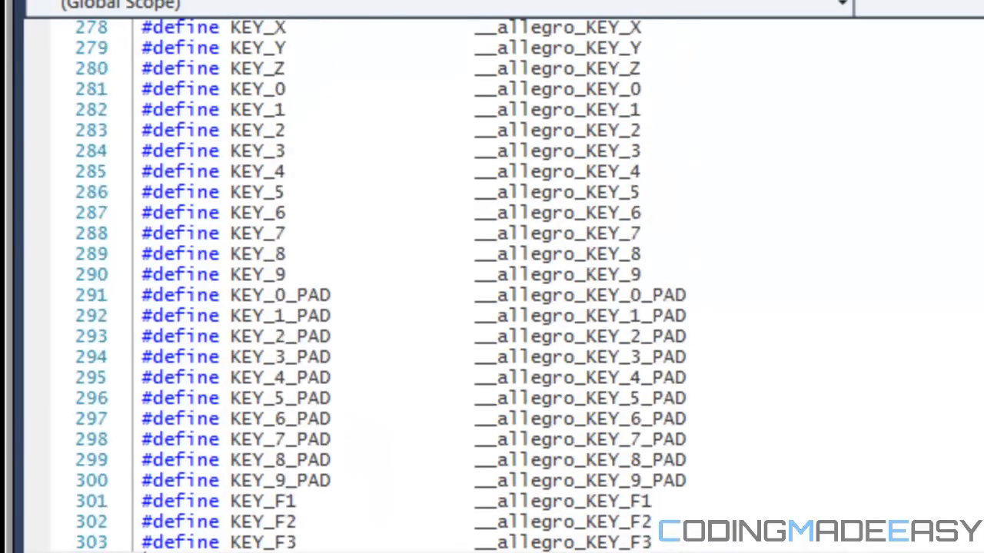
scroll(up, 3)
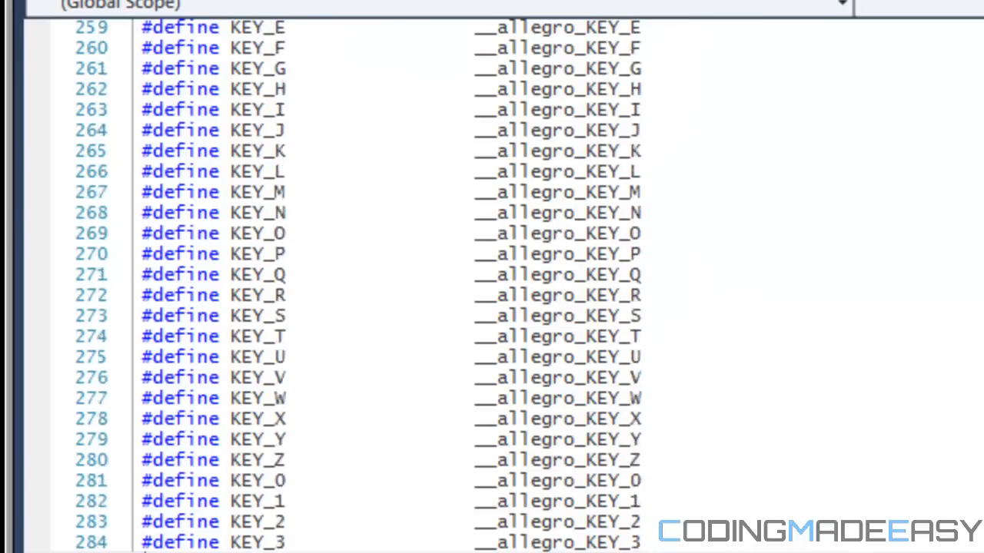
scroll(down, 3)
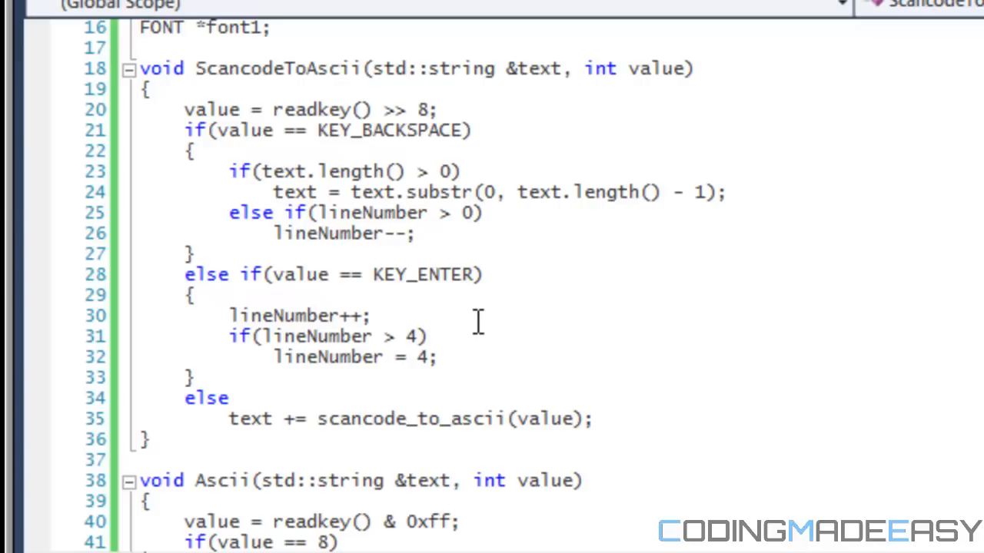
Return to the Main.cpp tab showing the ScancodeToAscii code.
click(365, 129)
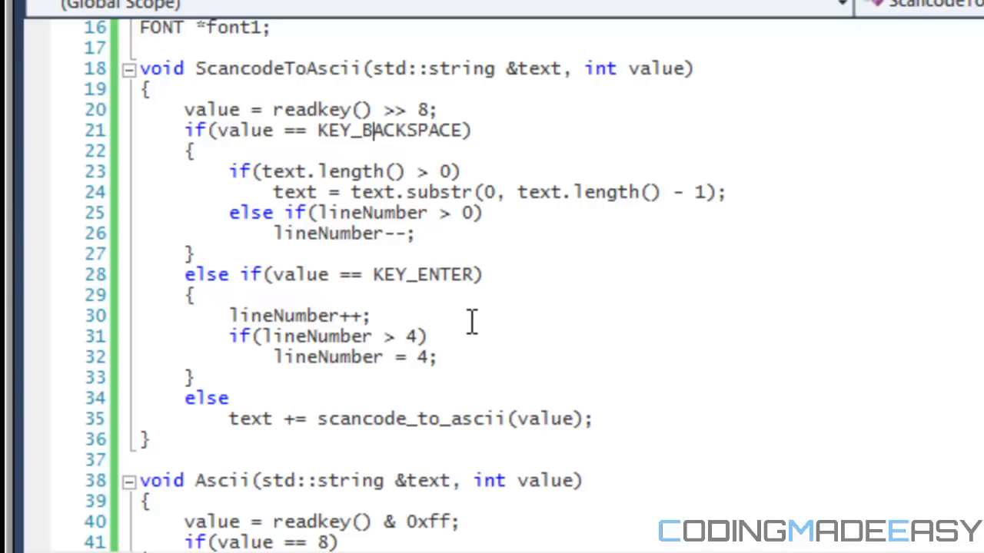
click(183, 30)
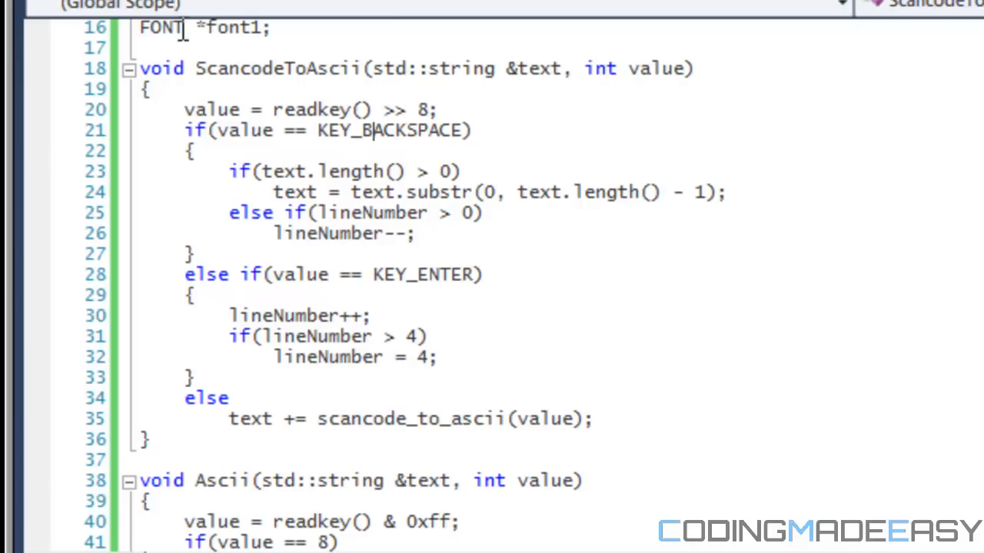
mouse_move(331, 185)
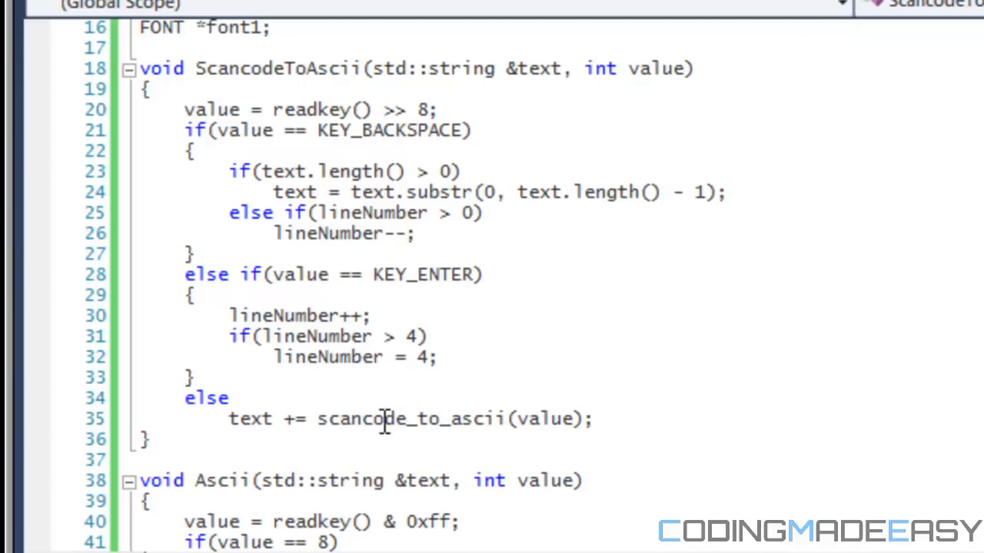
mouse_move(328, 442)
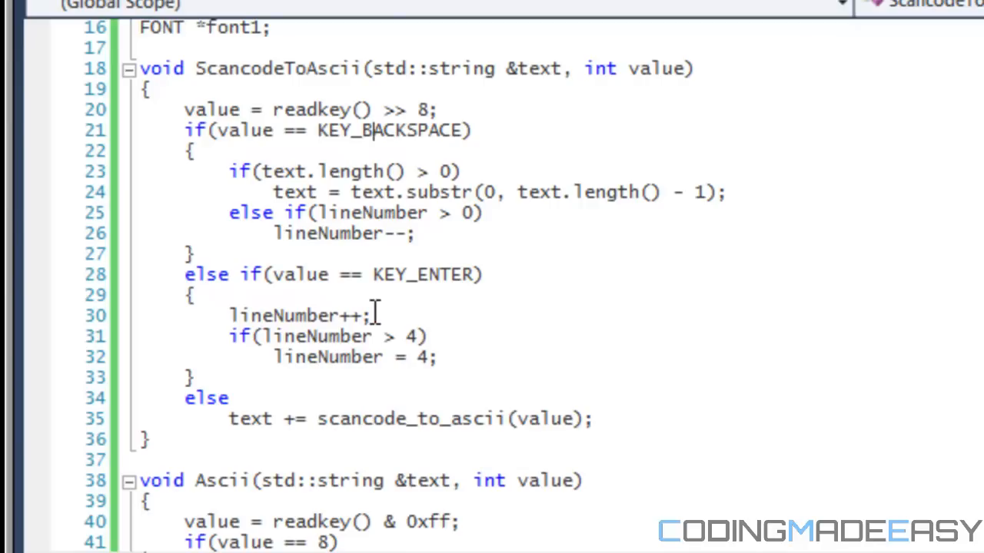
mouse_move(244, 131)
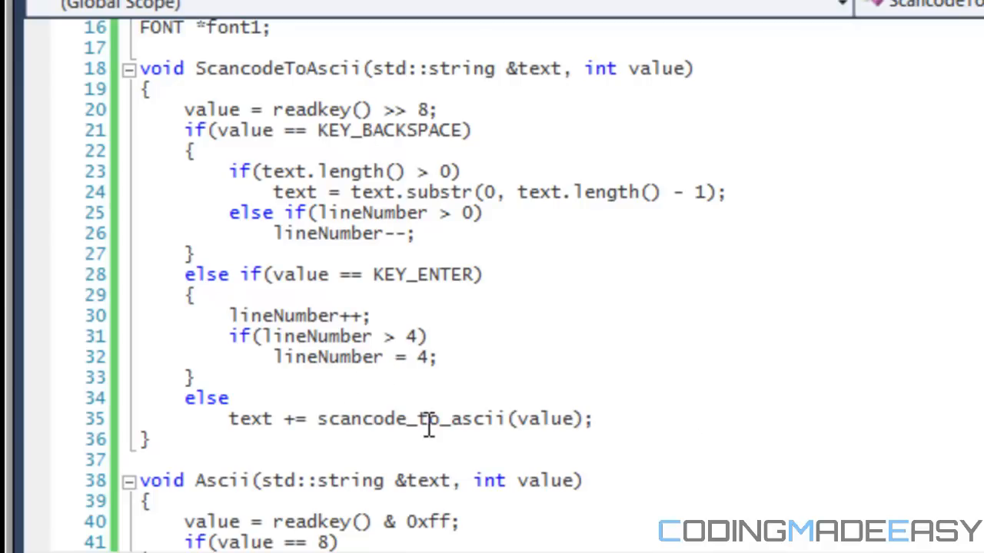
mouse_move(540, 418)
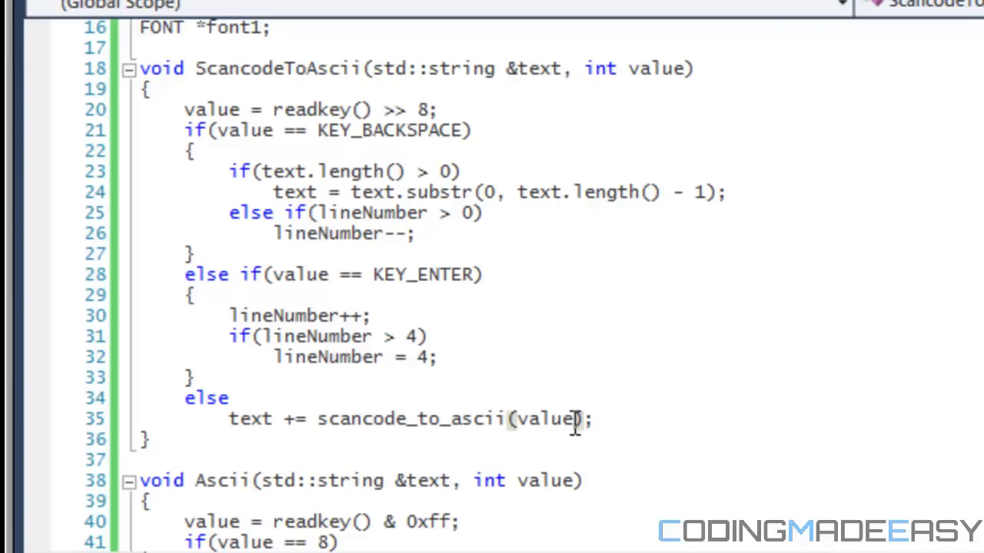
mouse_move(231, 427)
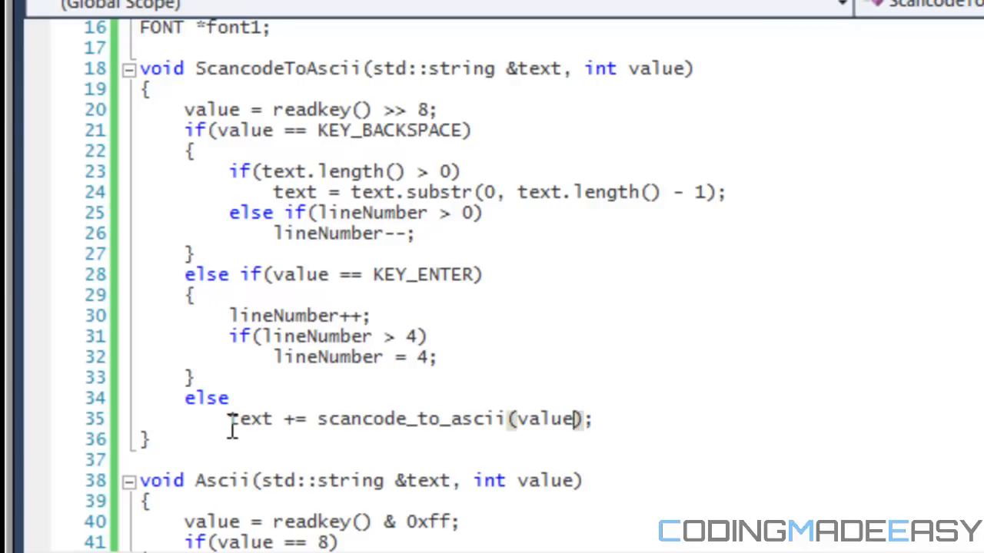
mouse_move(836, 334)
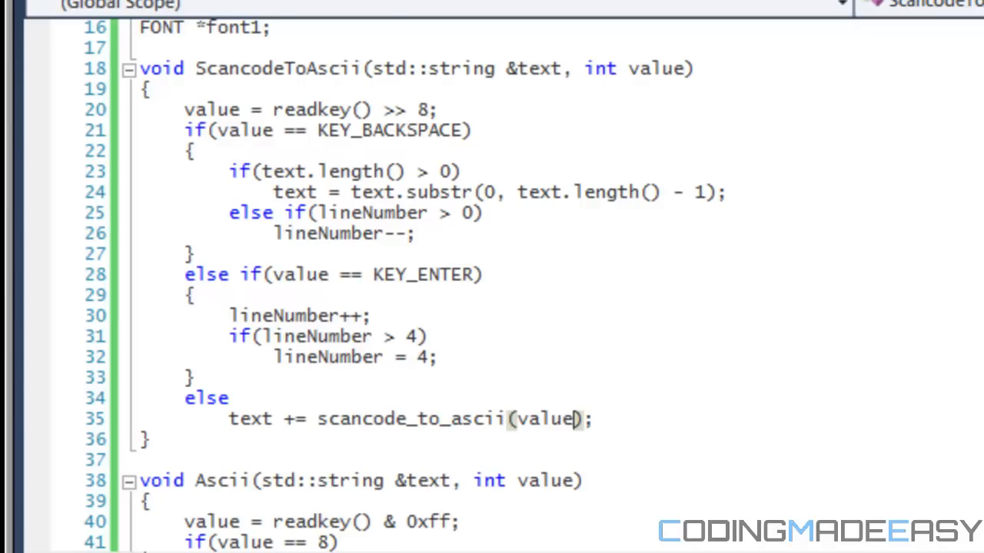
scroll(down, 3)
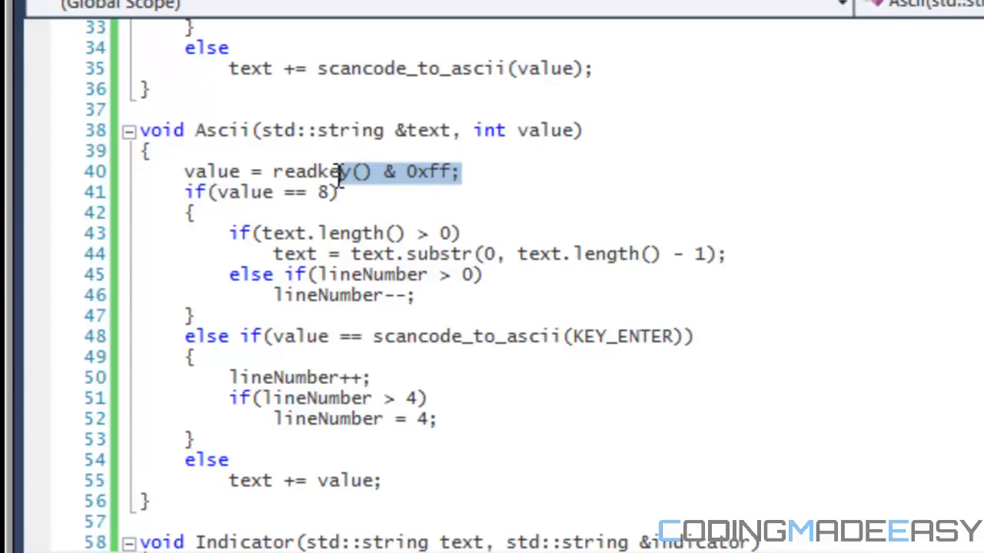
mouse_move(208, 171)
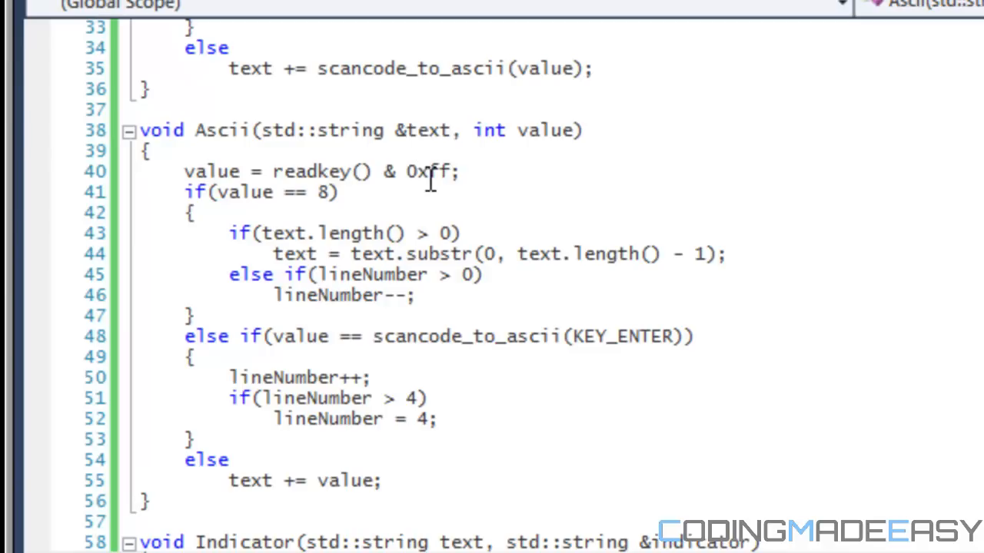
mouse_move(318, 192)
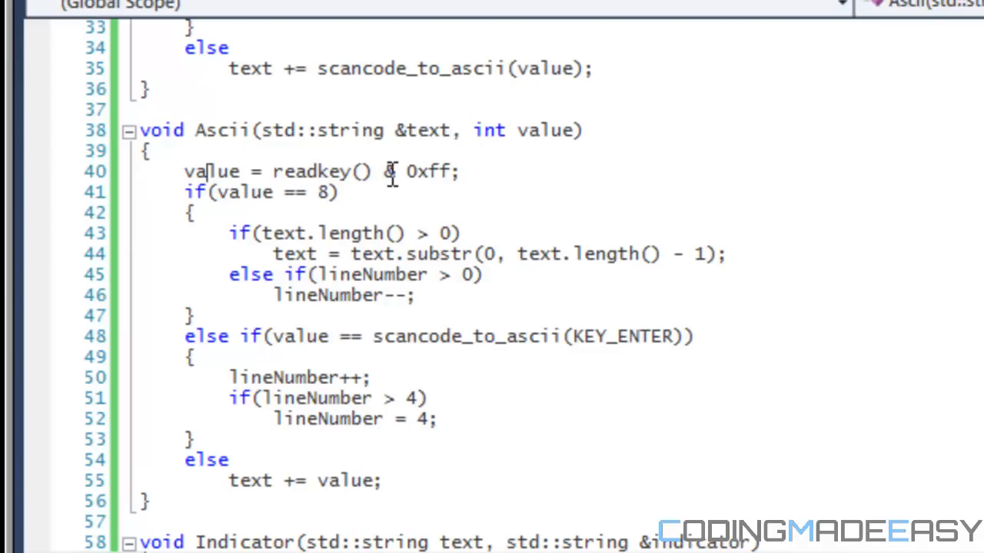
mouse_move(405, 180)
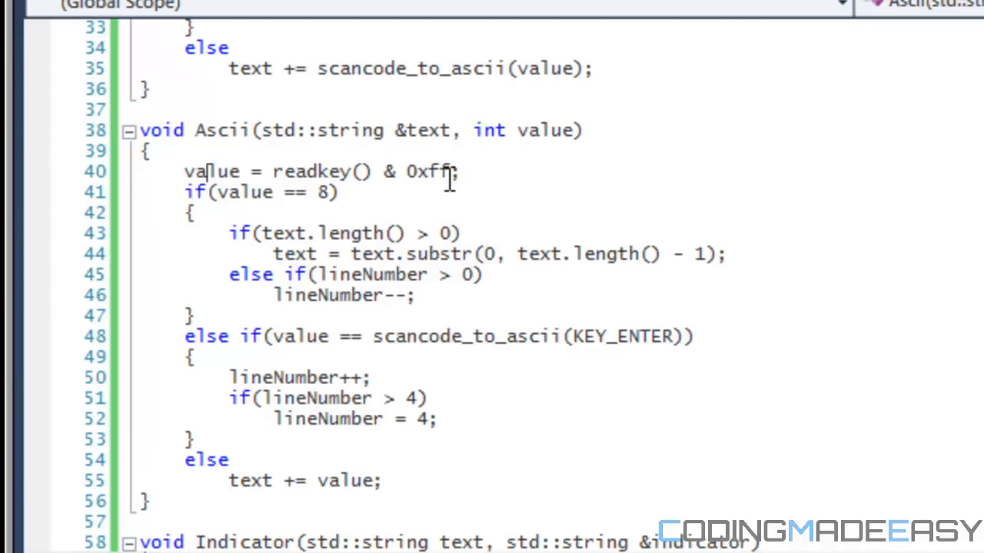
mouse_move(478, 196)
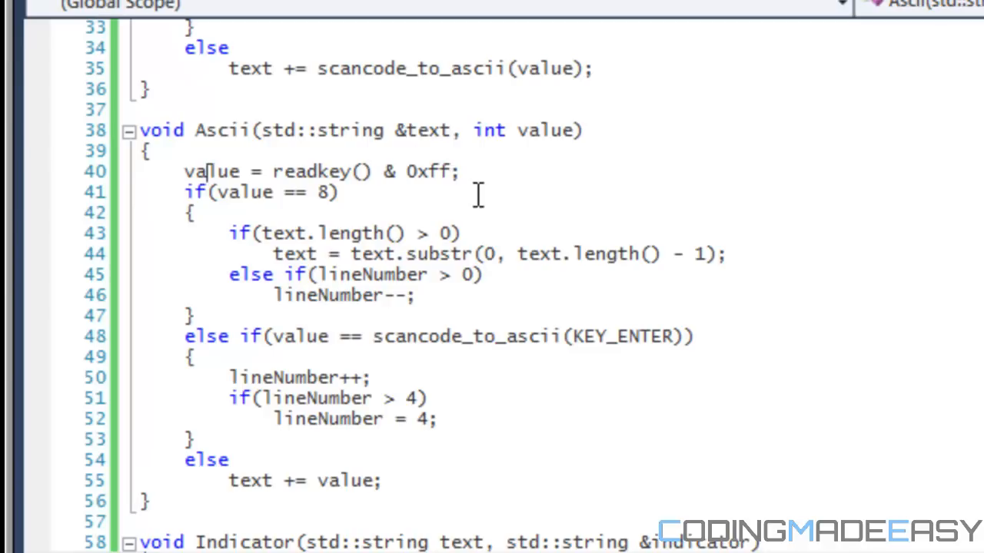
drag(461, 172, 192, 213)
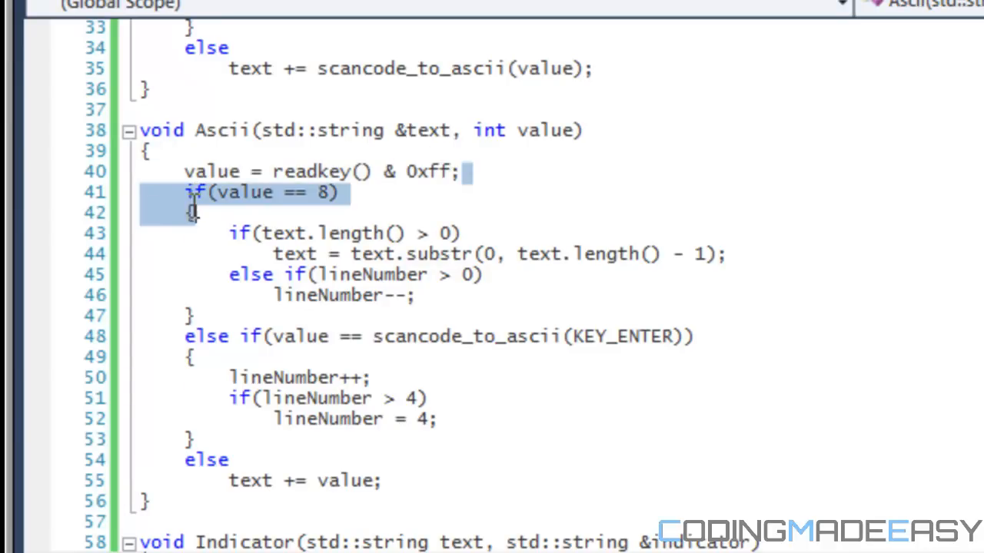
click(242, 192)
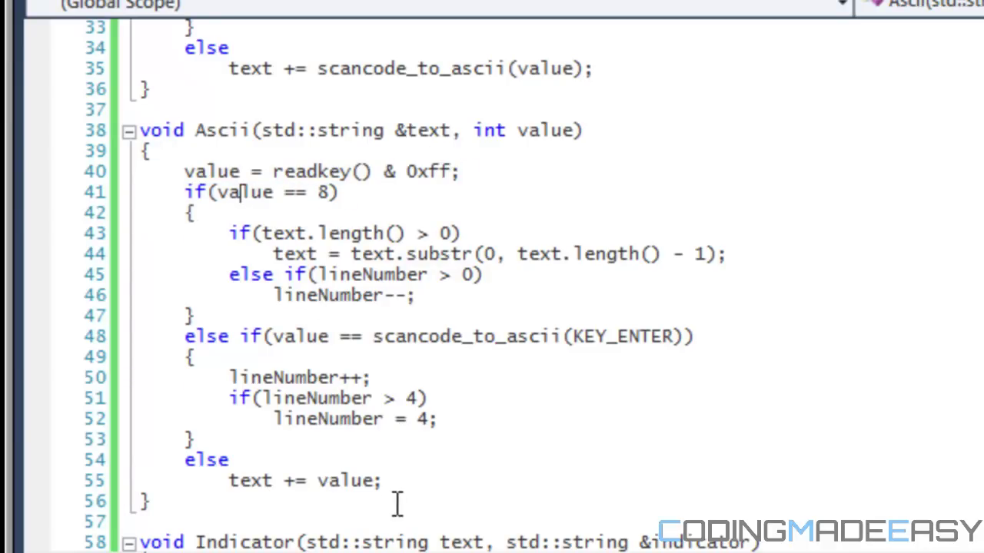
mouse_move(231, 203)
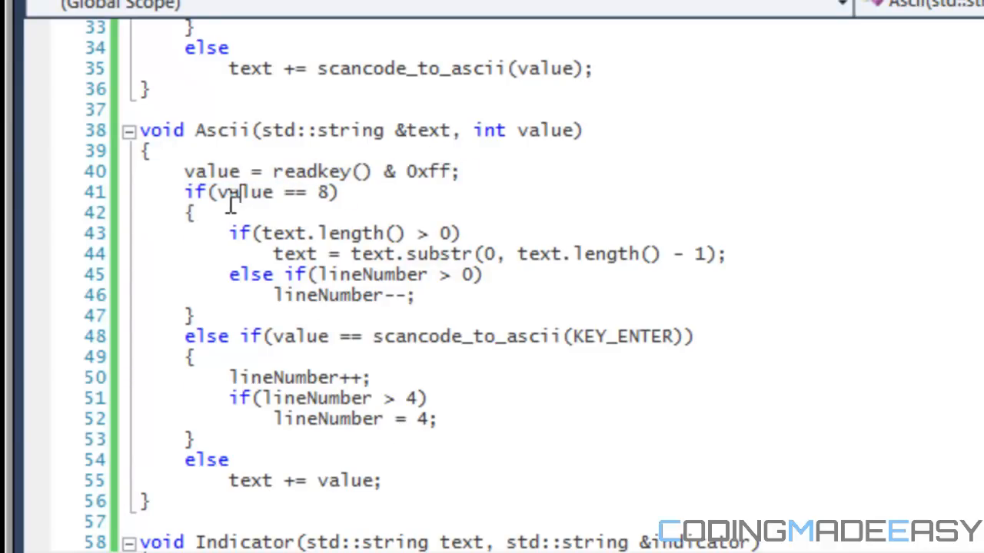
mouse_move(235, 171)
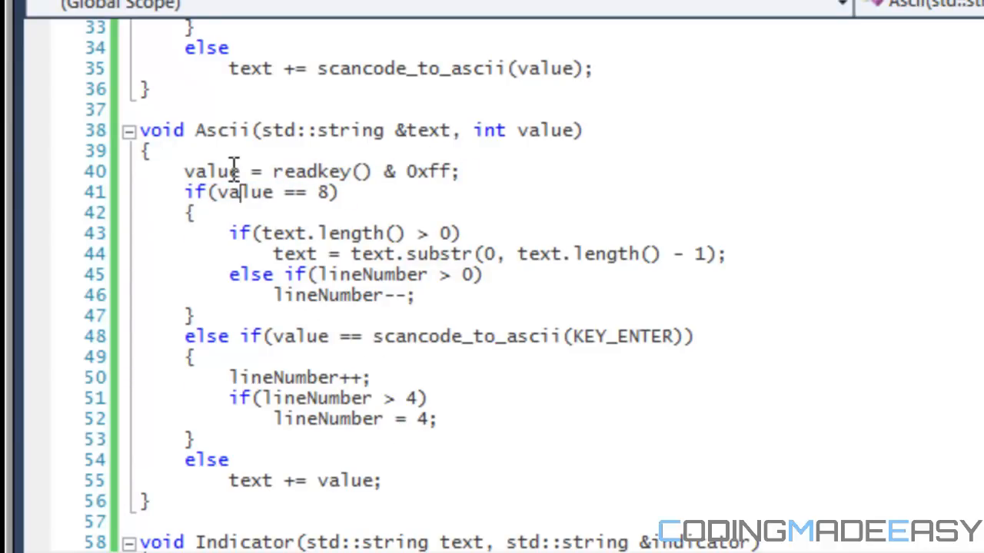
mouse_move(269, 192)
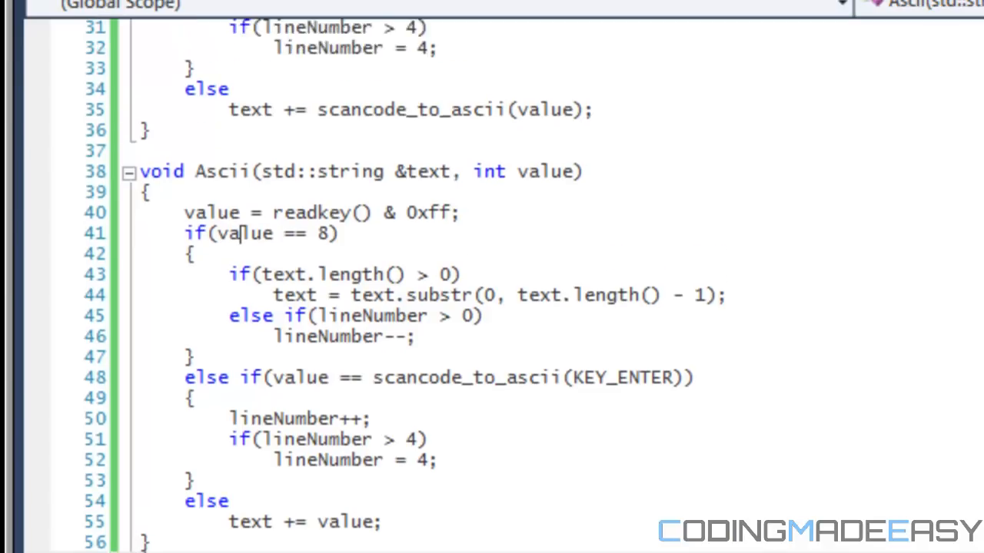
scroll(up, 3)
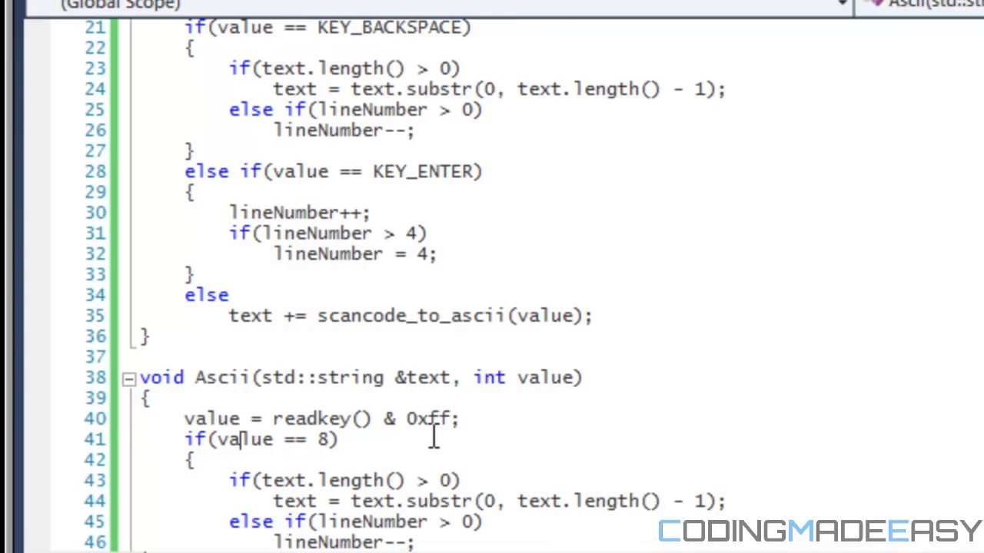
scroll(down, 3)
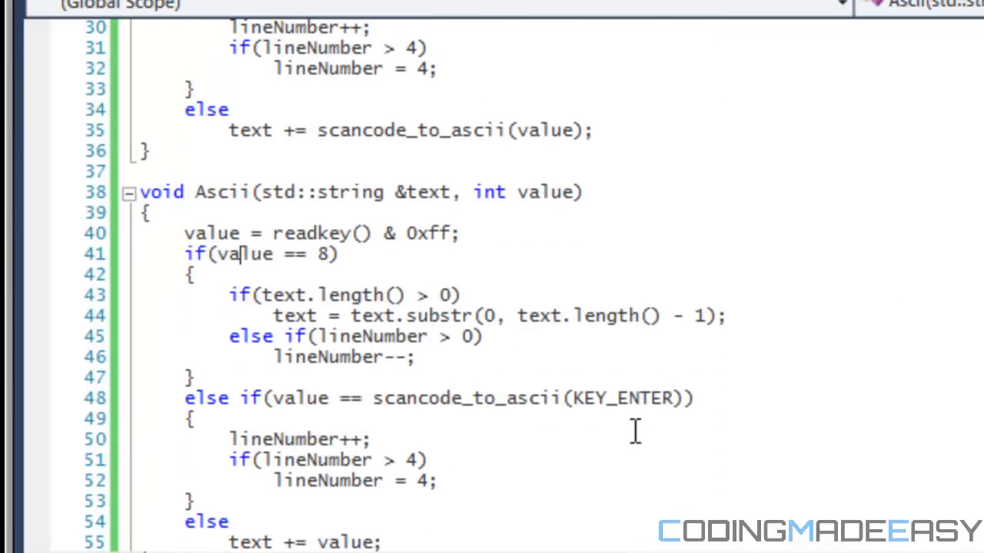
mouse_move(432, 357)
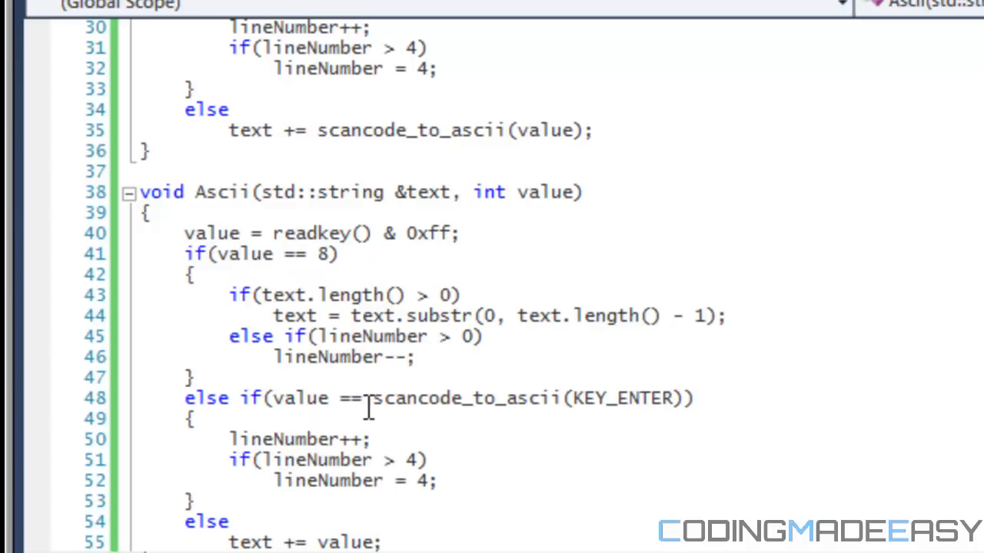
mouse_move(527, 407)
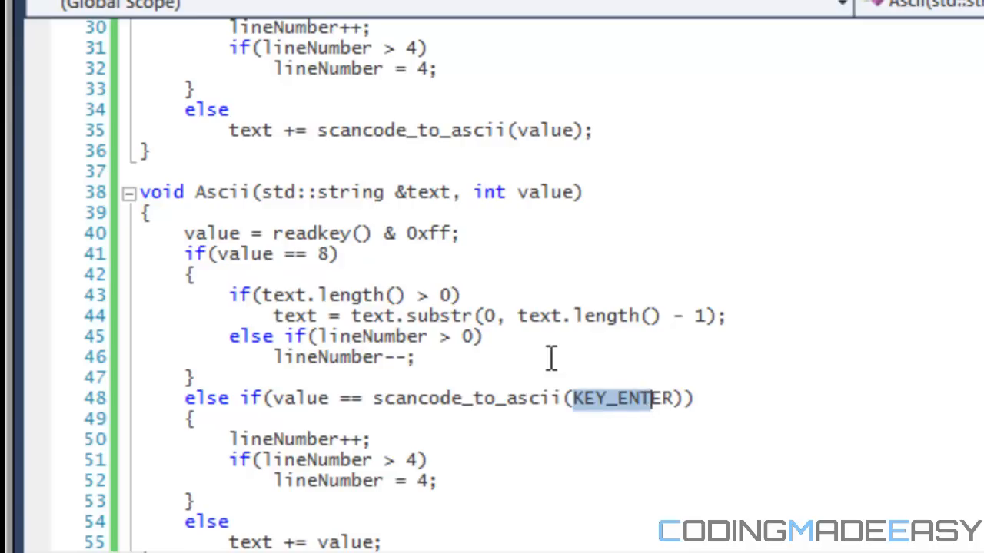
click(307, 255)
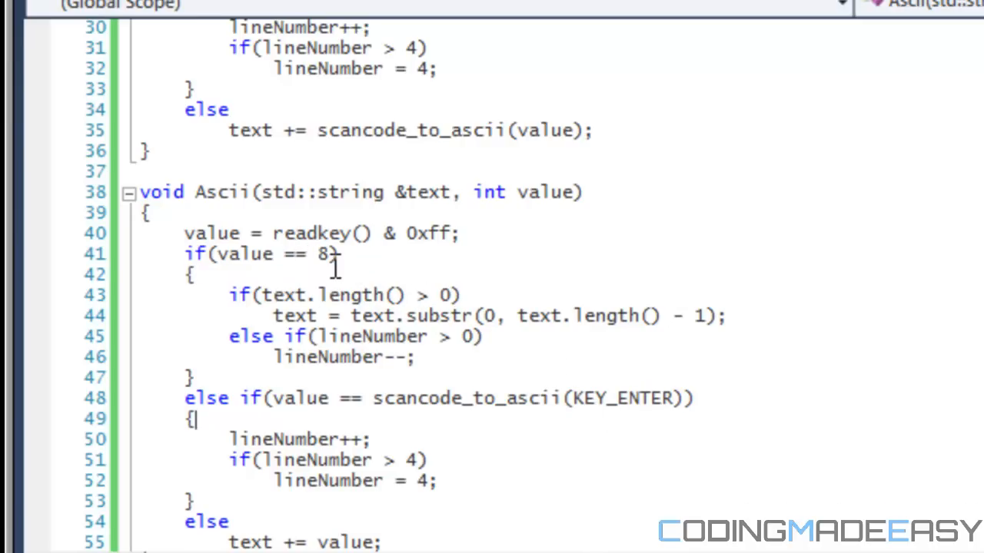
mouse_move(356, 398)
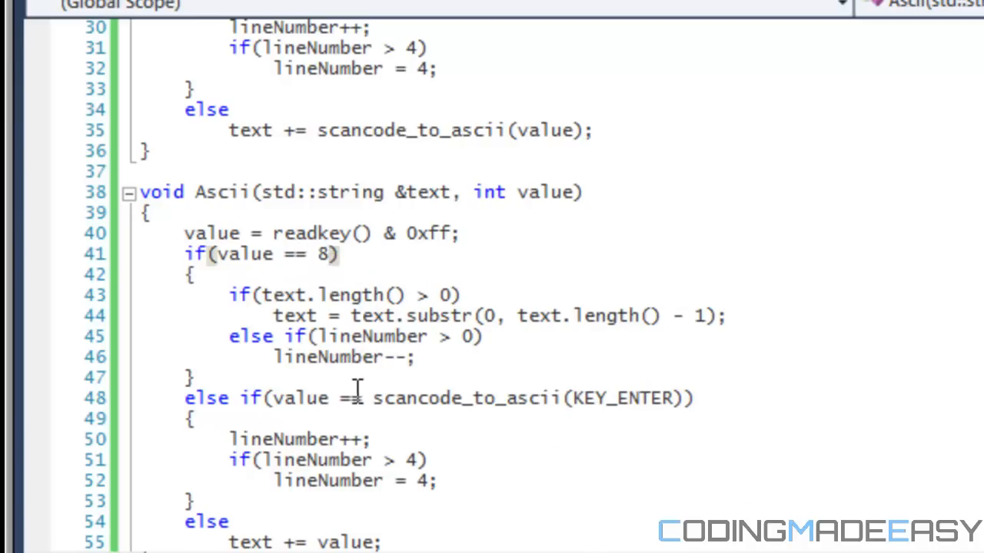
drag(373, 398, 669, 397)
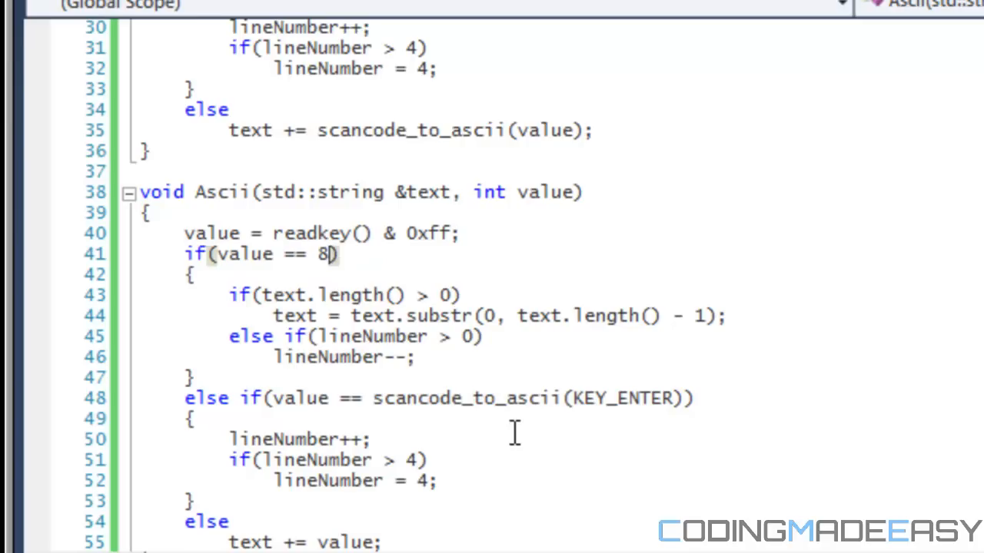
double_click(511, 399)
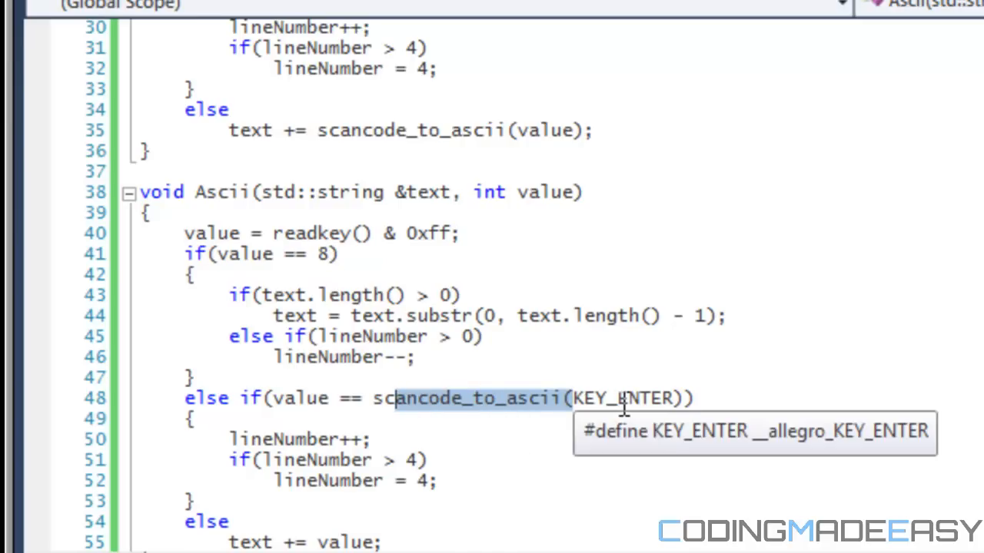
mouse_move(659, 429)
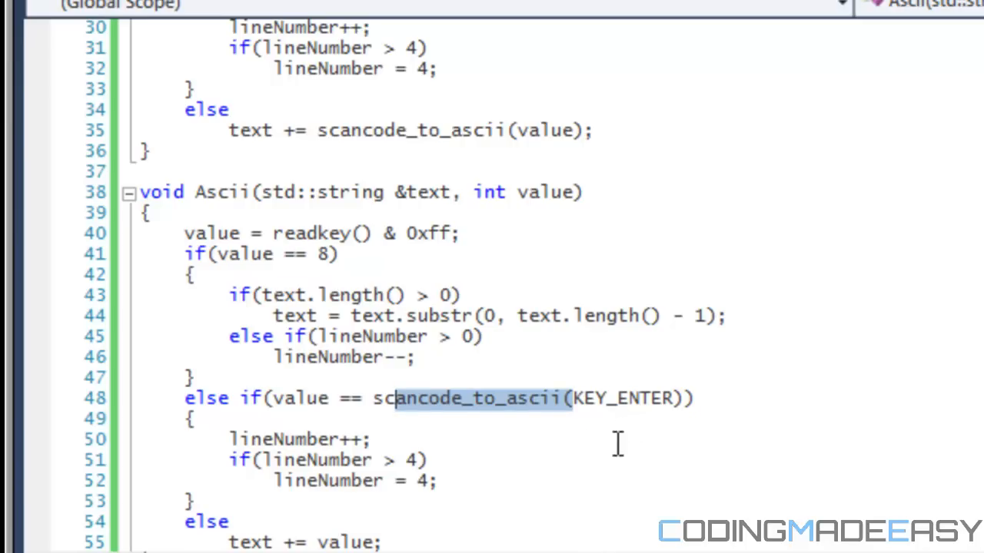
mouse_move(641, 411)
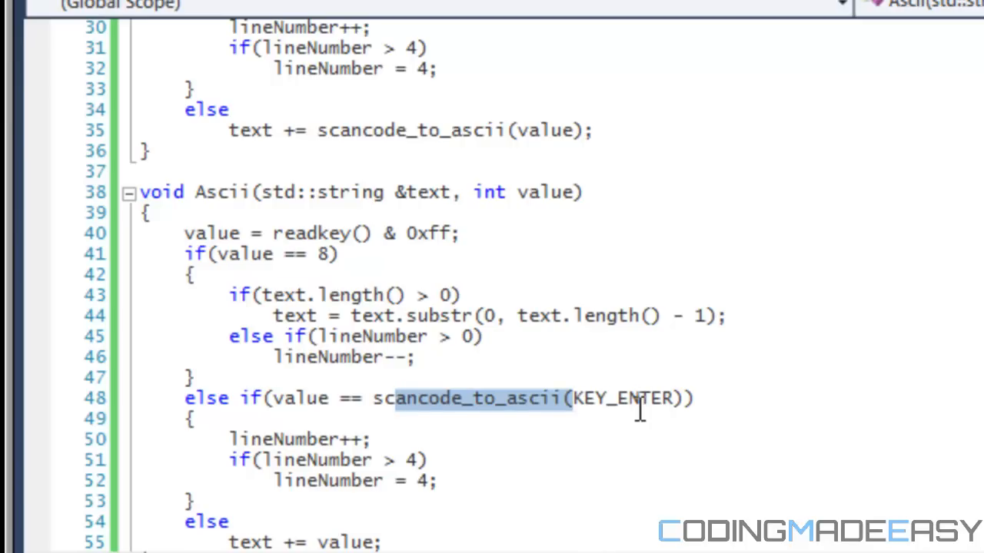
mouse_move(542, 334)
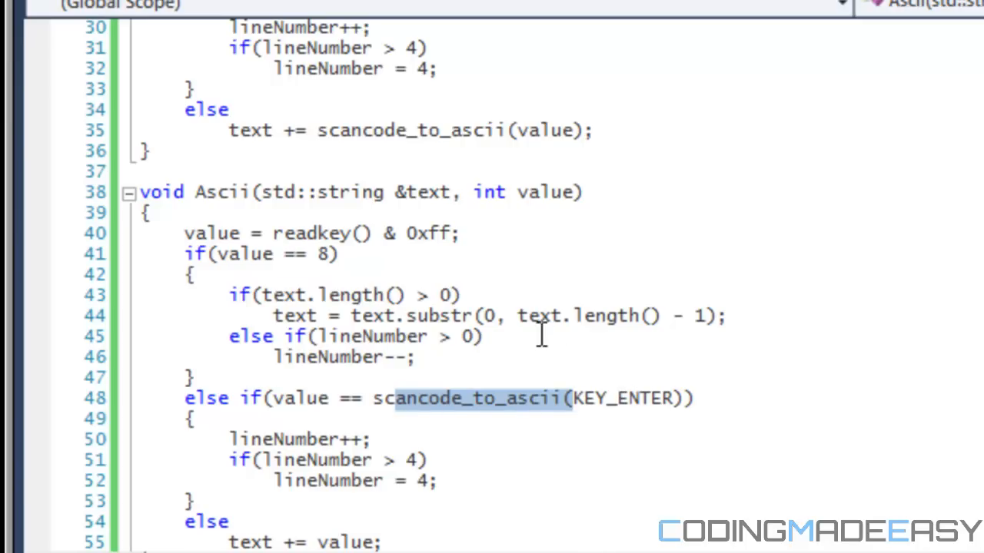
mouse_move(607, 420)
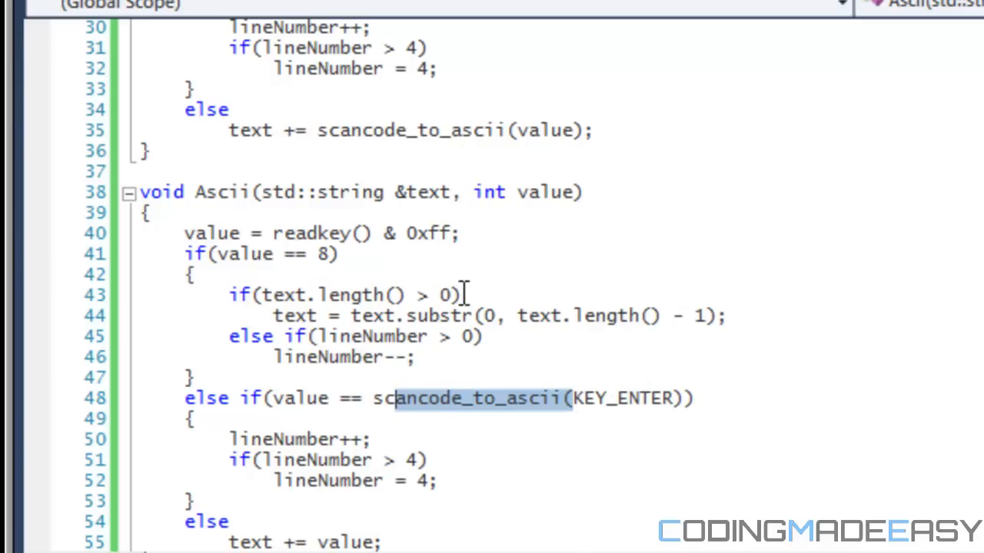
mouse_move(629, 409)
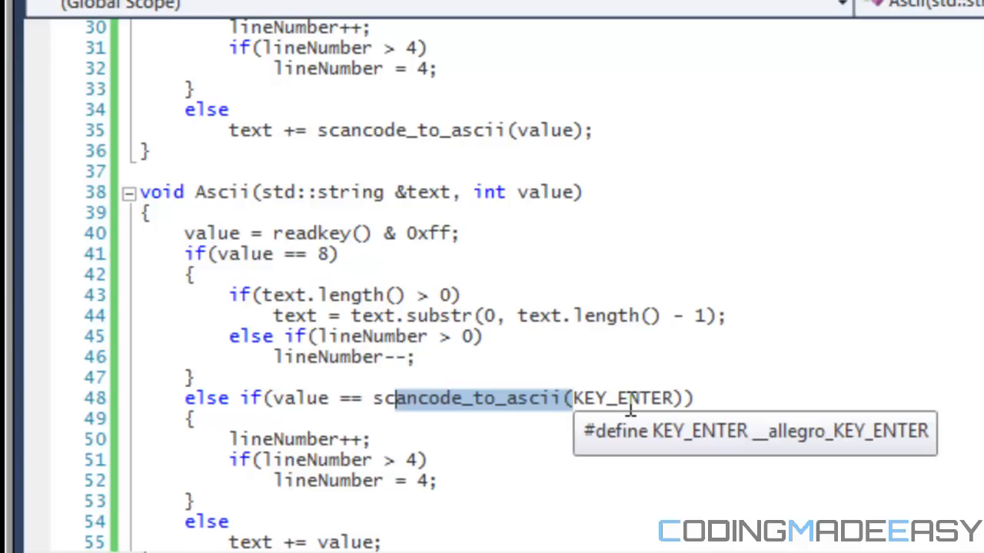
mouse_move(322, 273)
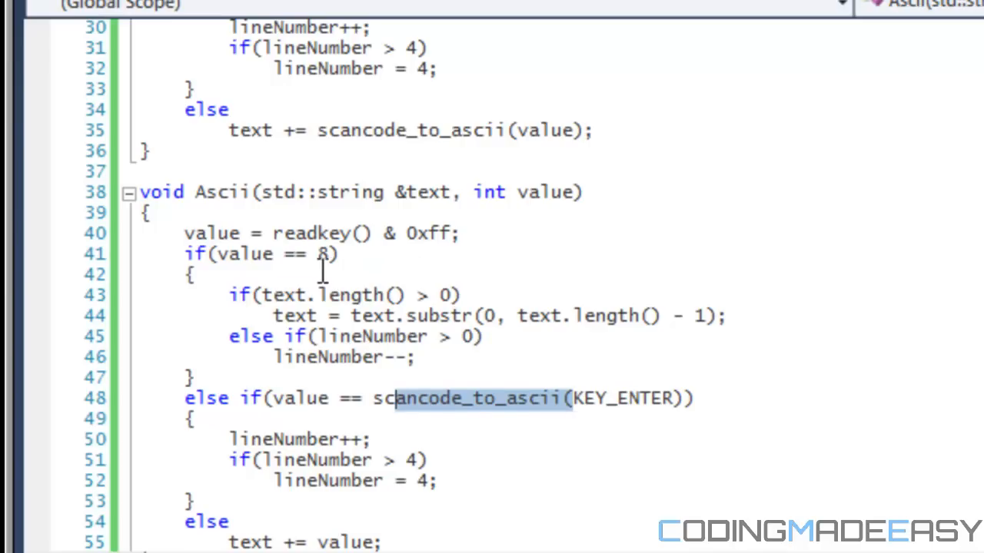
click(321, 255)
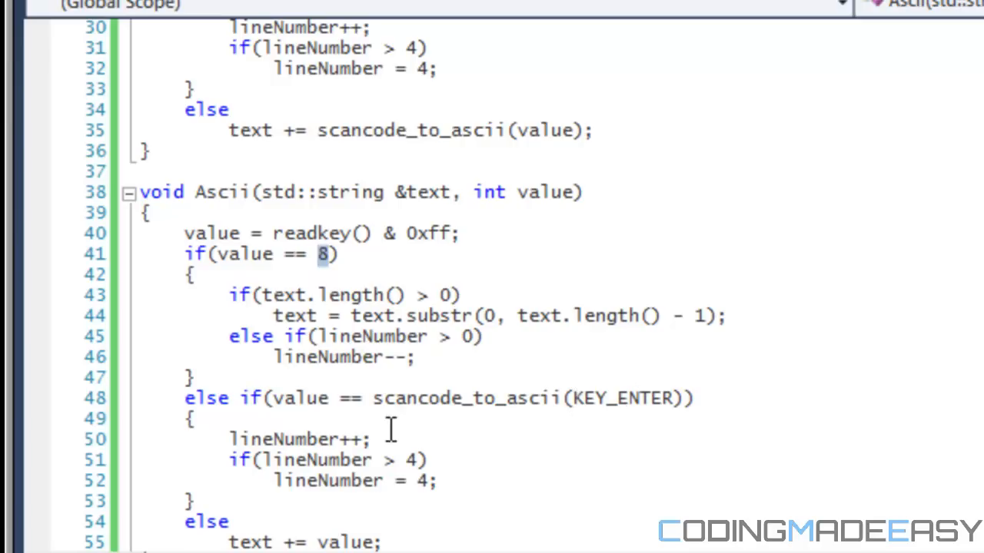
mouse_move(574, 408)
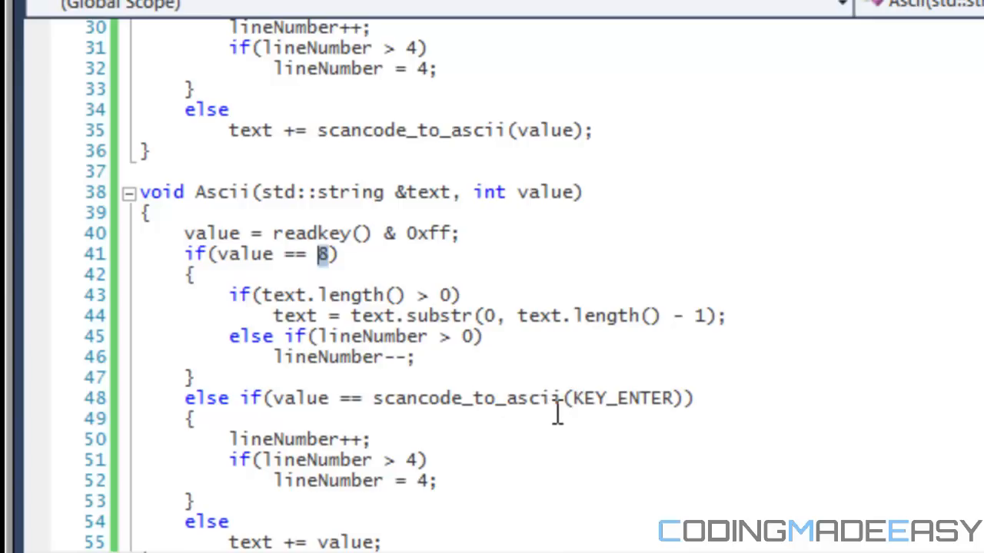
mouse_move(583, 419)
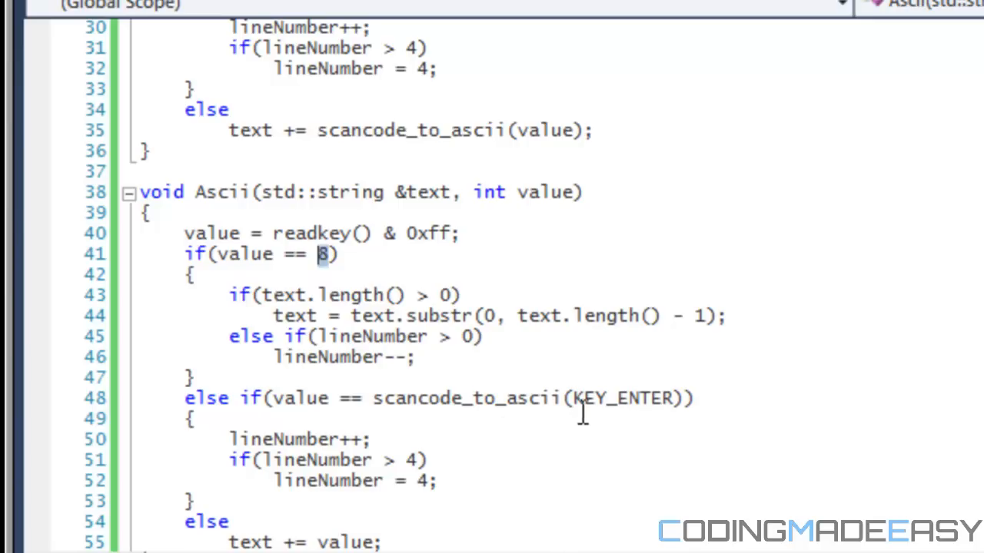
mouse_move(584, 399)
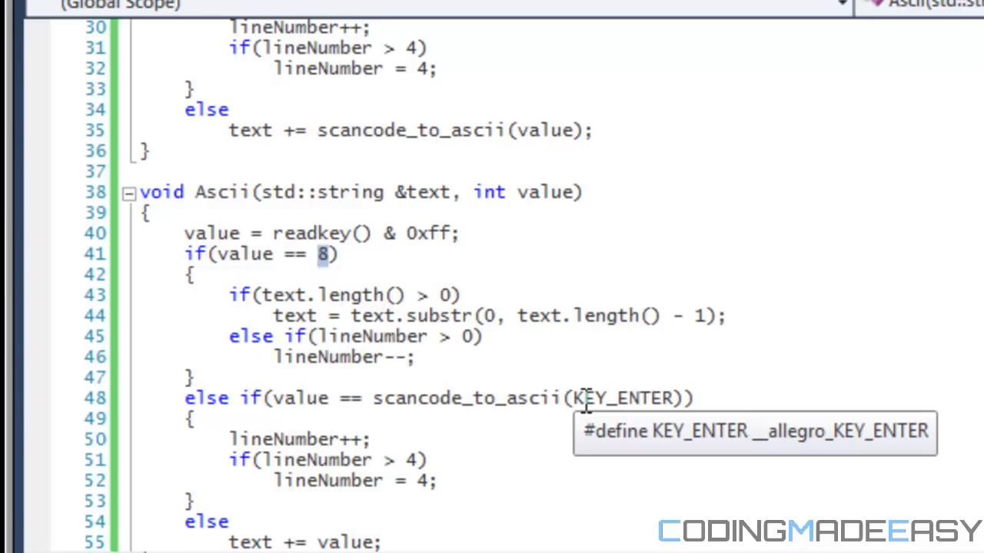
mouse_move(240, 411)
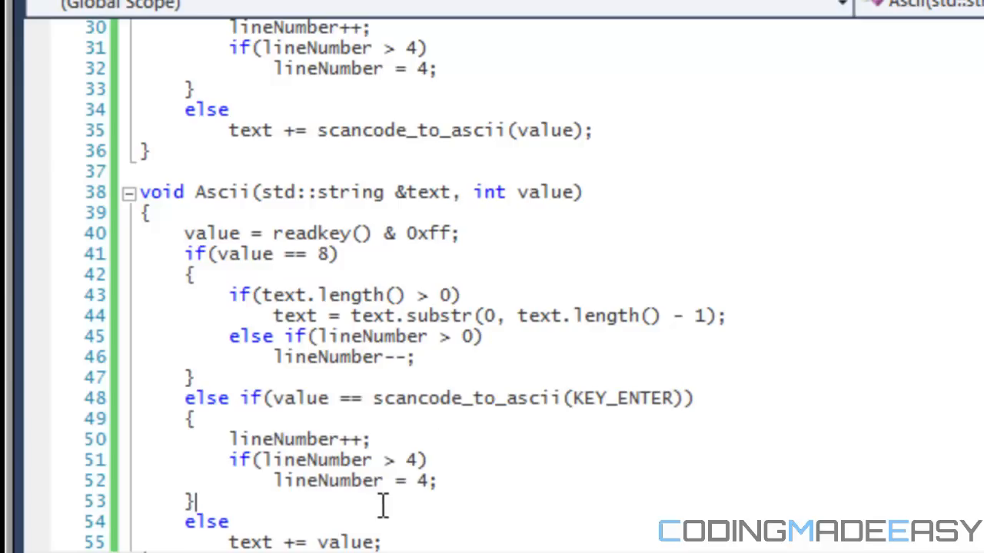
mouse_move(353, 399)
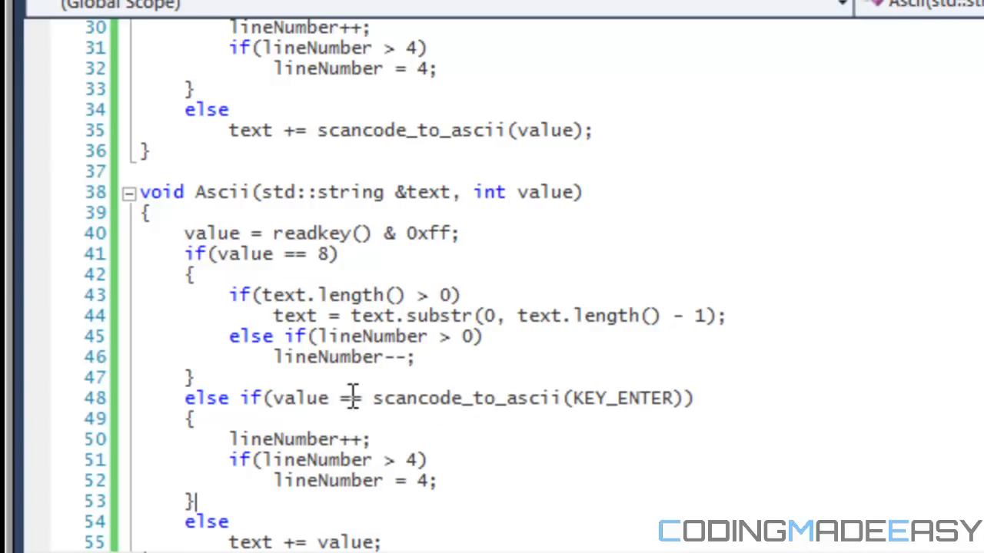
mouse_move(388, 409)
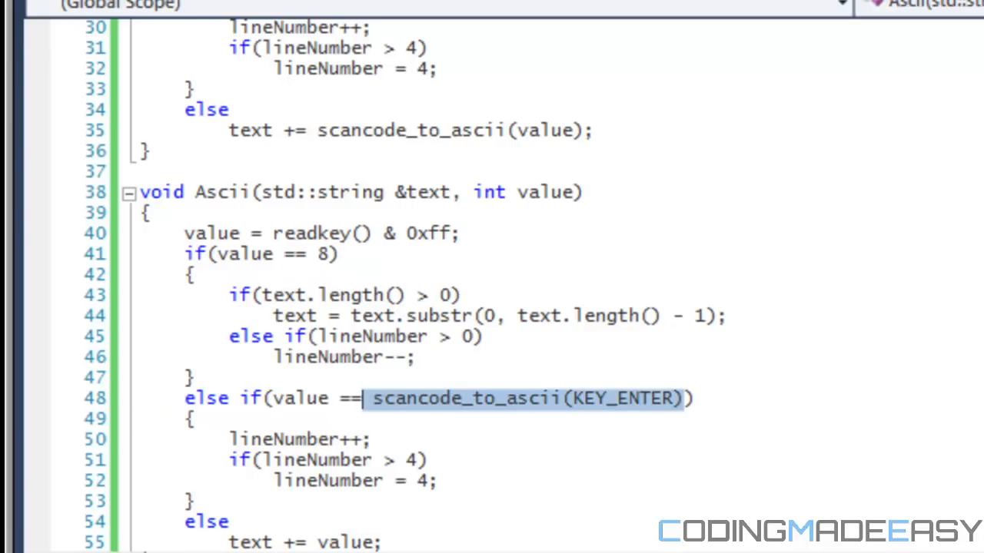
scroll(down, 3)
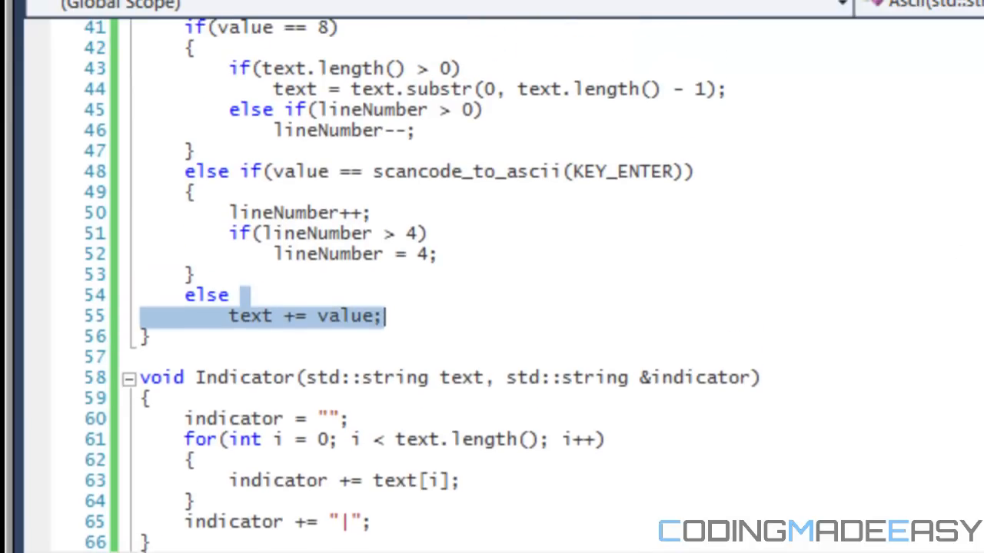
click(323, 316)
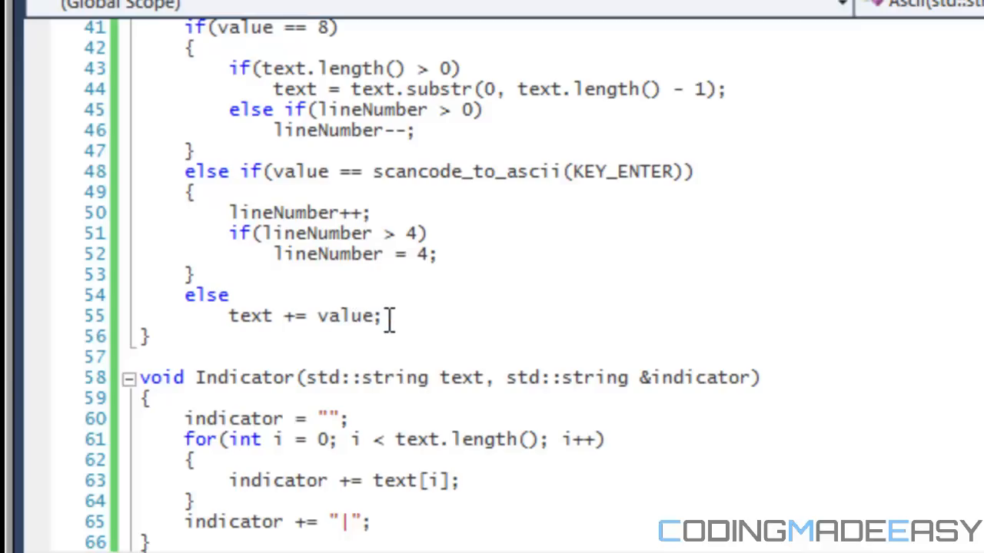
drag(296, 316, 369, 316)
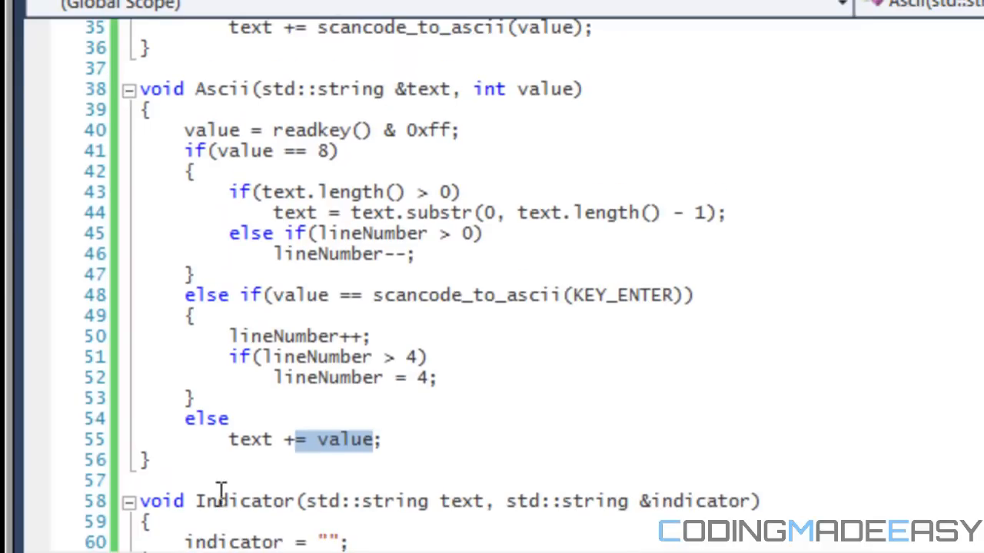
mouse_move(323, 459)
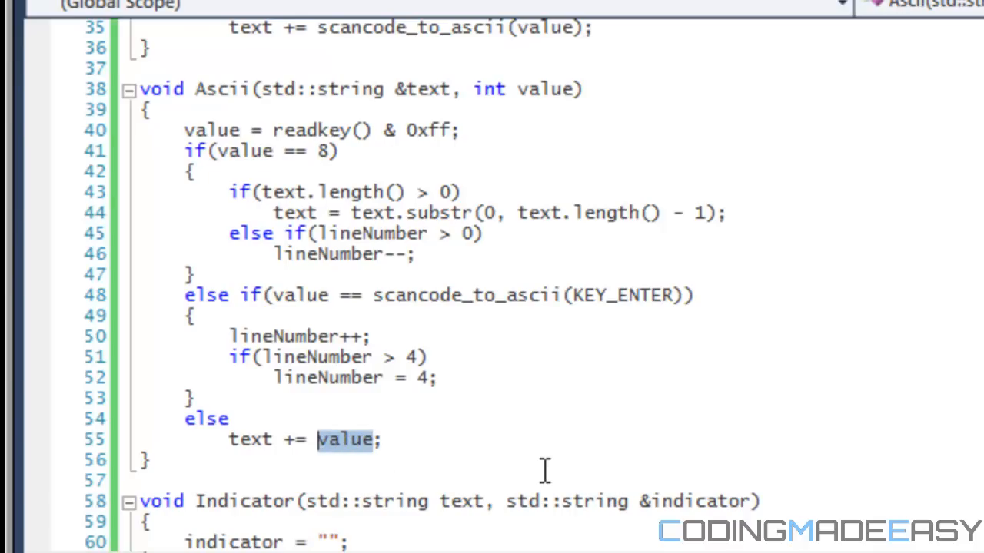
mouse_move(646, 477)
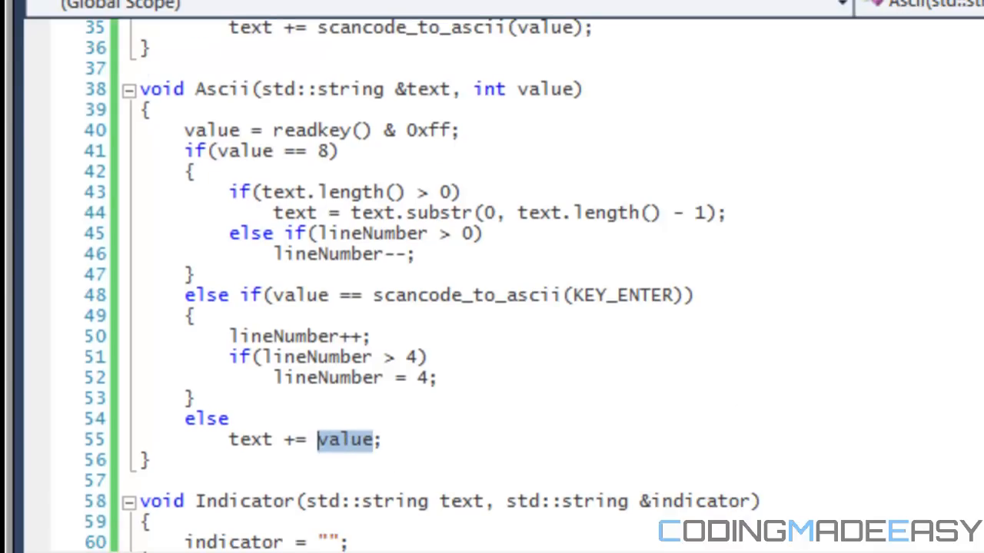
scroll(down, 3)
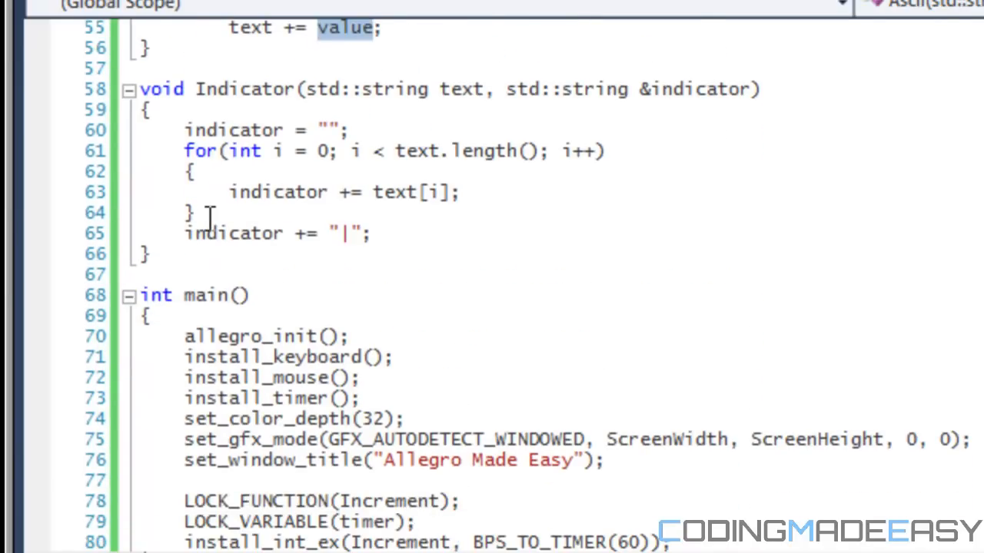
drag(138, 89, 154, 254)
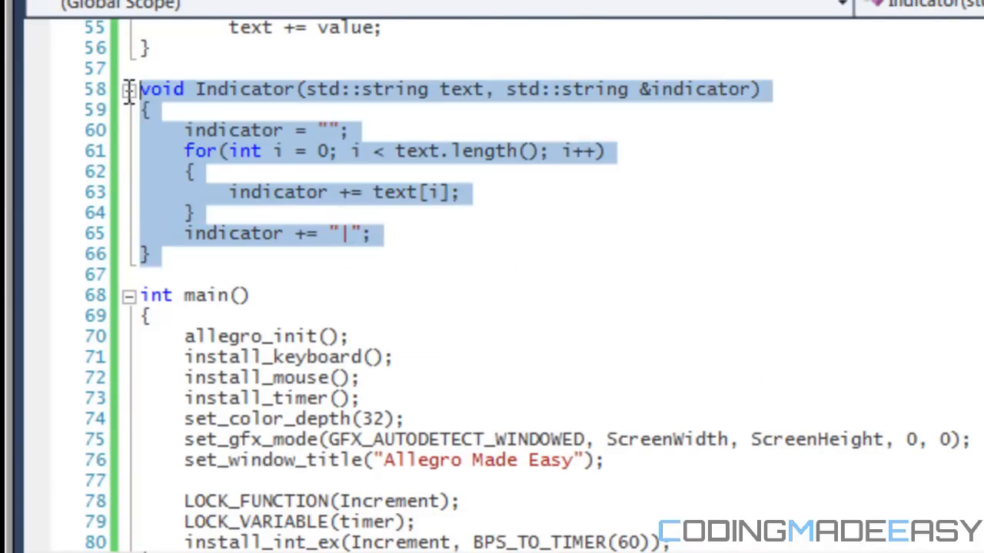
click(354, 234)
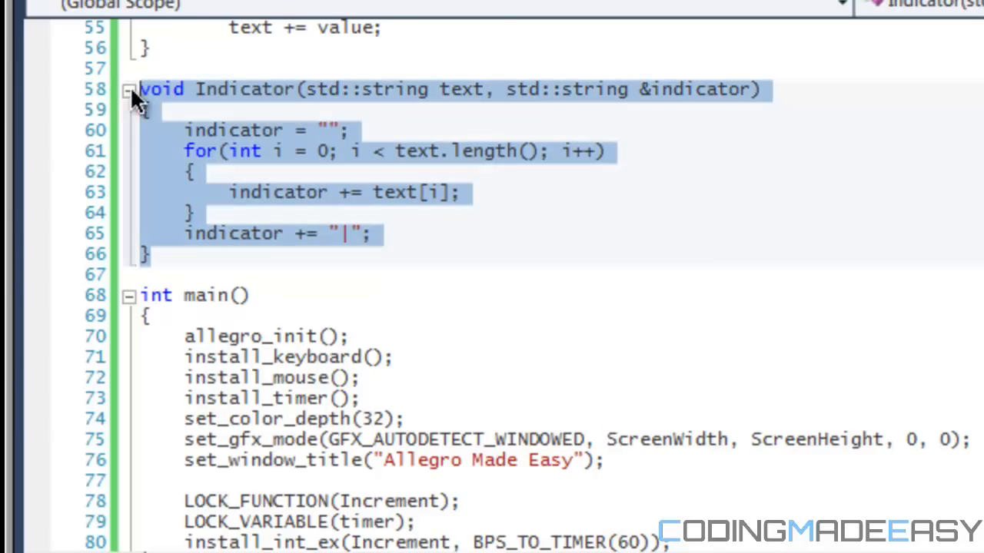
scroll(down, 3)
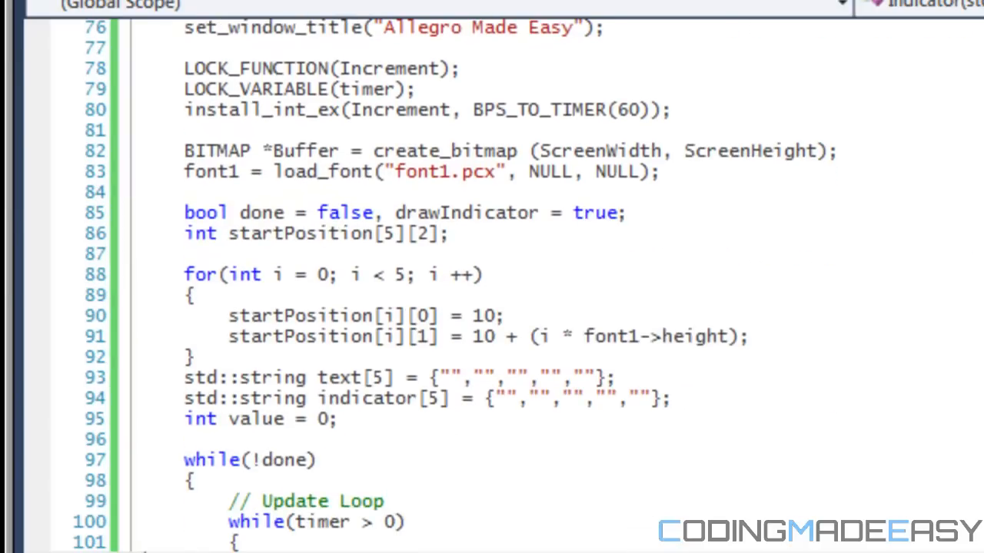
scroll(down, 3)
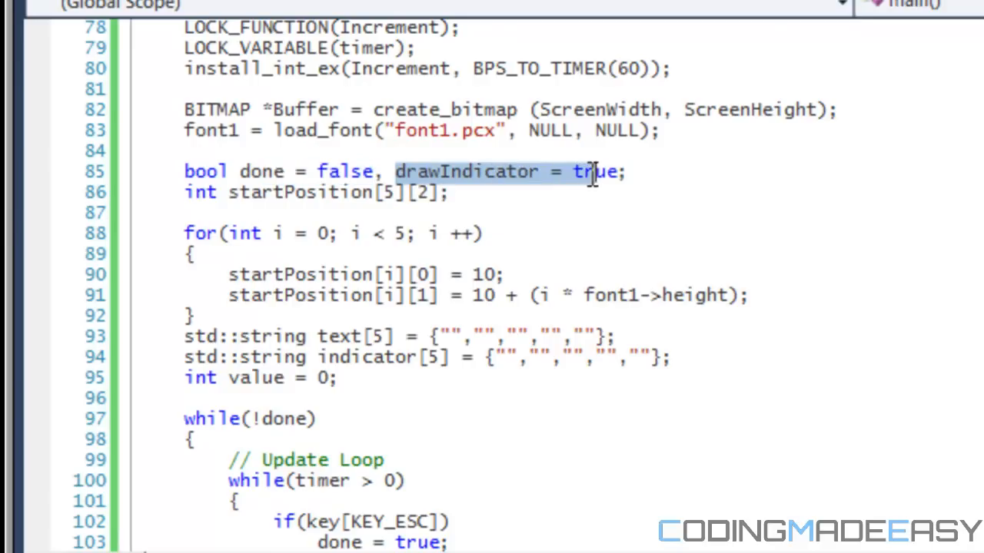
mouse_move(856, 241)
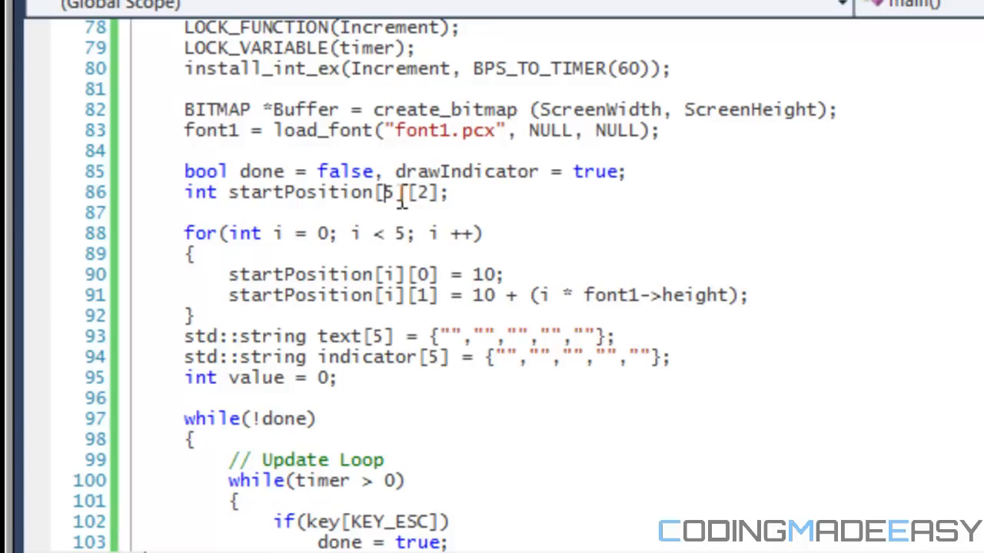
mouse_move(388, 223)
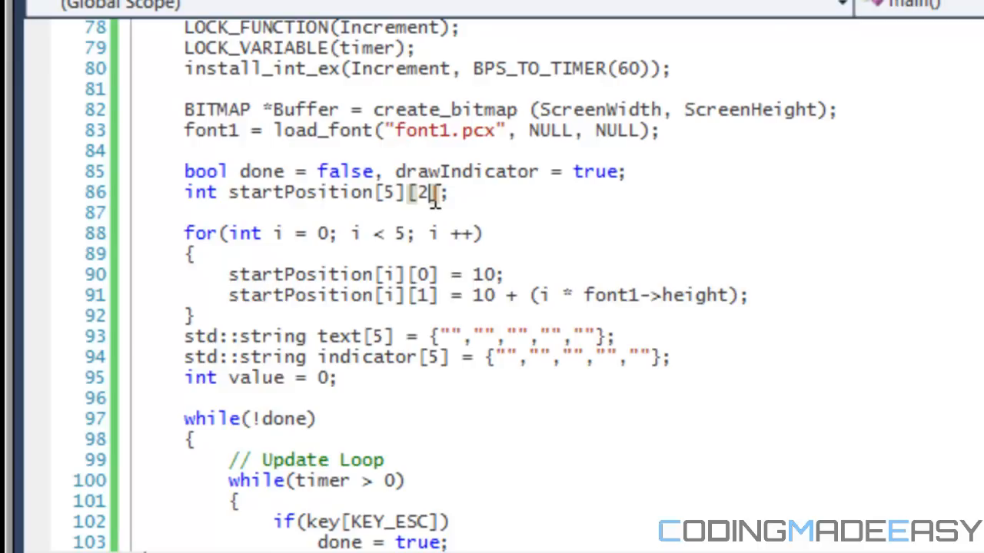
mouse_move(277, 295)
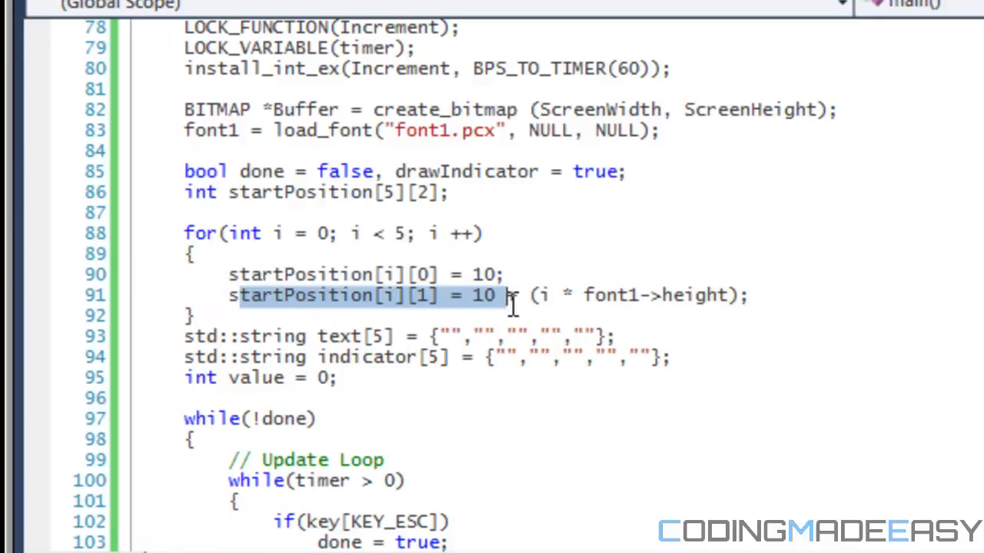
mouse_move(562, 315)
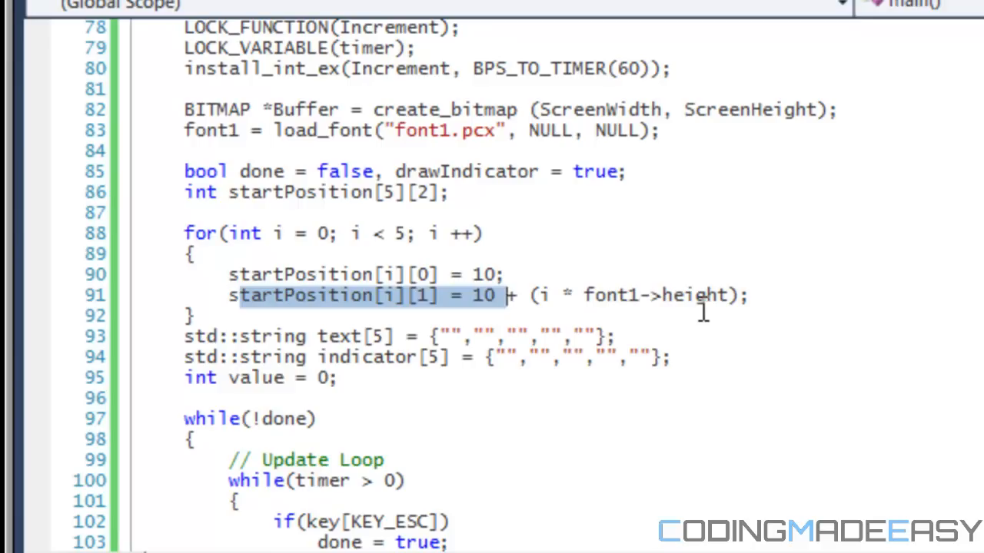
mouse_move(736, 319)
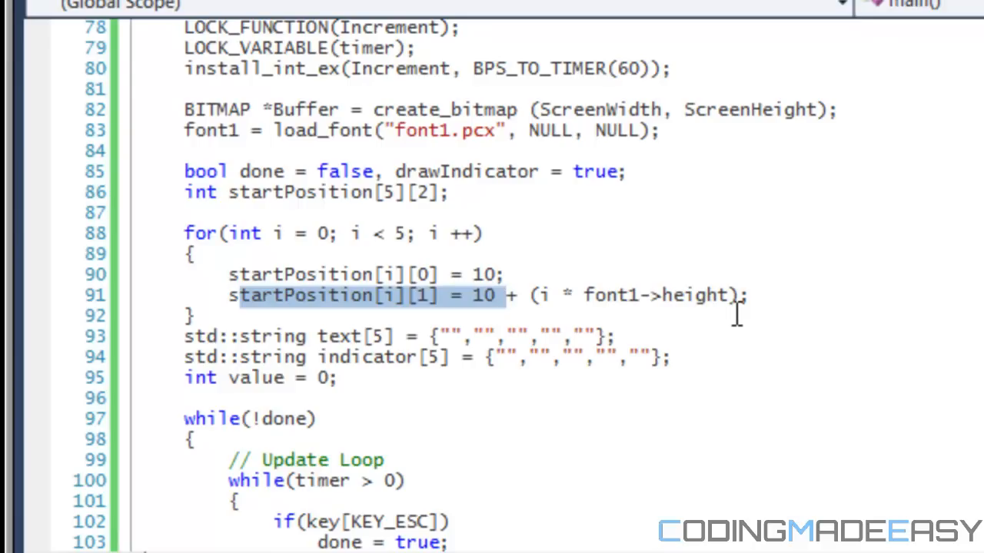
mouse_move(778, 296)
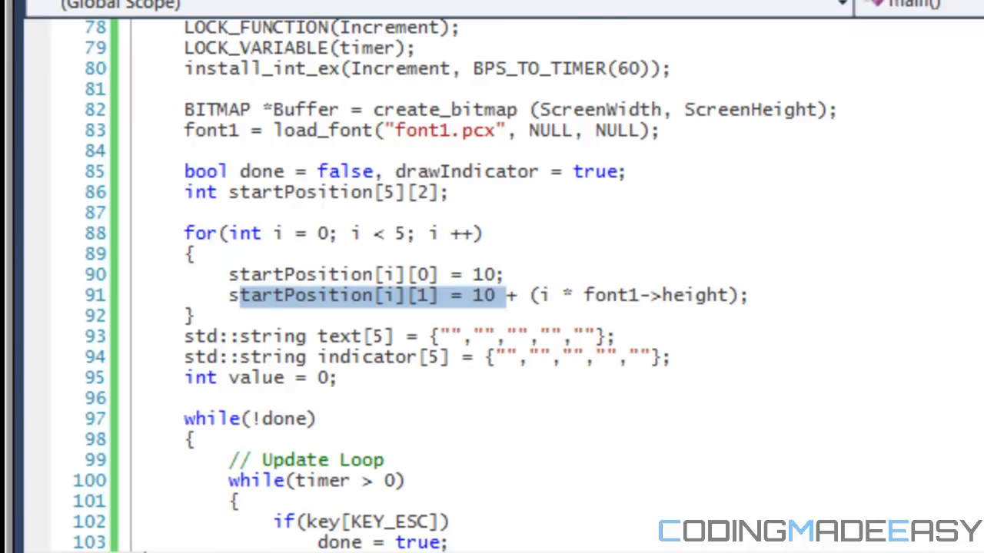
scroll(down, 3)
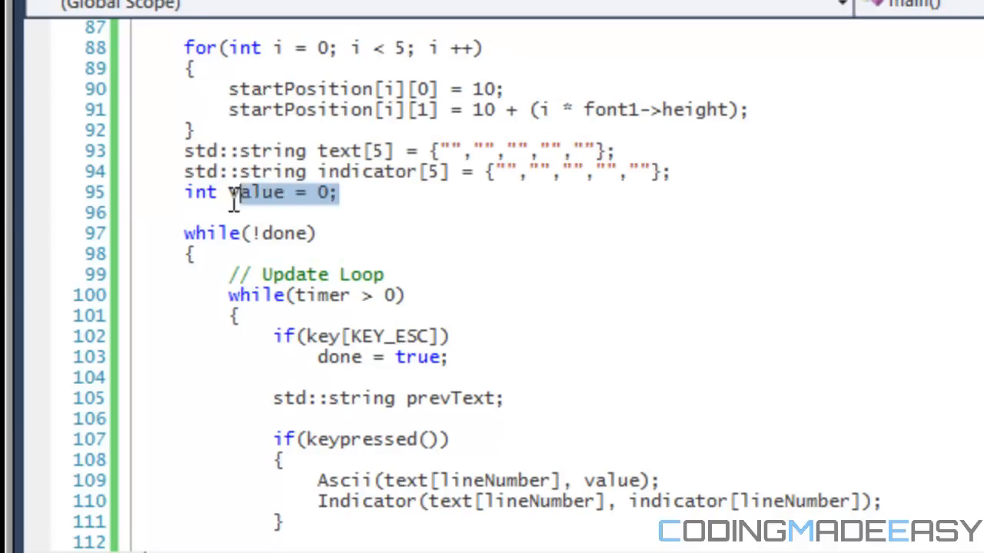
Change the keypressed call from Ascii to ScancodeToAscii using IntelliSense.
click(342, 192)
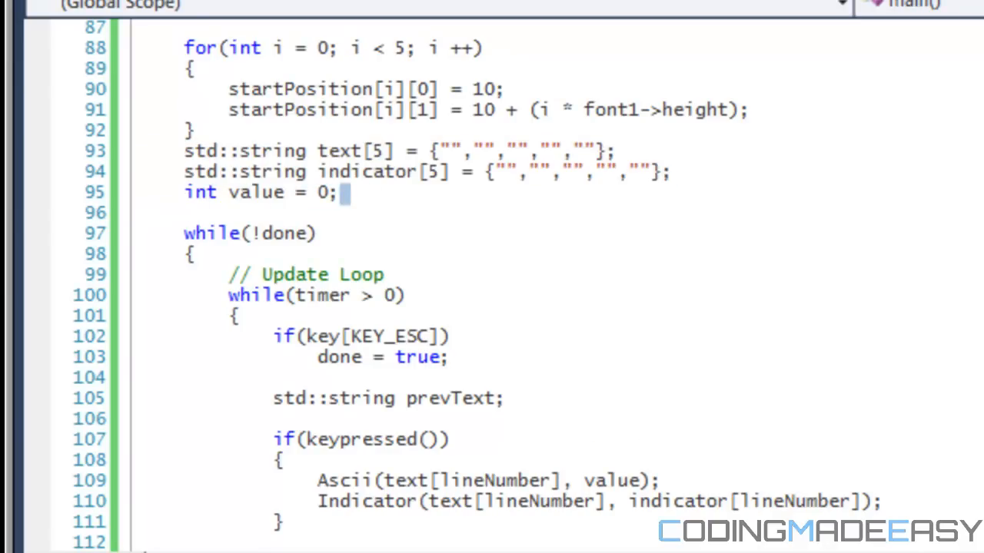
scroll(down, 3)
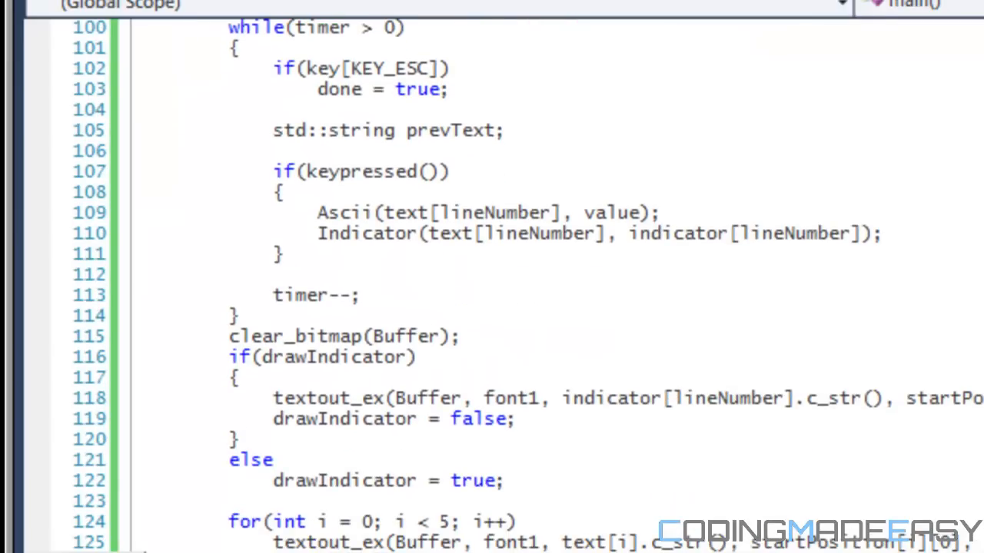
mouse_move(322, 213)
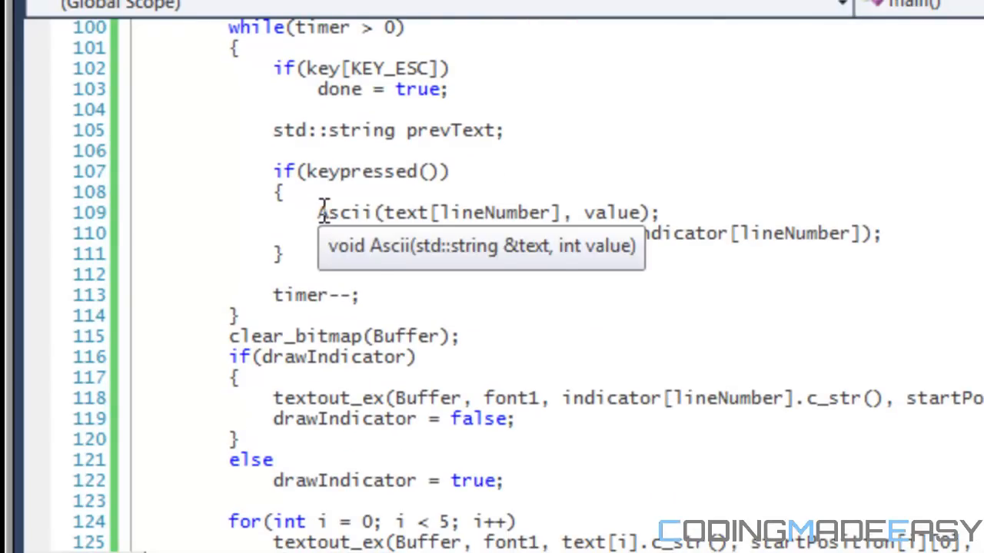
text(ScanTo)
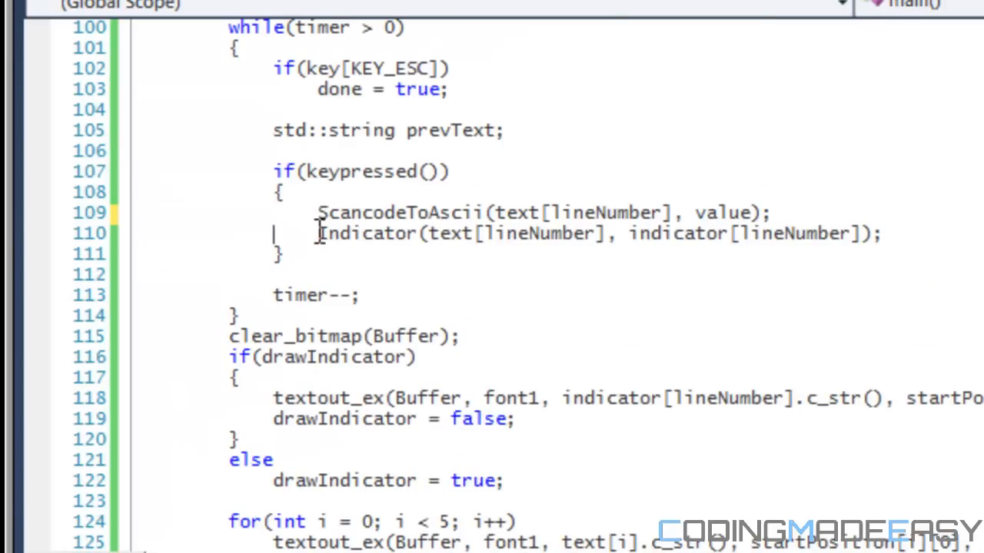
double_click(296, 337)
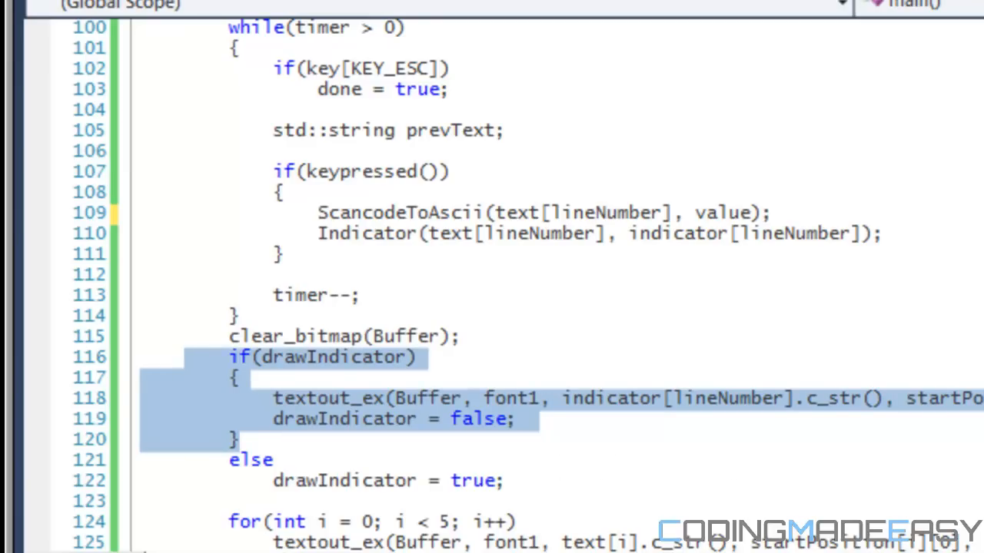
scroll(down, 3)
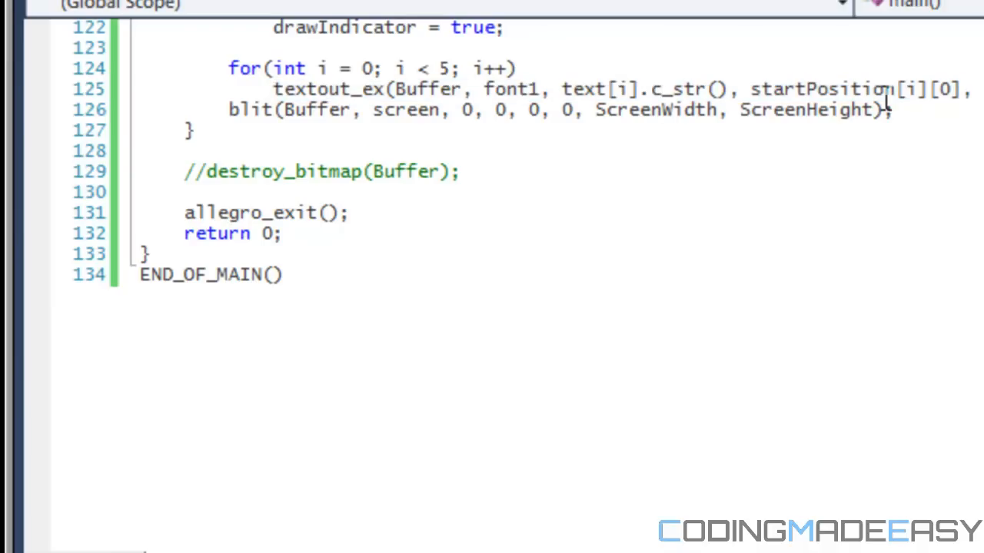
Select lineNumber in the Indicator call and scroll up to ScancodeToAscii's definition.
click(925, 88)
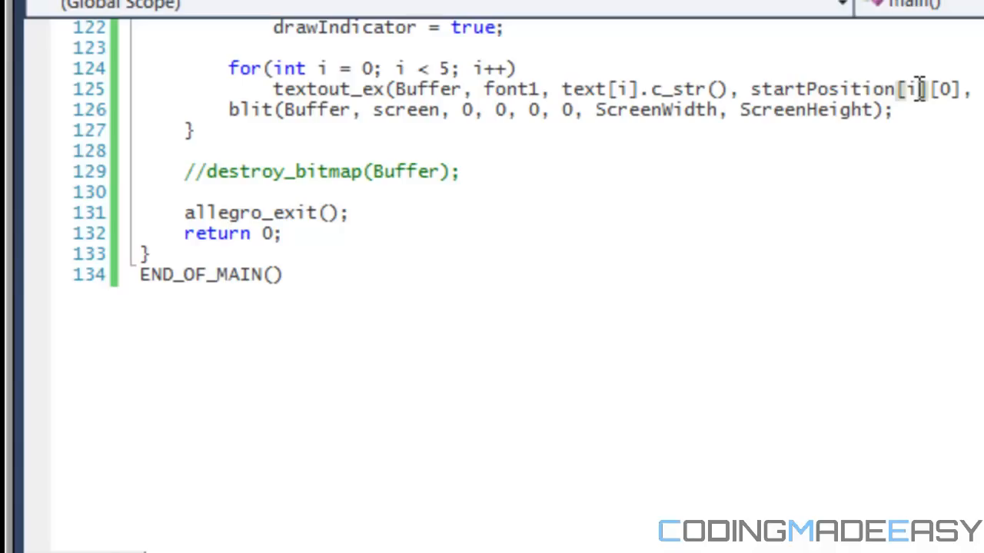
mouse_move(591, 109)
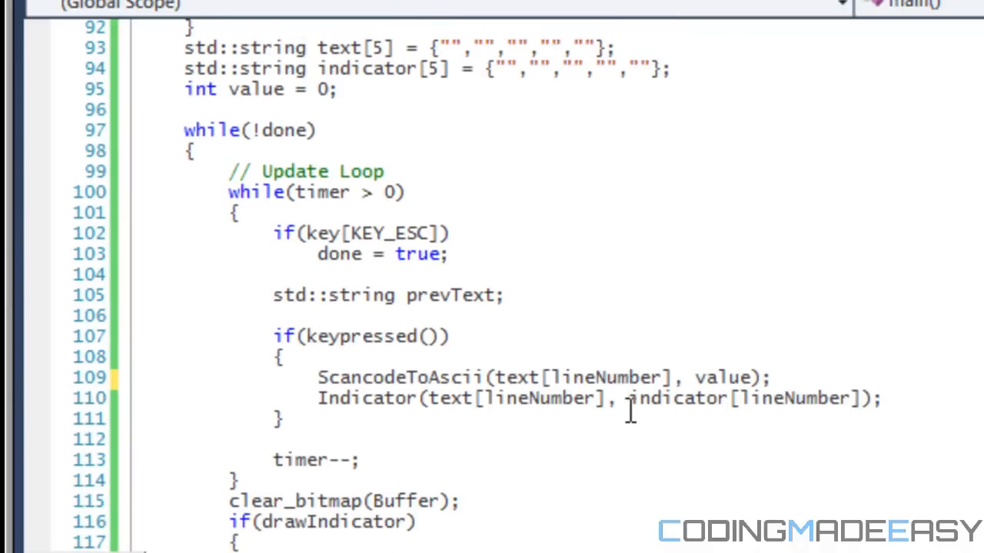
mouse_move(569, 377)
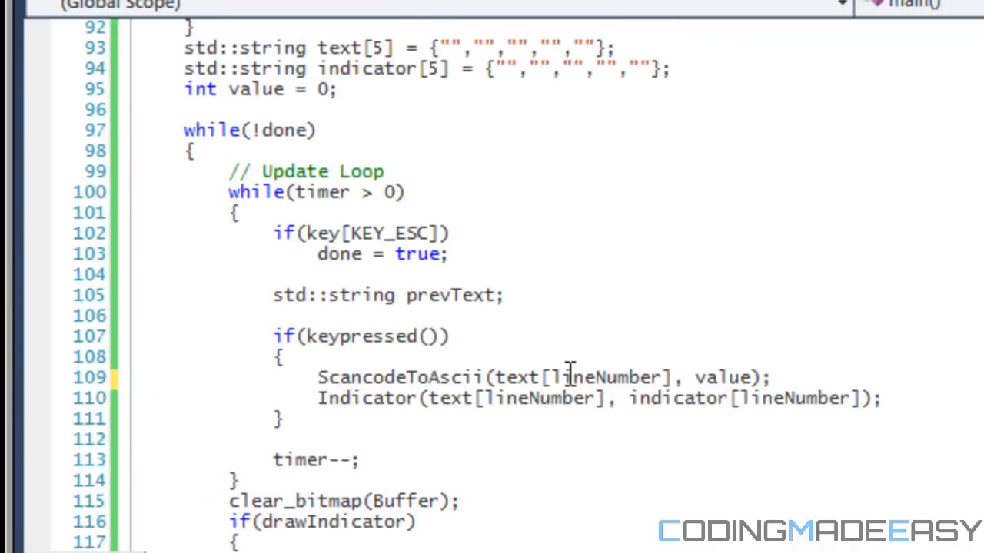
mouse_move(567, 377)
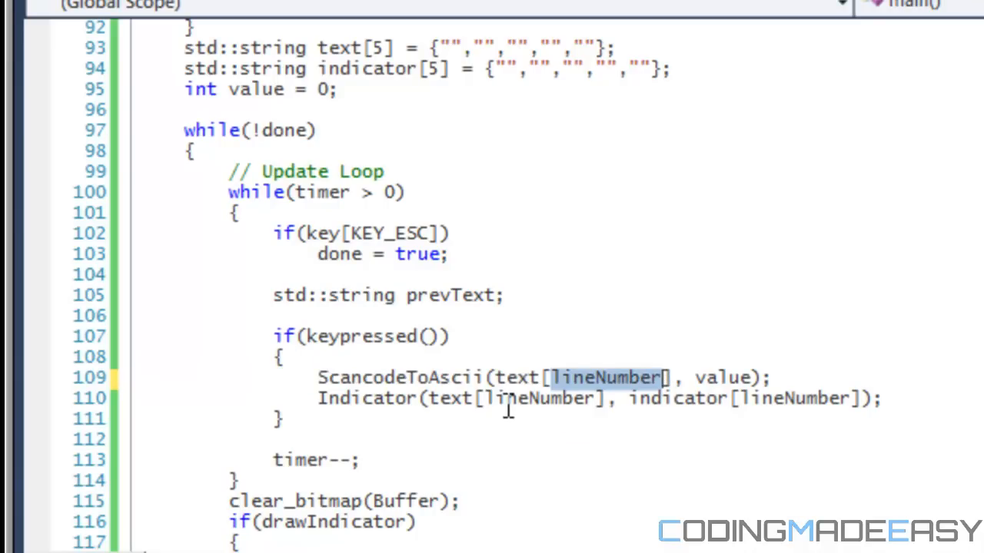
double_click(532, 400)
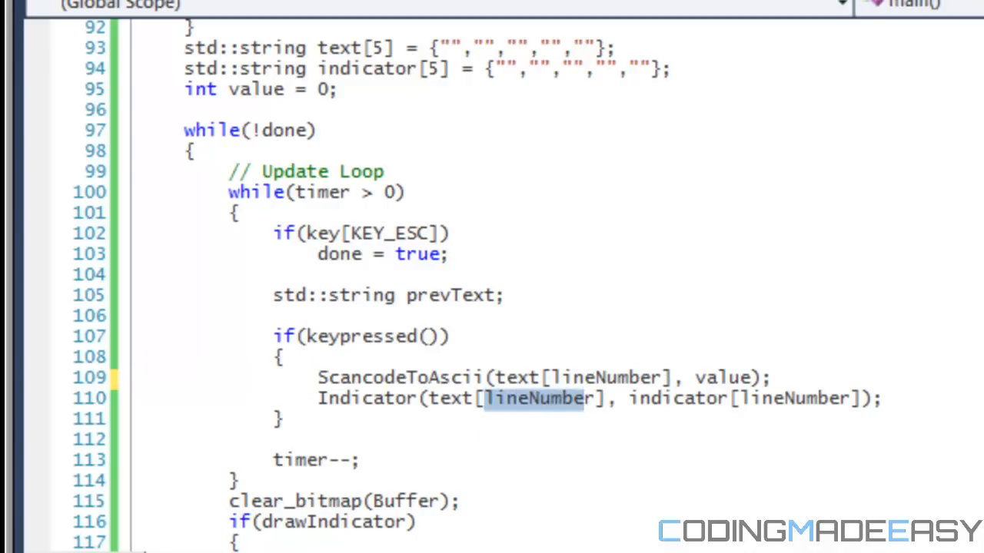
scroll(up, 3)
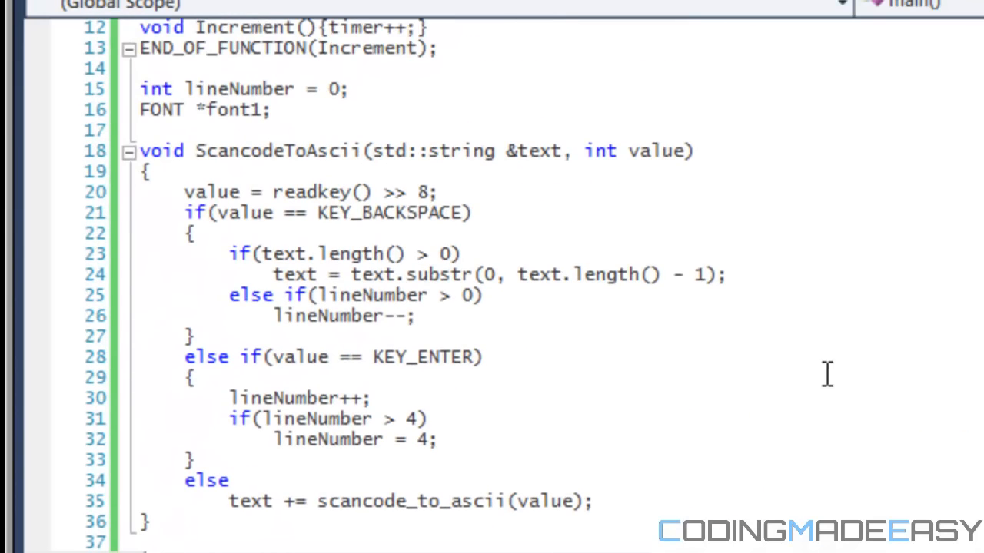
mouse_move(376, 356)
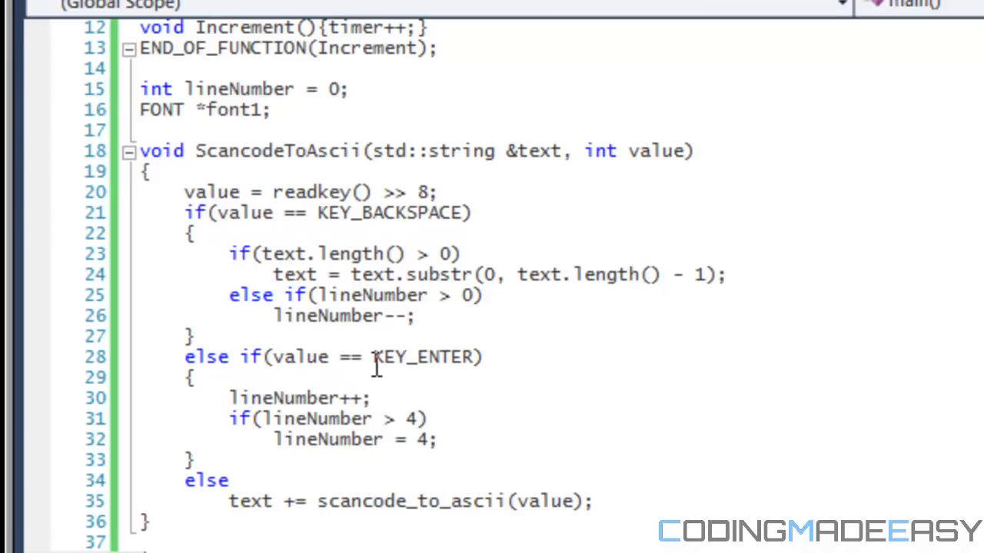
Highlight KEY_ENTER, then confirm rebuilding the out-of-date AllegroHD project to run it.
double_click(423, 357)
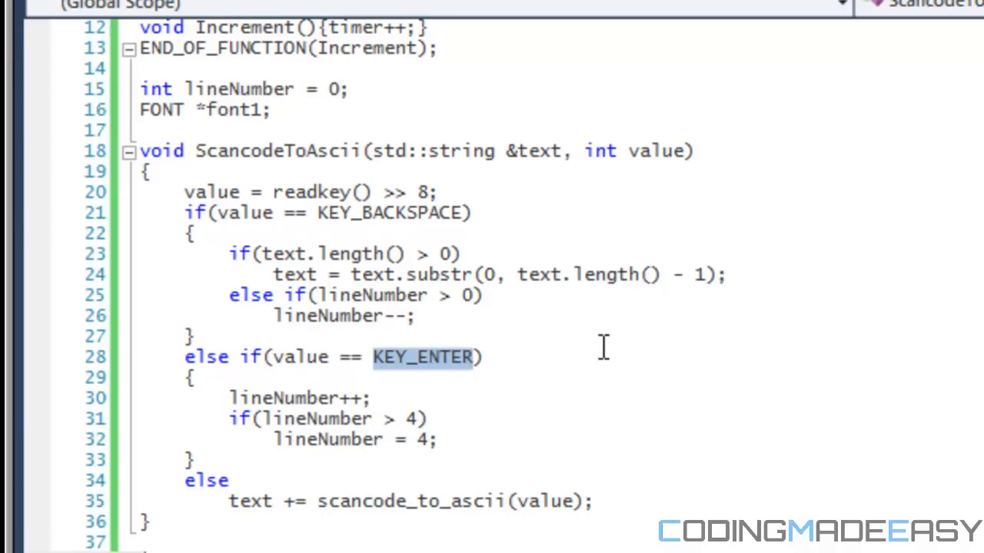
click(188, 373)
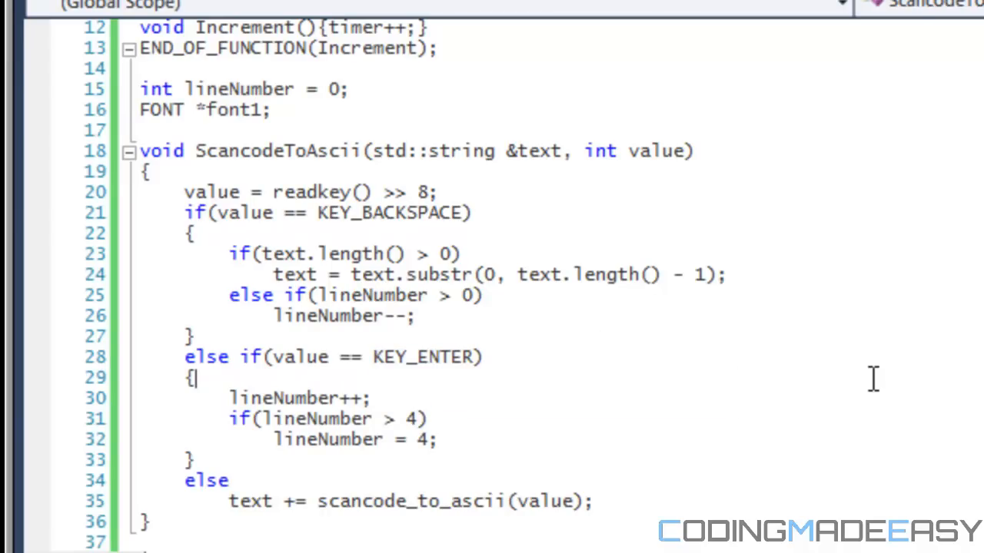
scroll(down, 3)
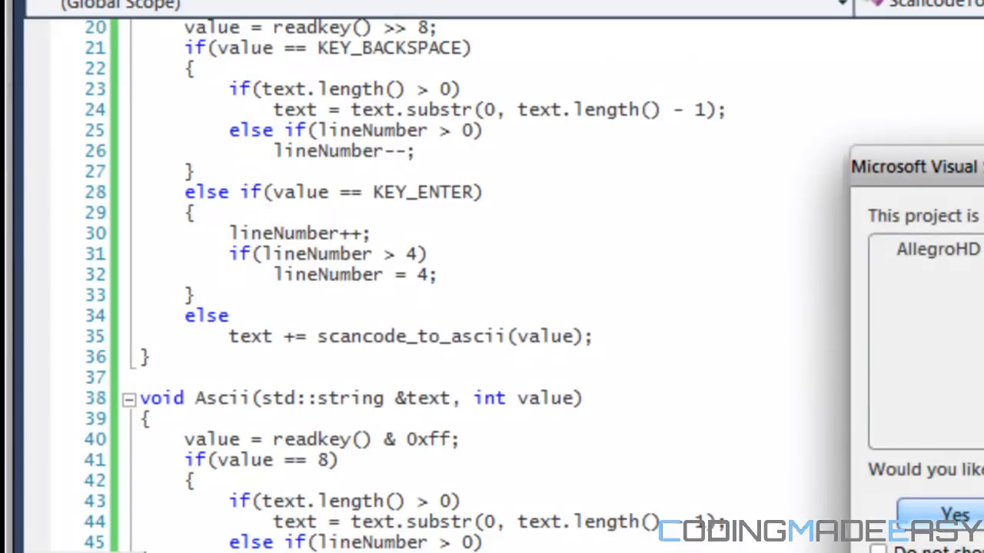
click(945, 511)
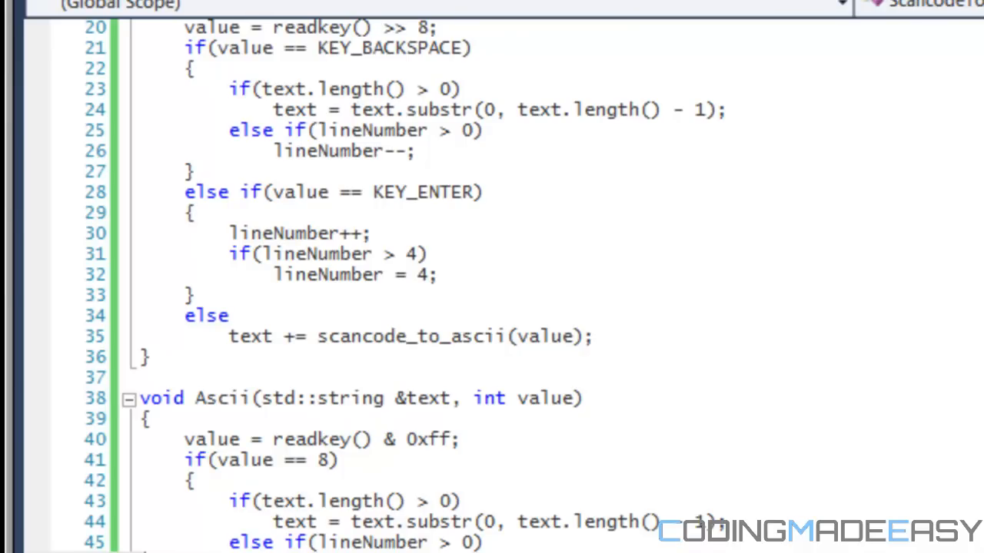
mouse_move(830, 190)
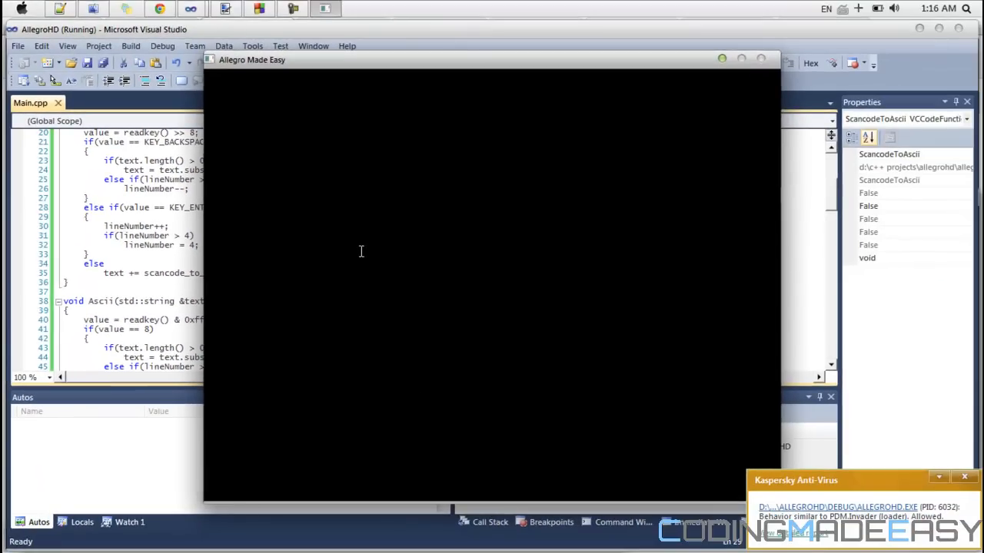
Type test characters into the restarted demo and scroll through the code.
text(lkjaklsdio)
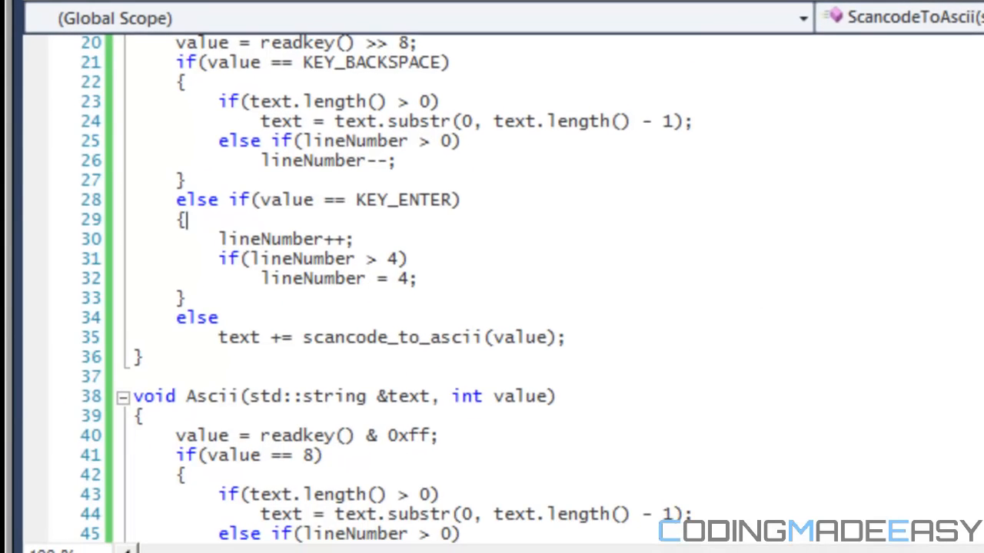
scroll(down, 3)
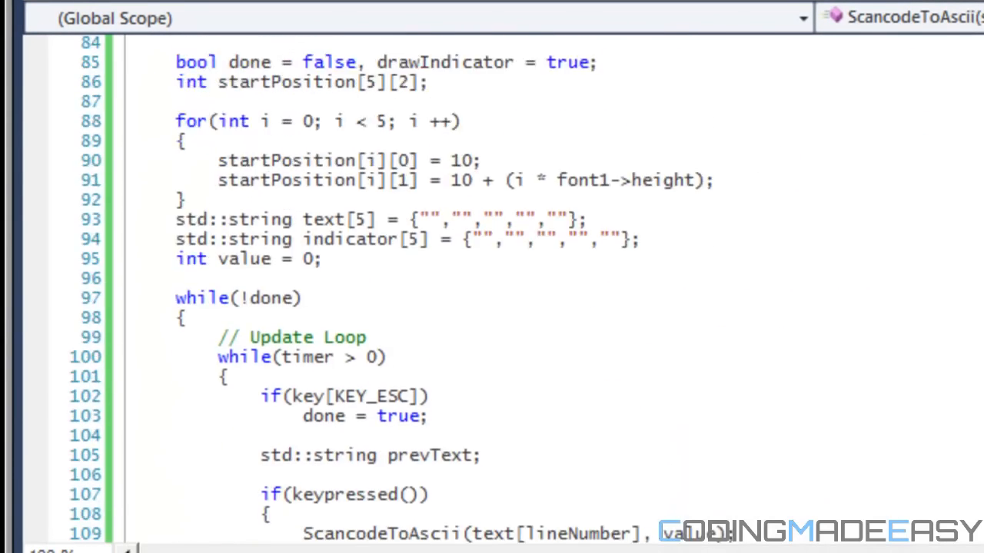
scroll(down, 3)
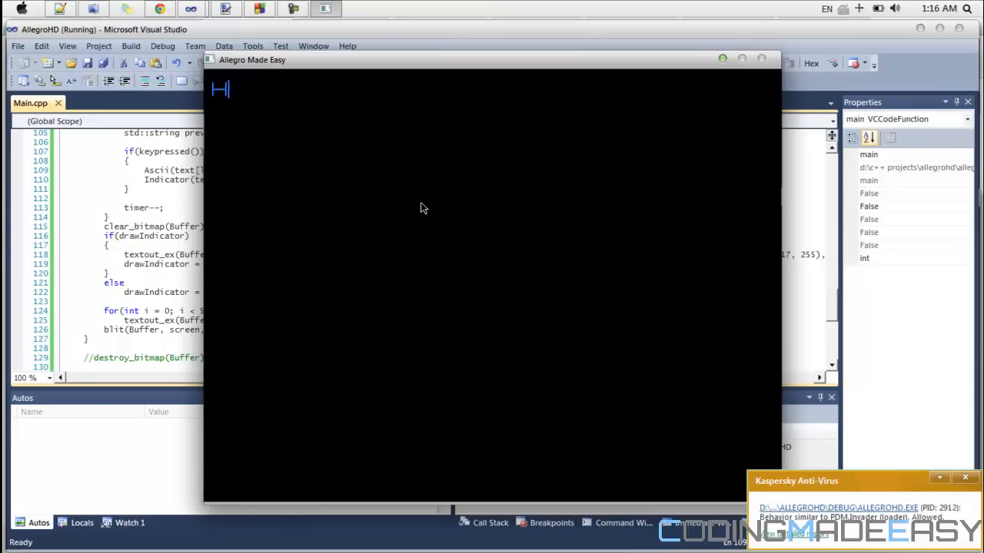
Type lines about CodingMadeEasy, 'comment & Subscribe :D', ending 'Thanks for wathing'.
text(This is Codin)
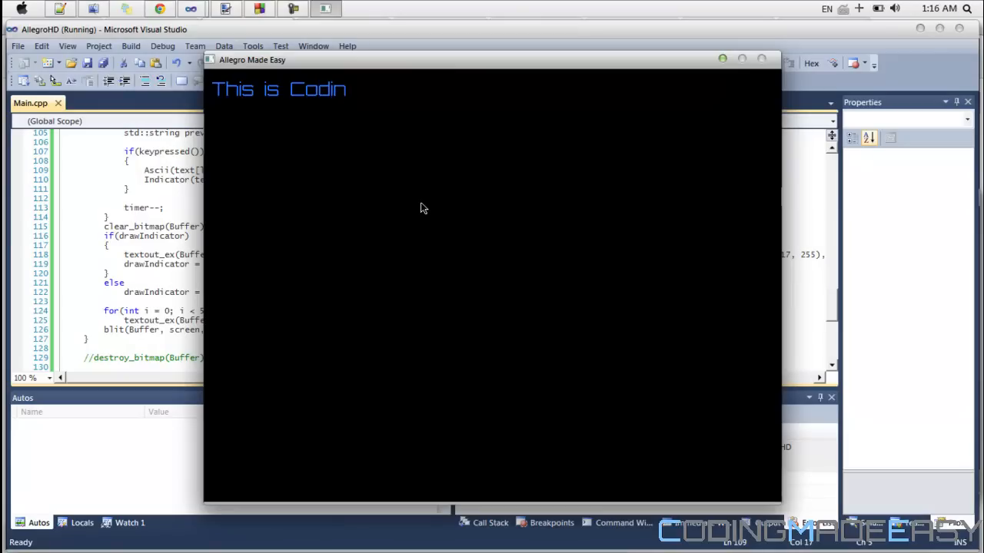
text(gMadeEasy)
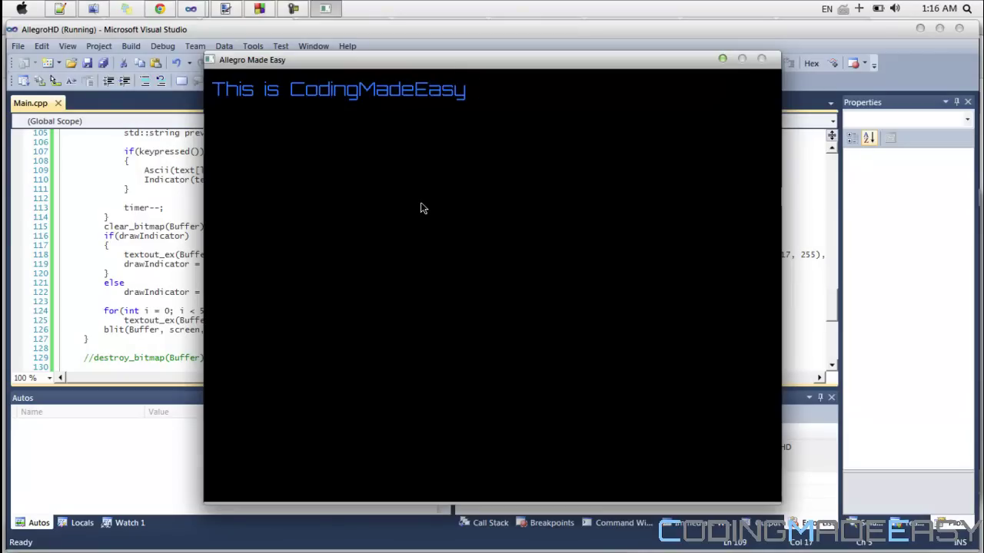
text(coming to you with)
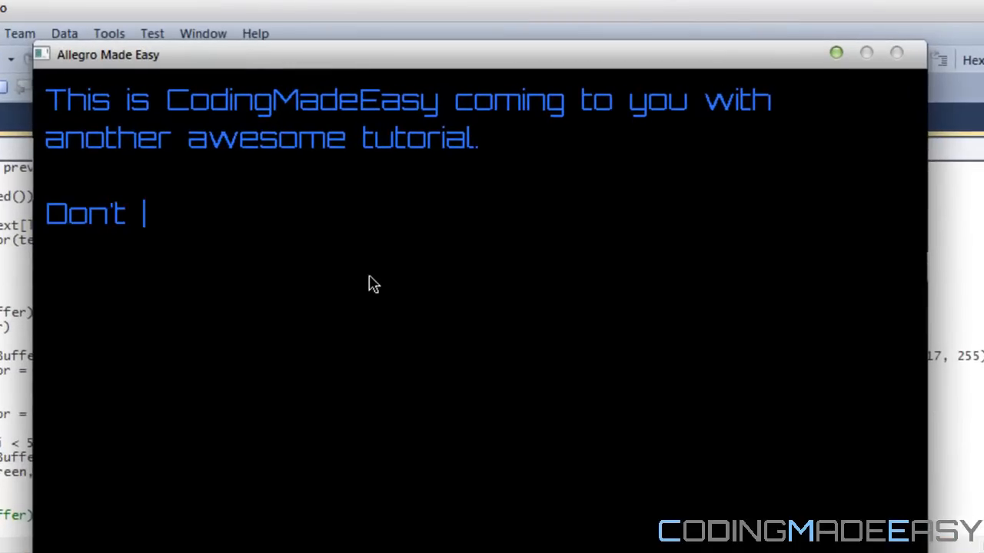
text(forget to c)
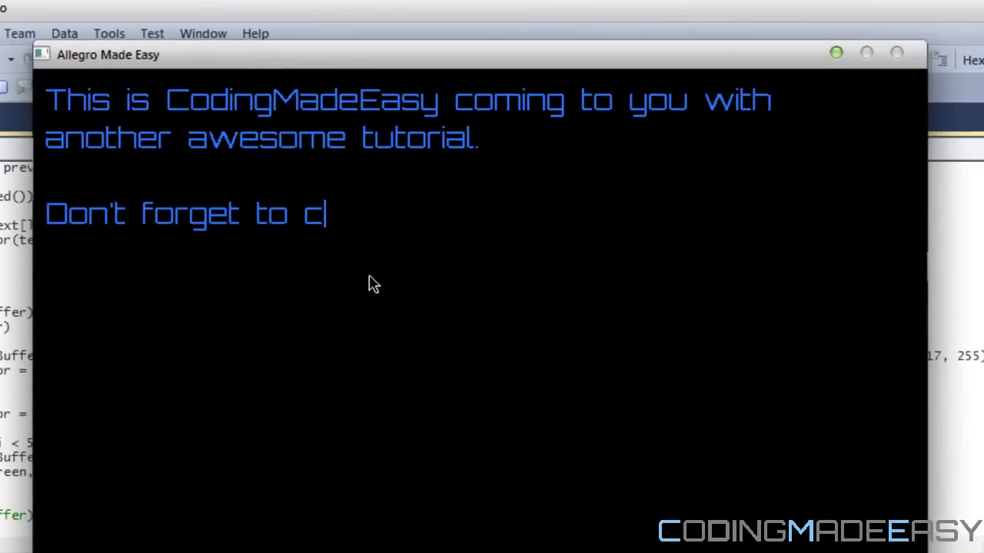
text(omment, Rate)
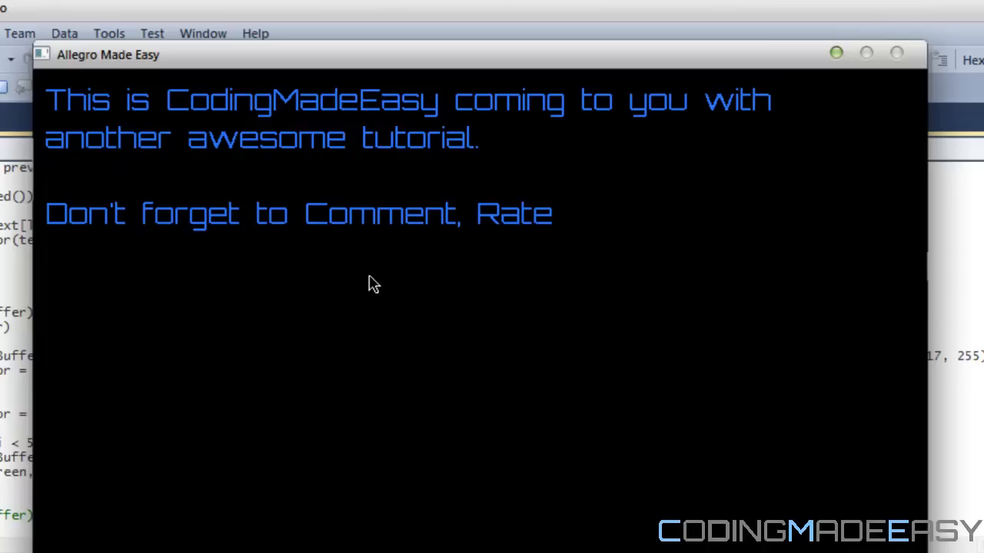
text(& Subs)
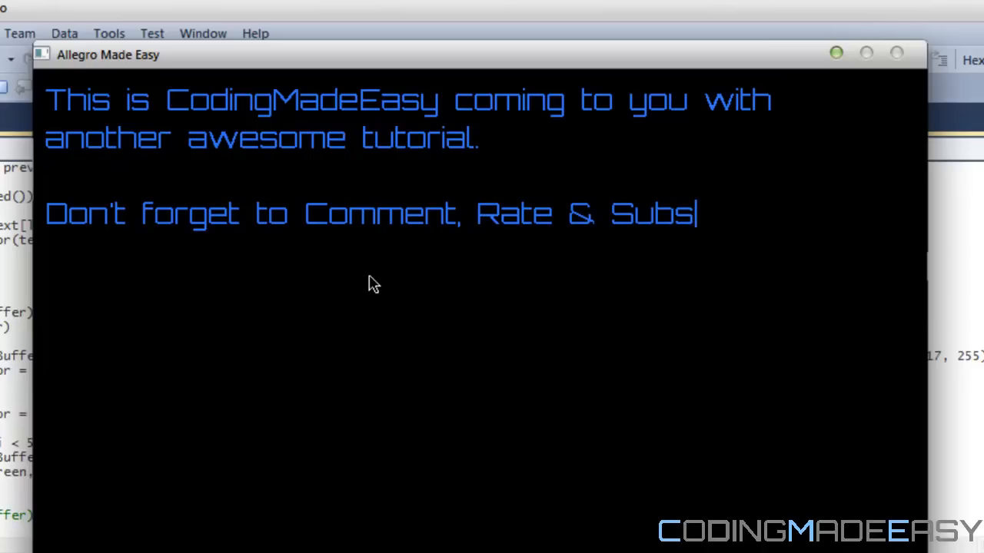
text(cribe)
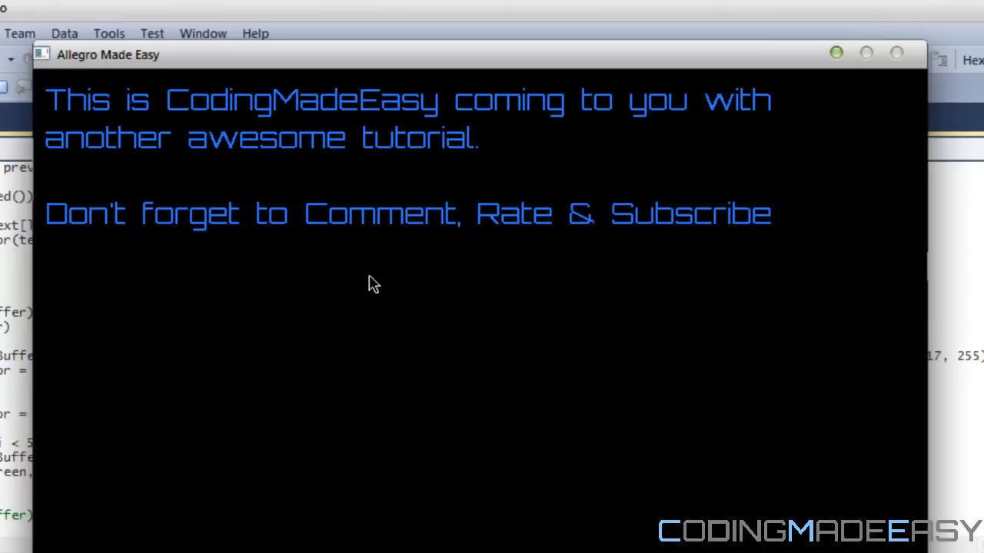
text(:D)
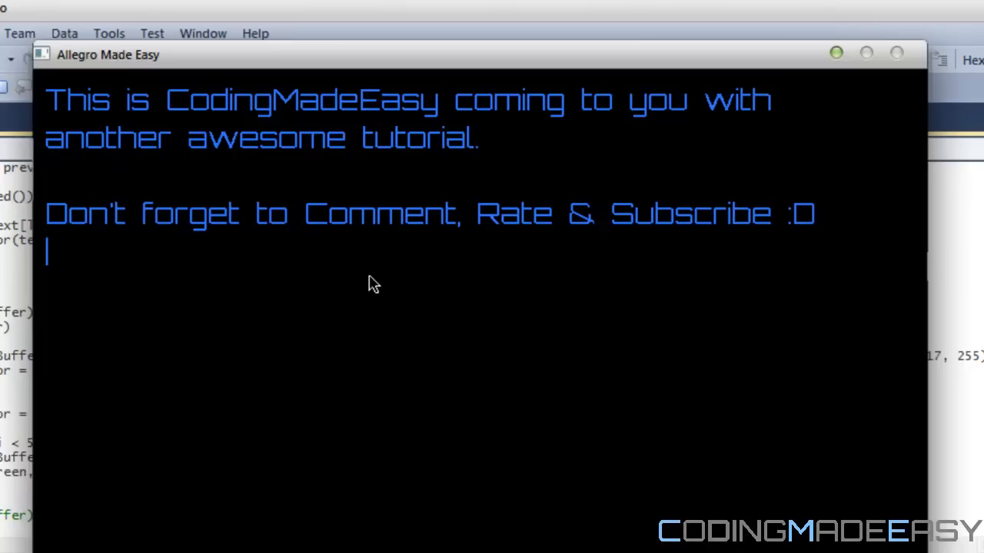
text(Thanks for wt)
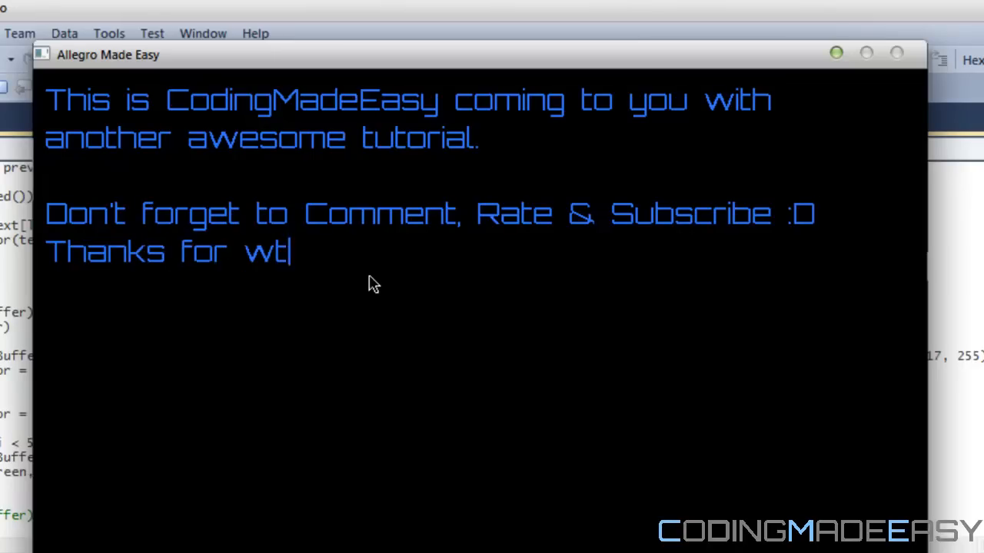
text(athing and Bye :))
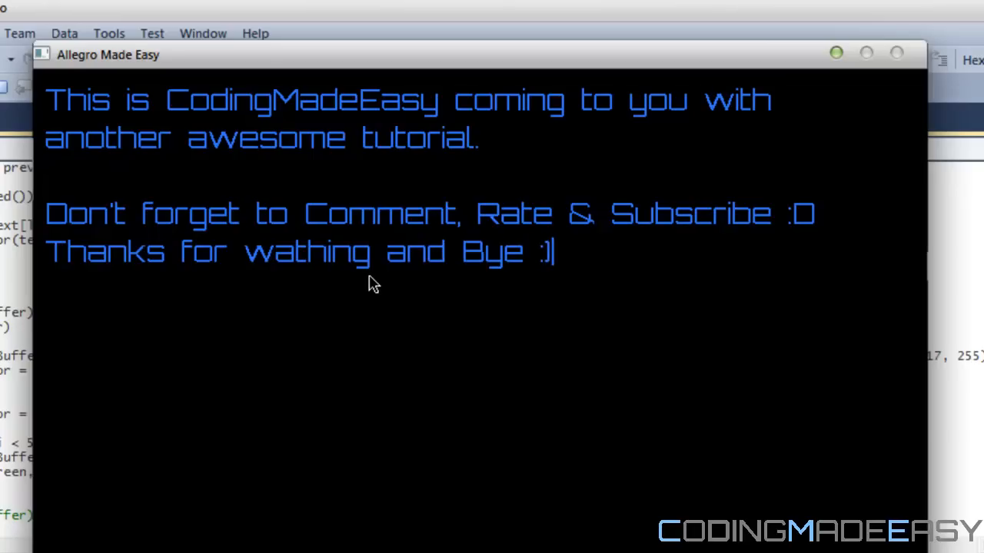
mouse_move(323, 308)
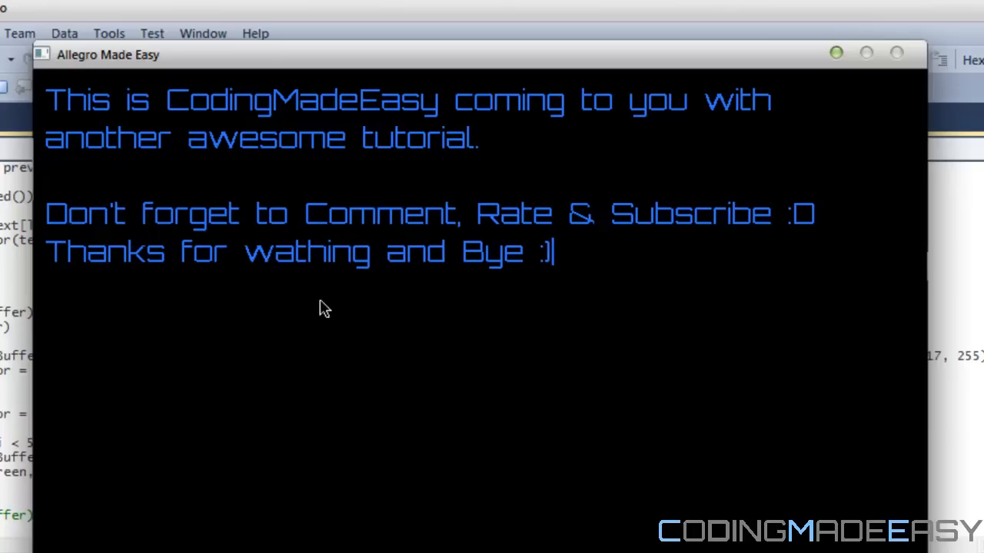